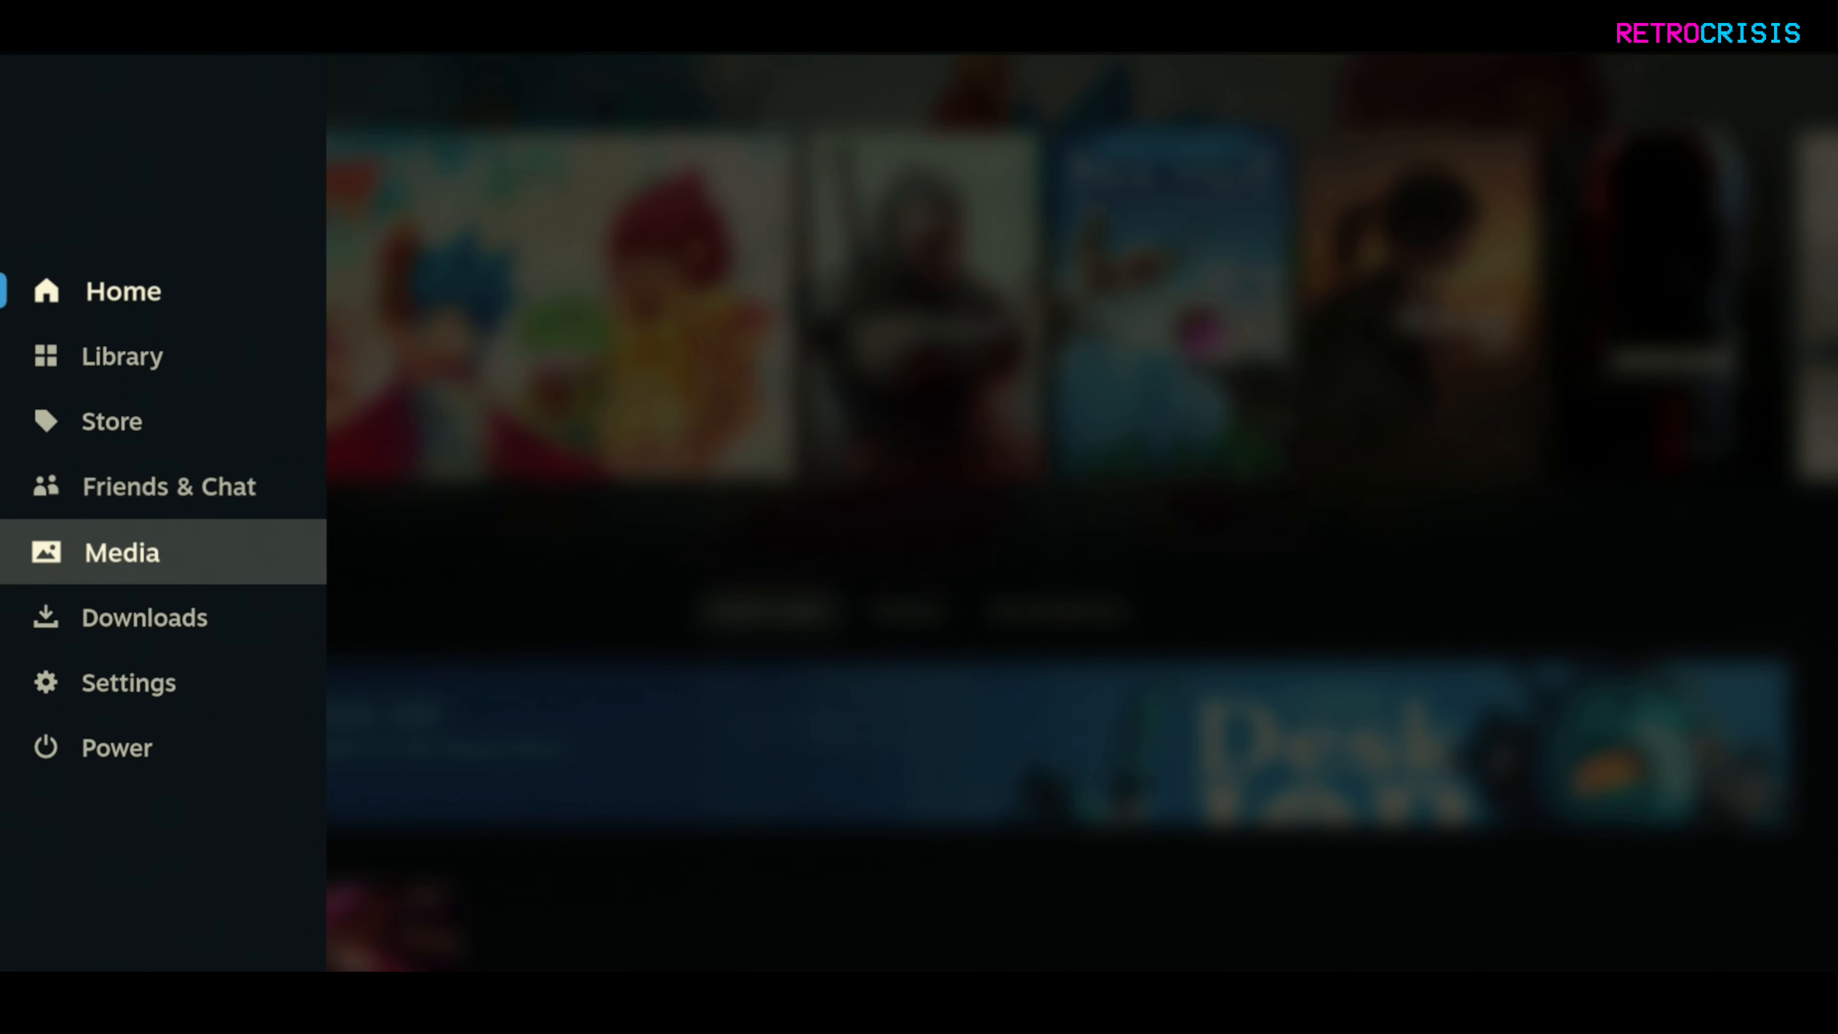
Switch the Steam Deck from Gaming Mode to Desktop mode via the Power menu.
{"action": "left_click", "coordinate": [116, 747]}
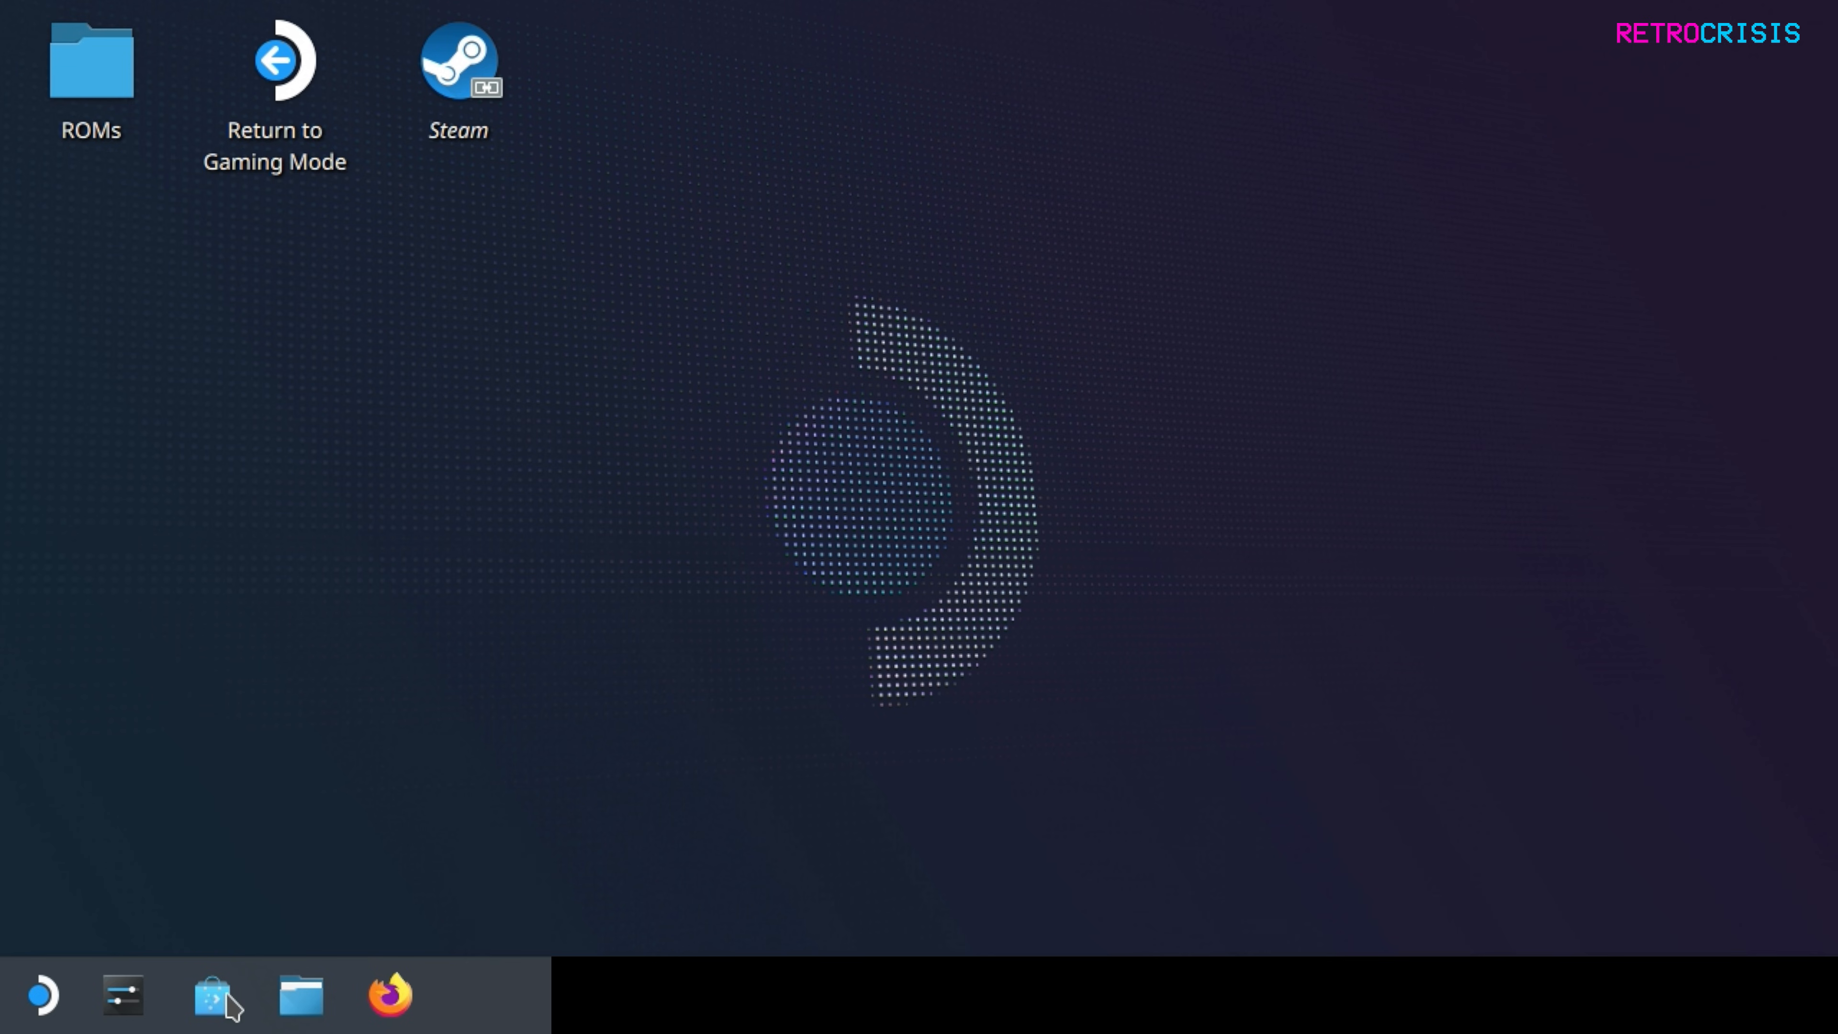
{"action": "mouse_move", "coordinate": [212, 996]}
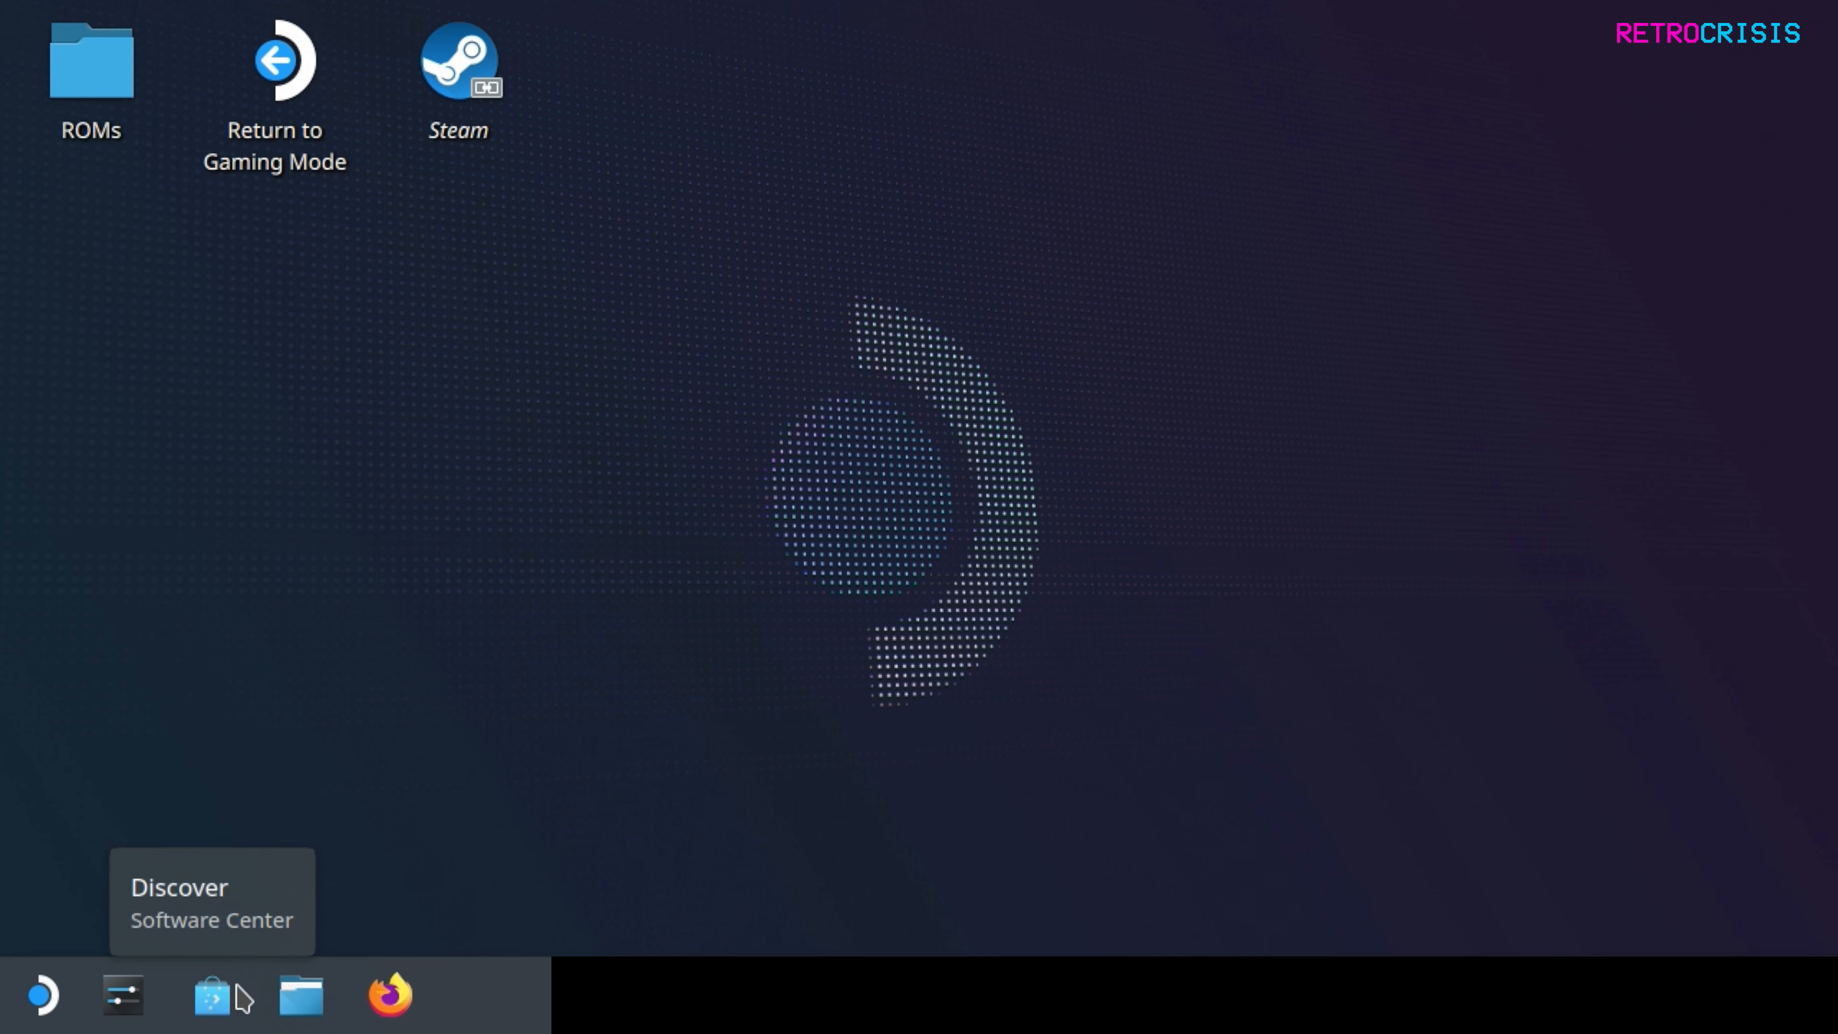
Search Discover for 'retroarch', install it and launch it once.
{"action": "left_click", "coordinate": [213, 996]}
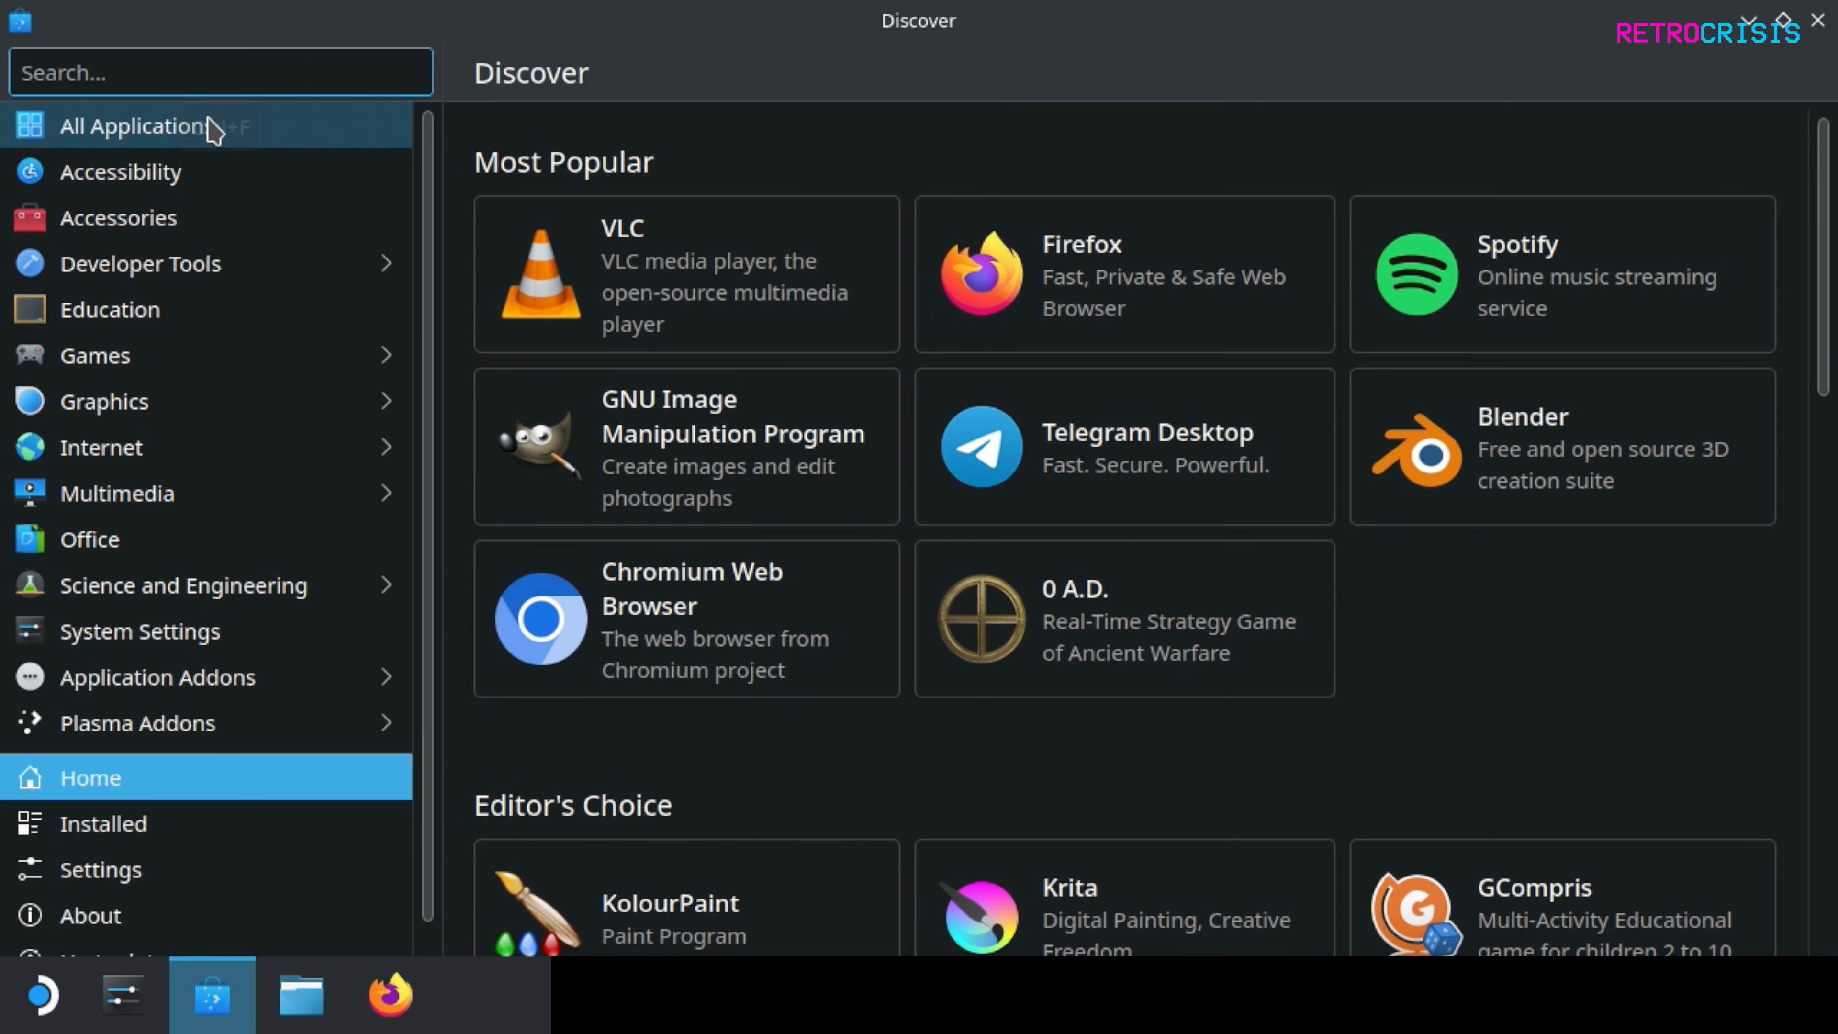
{"action": "type", "text": "retroarch"}
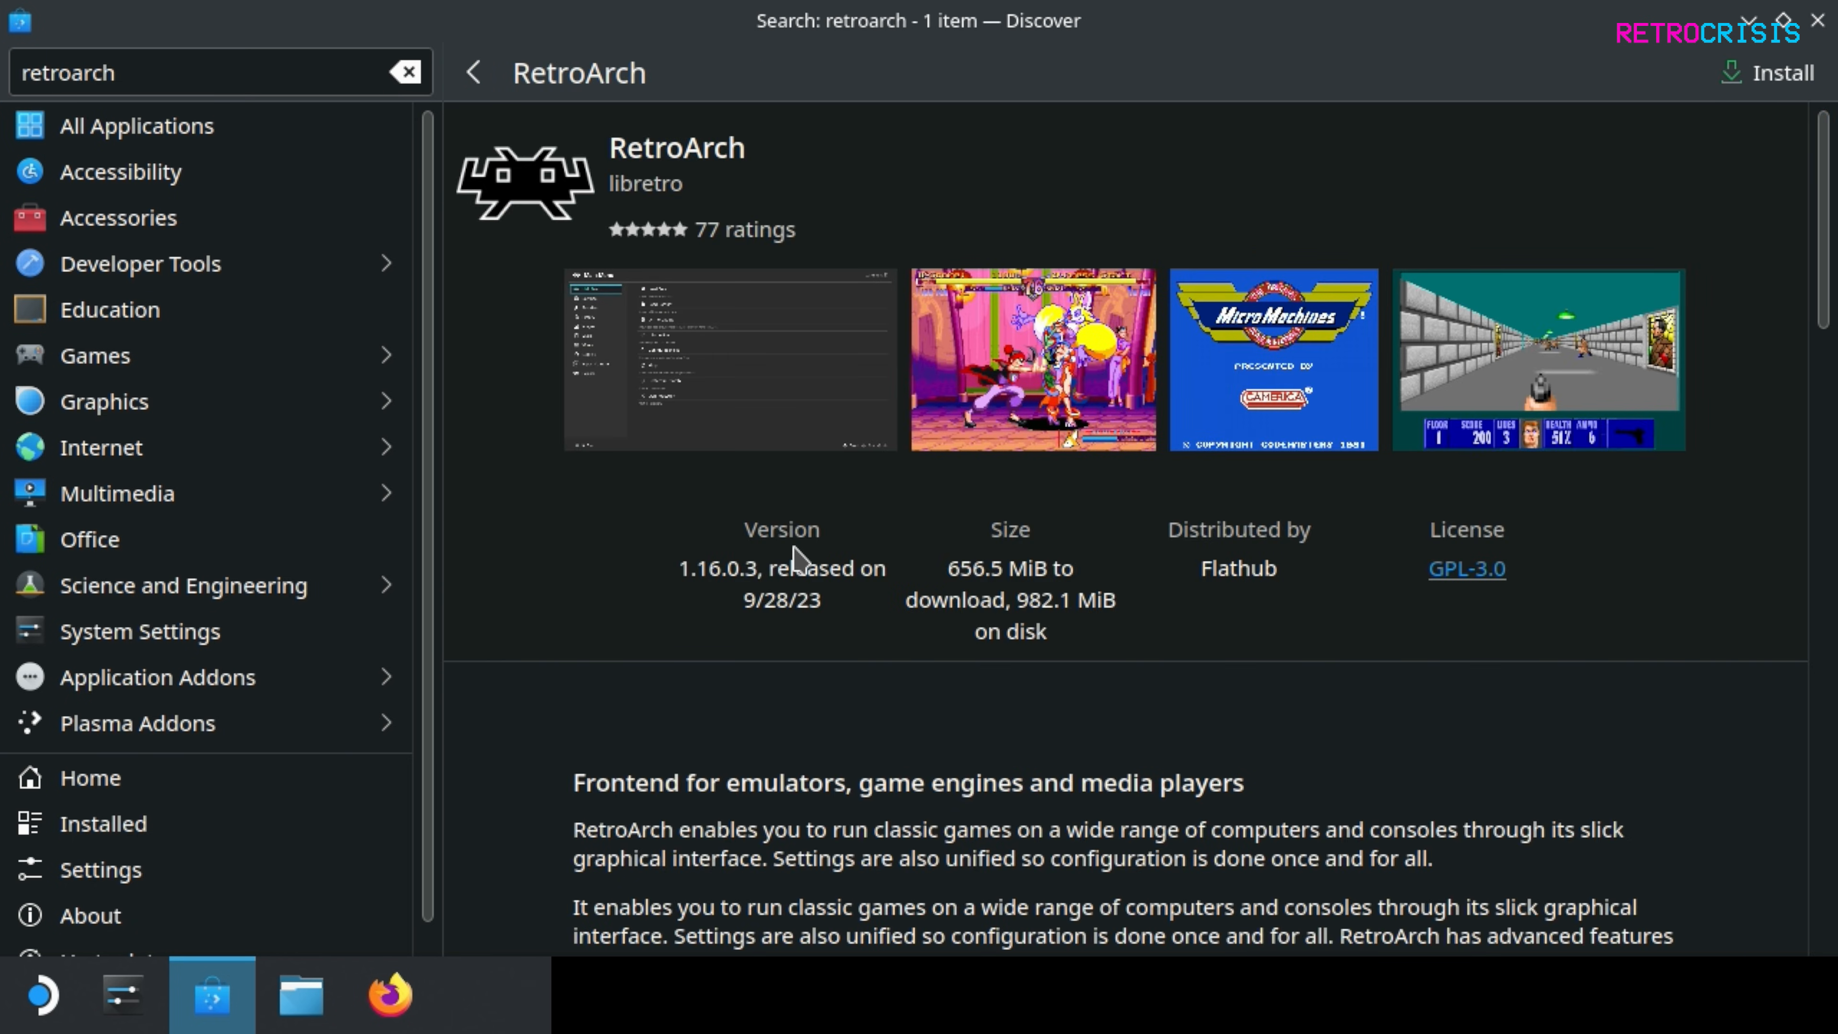
{"action": "mouse_move", "coordinate": [700, 601]}
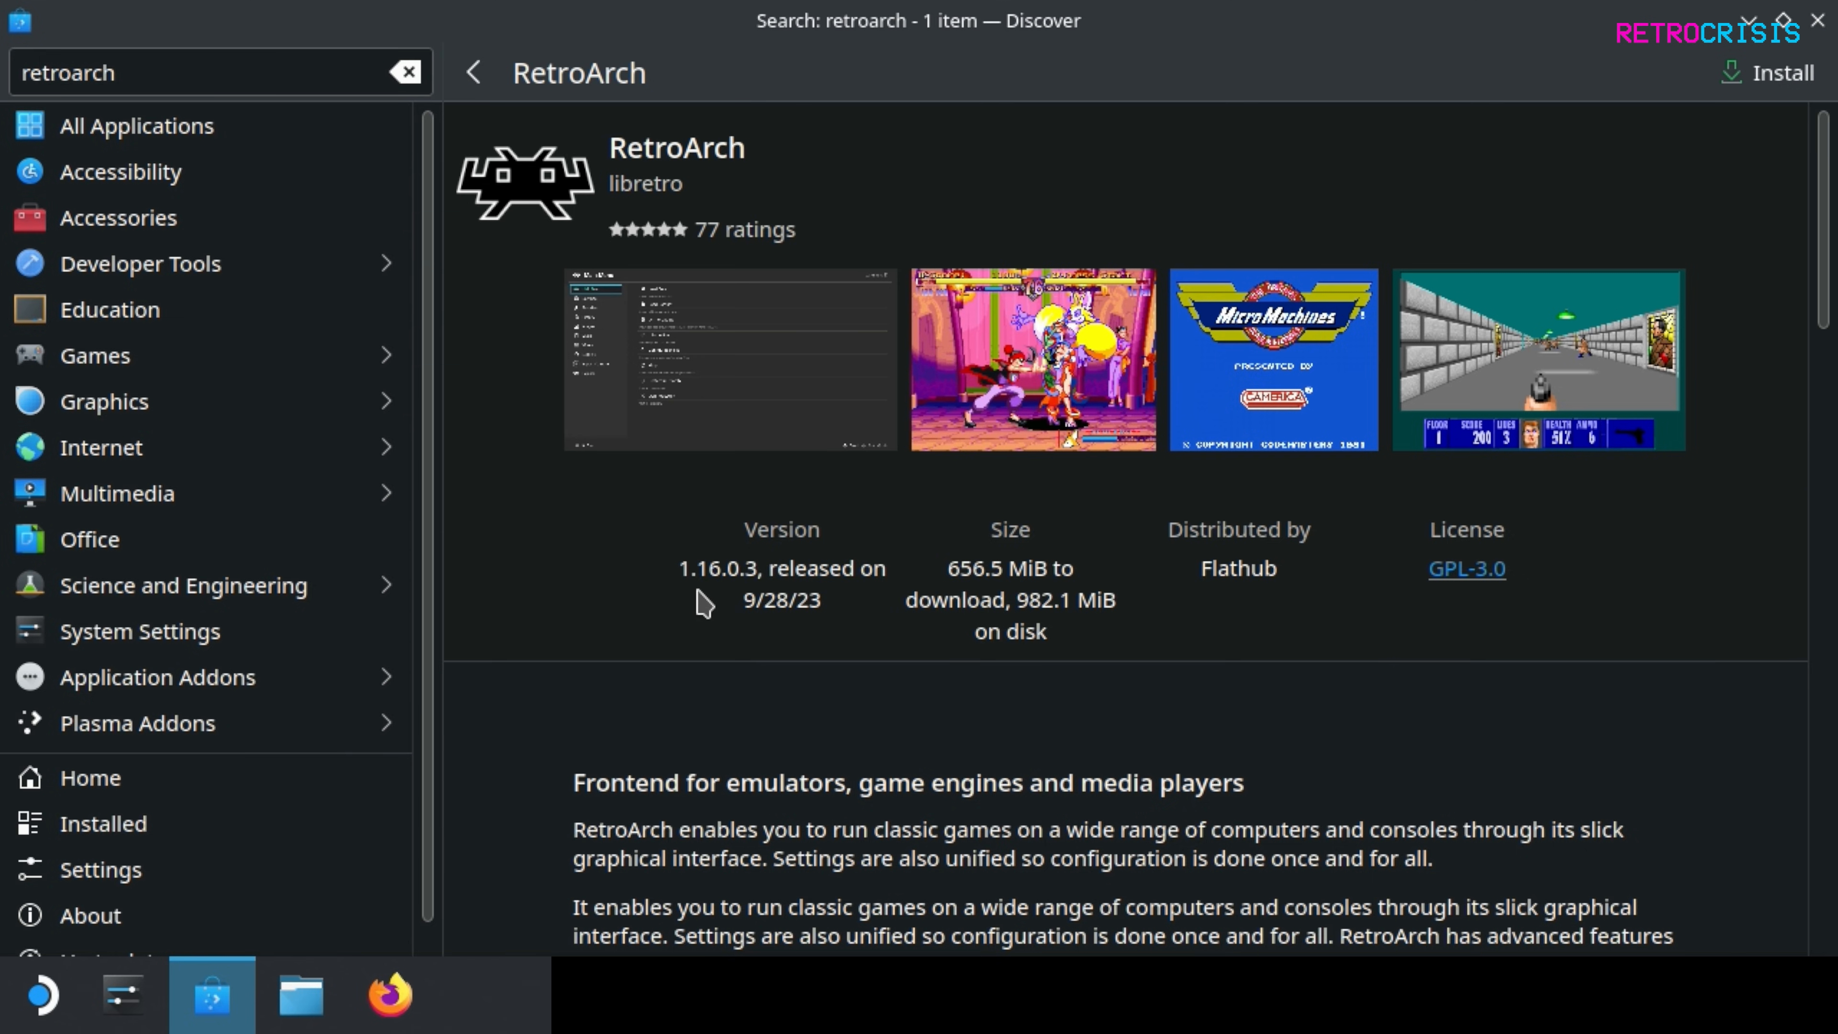
{"action": "mouse_move", "coordinate": [1713, 122]}
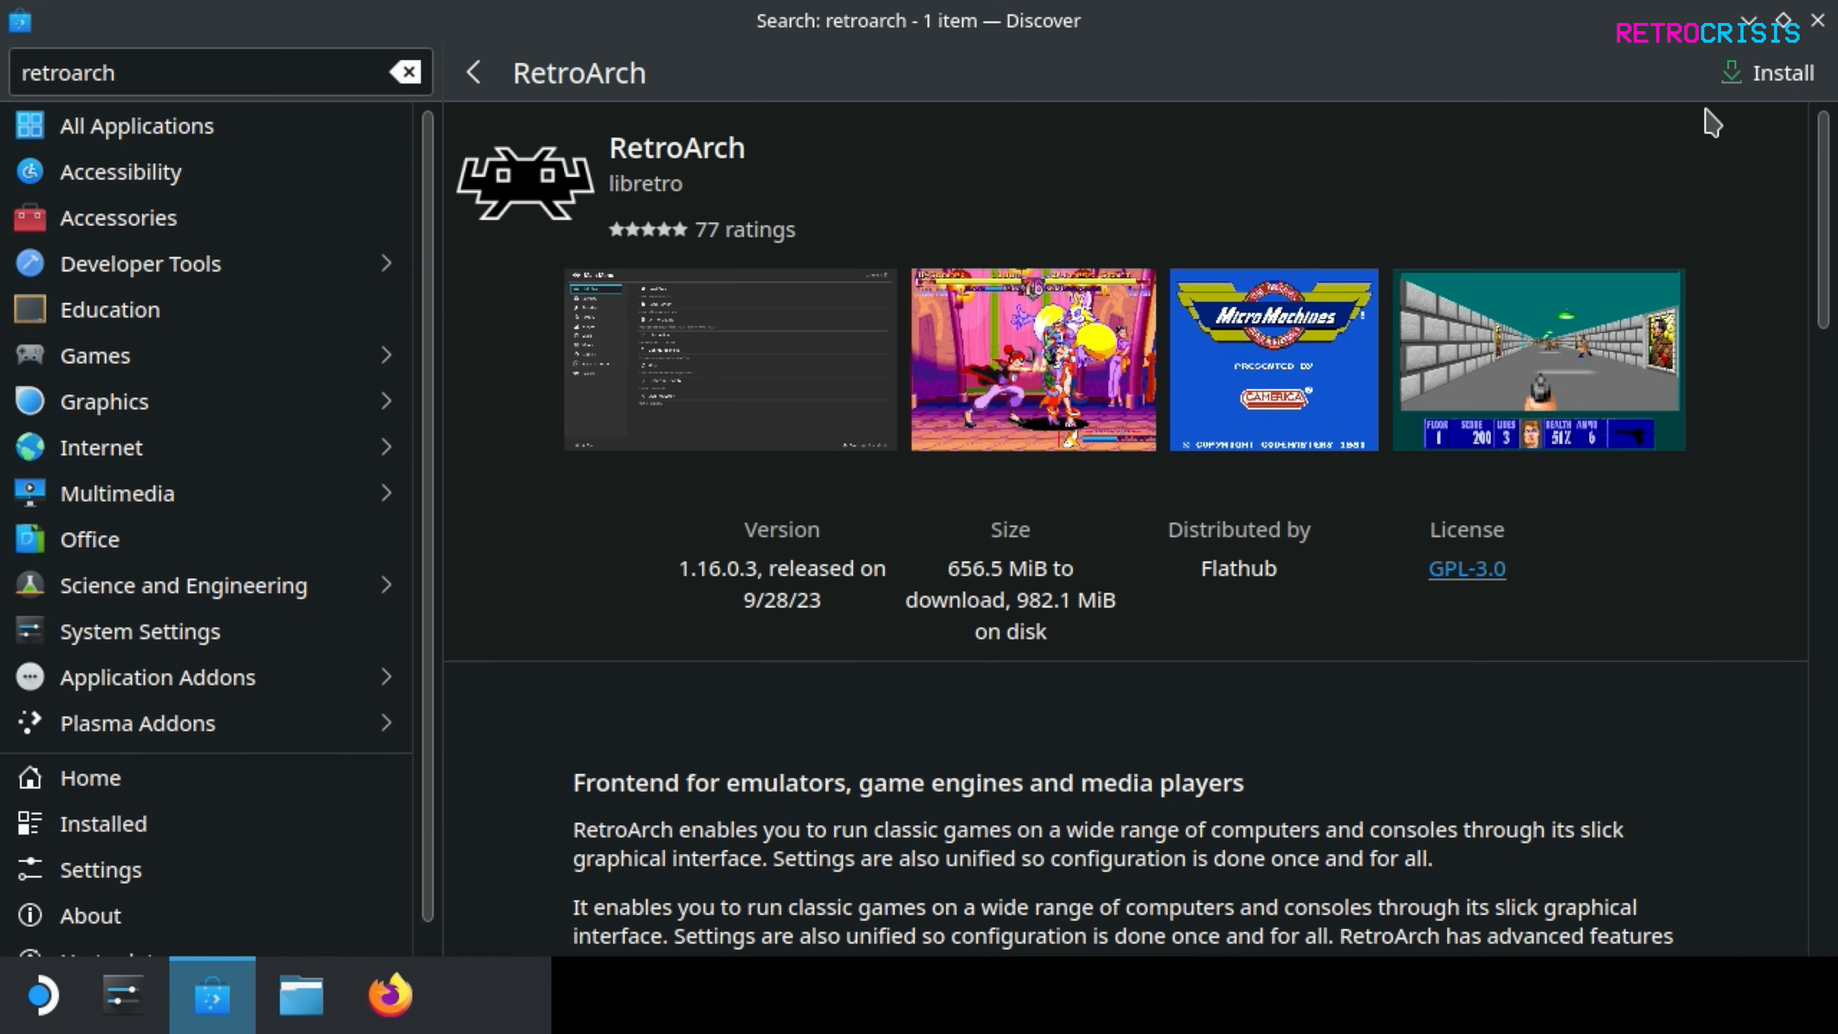
{"action": "left_click", "coordinate": [1774, 73]}
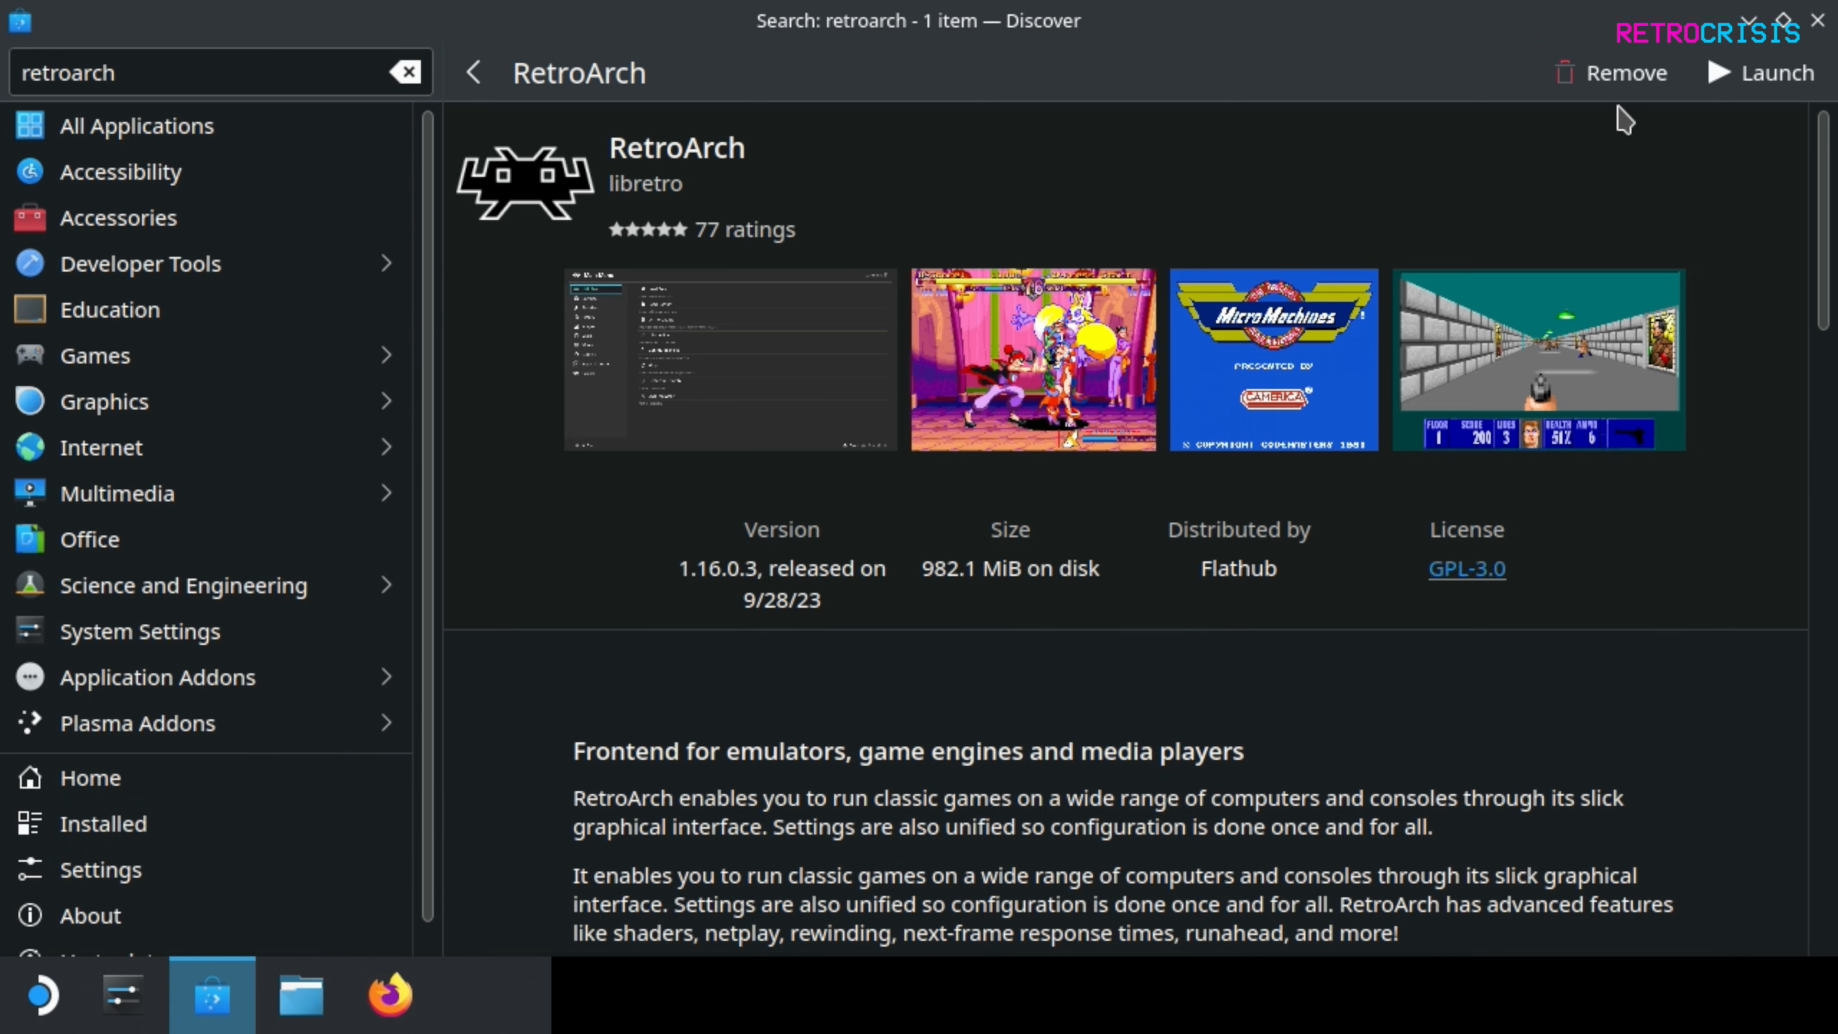
{"action": "mouse_move", "coordinate": [1755, 111]}
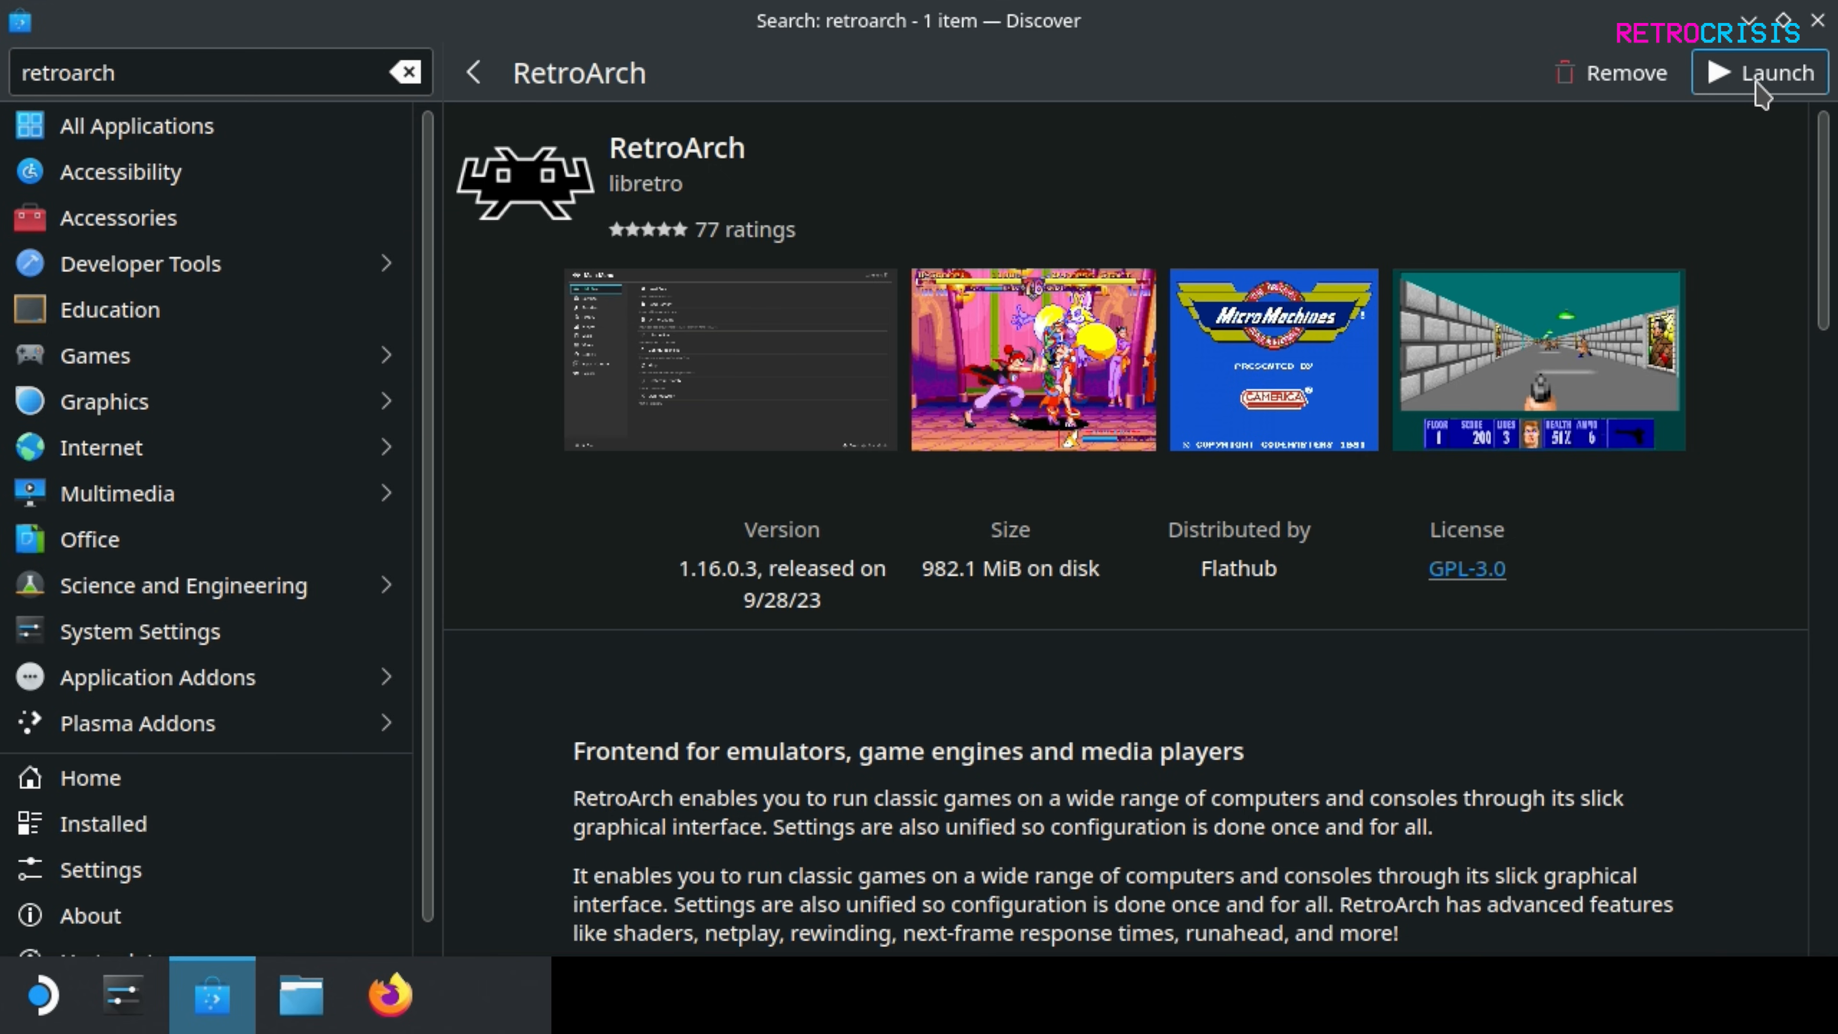
{"action": "left_click", "coordinate": [1770, 72]}
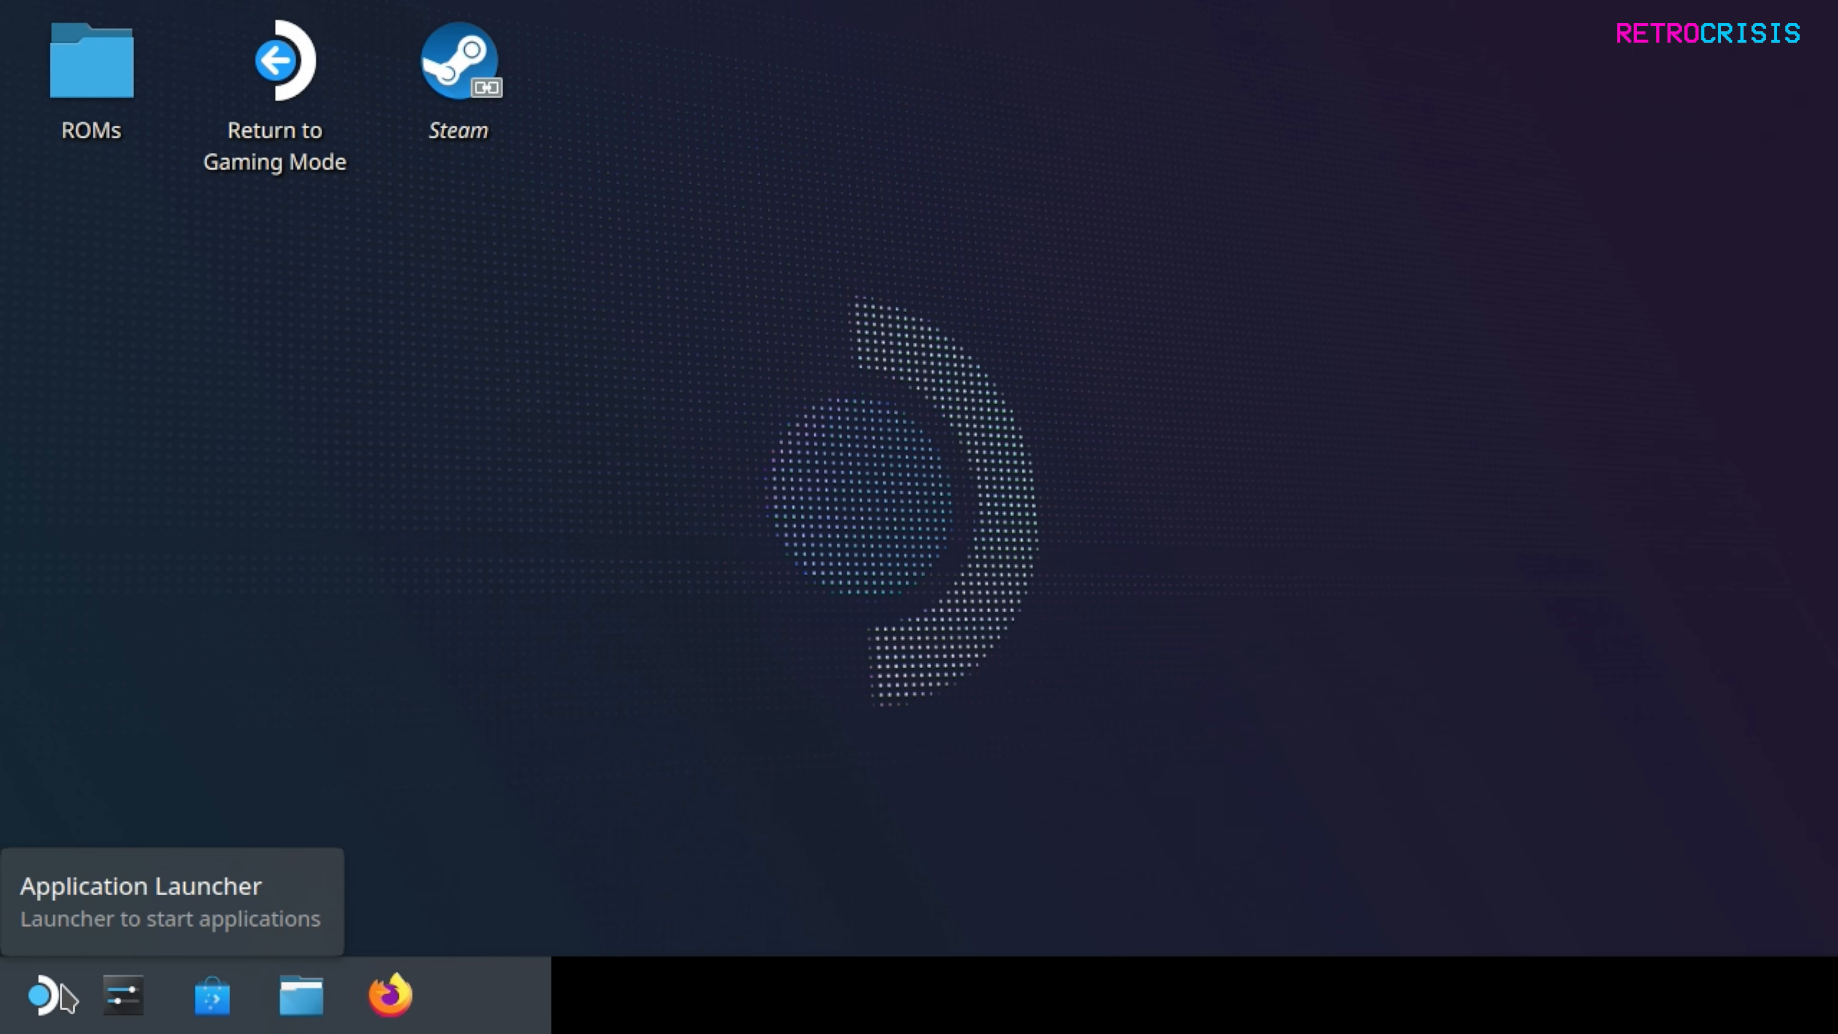
{"action": "left_click", "coordinate": [28, 995]}
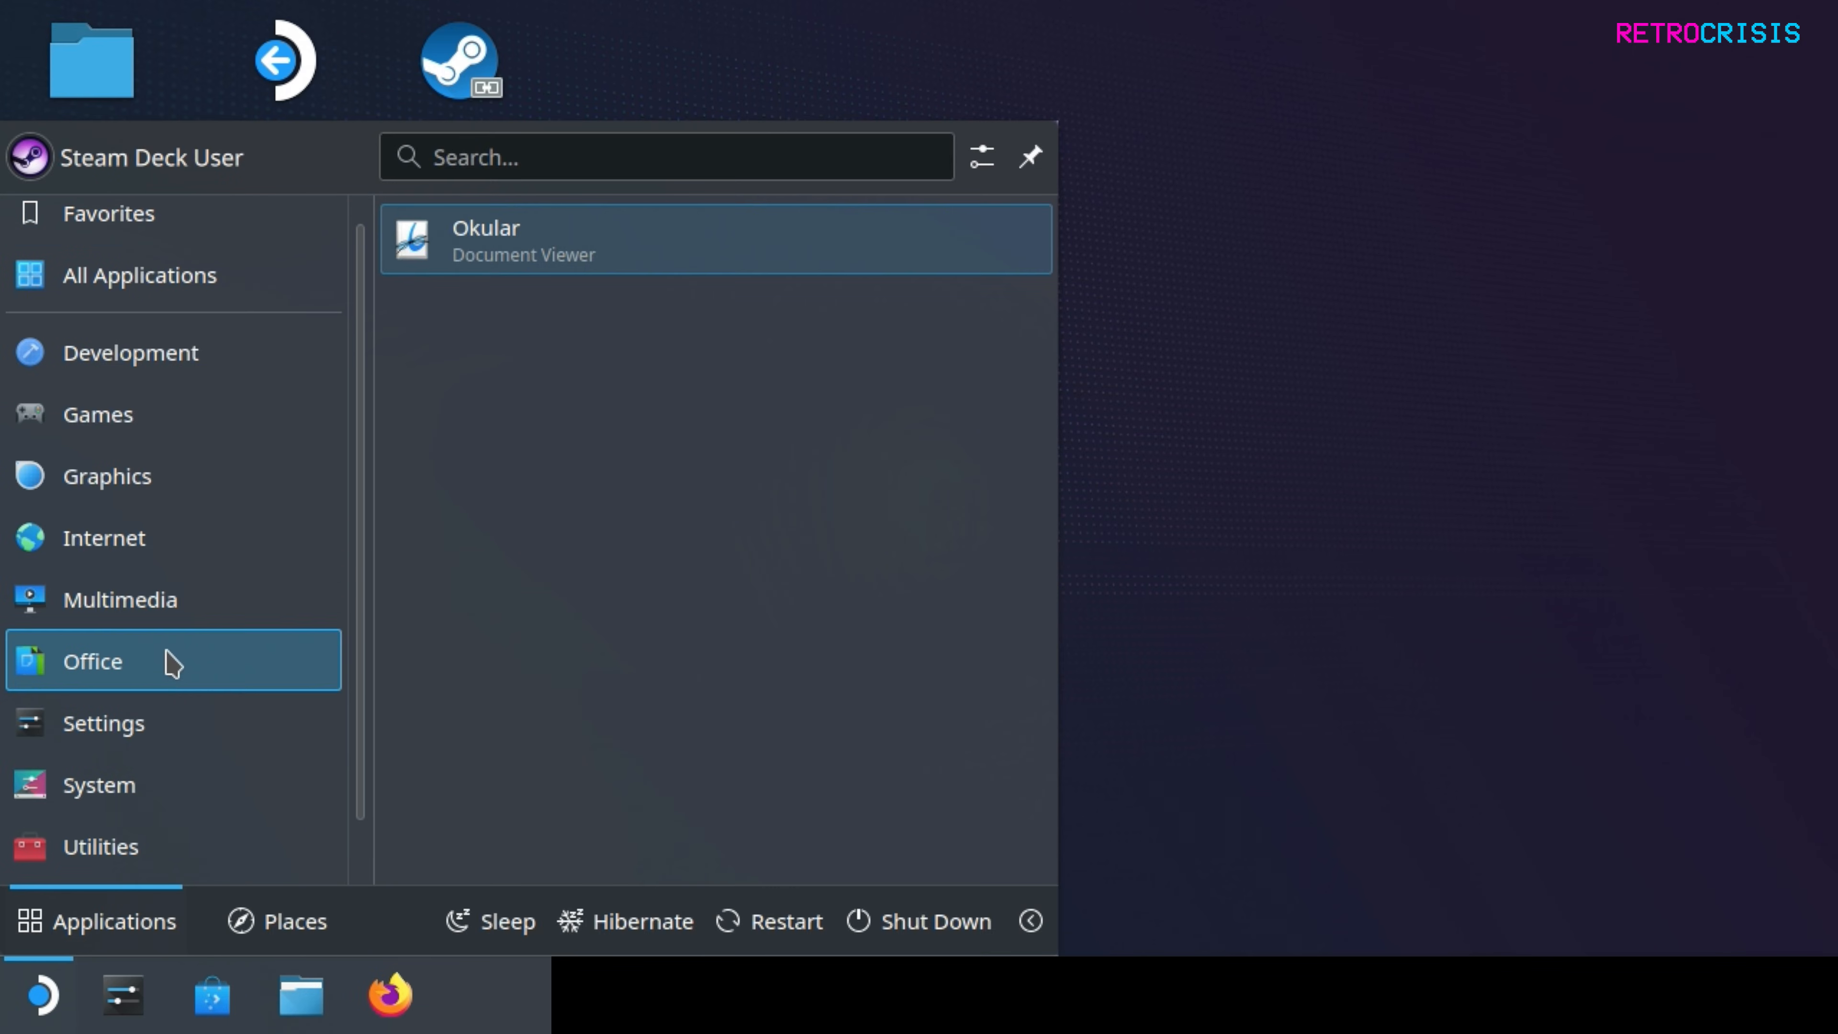
{"action": "left_click", "coordinate": [97, 413]}
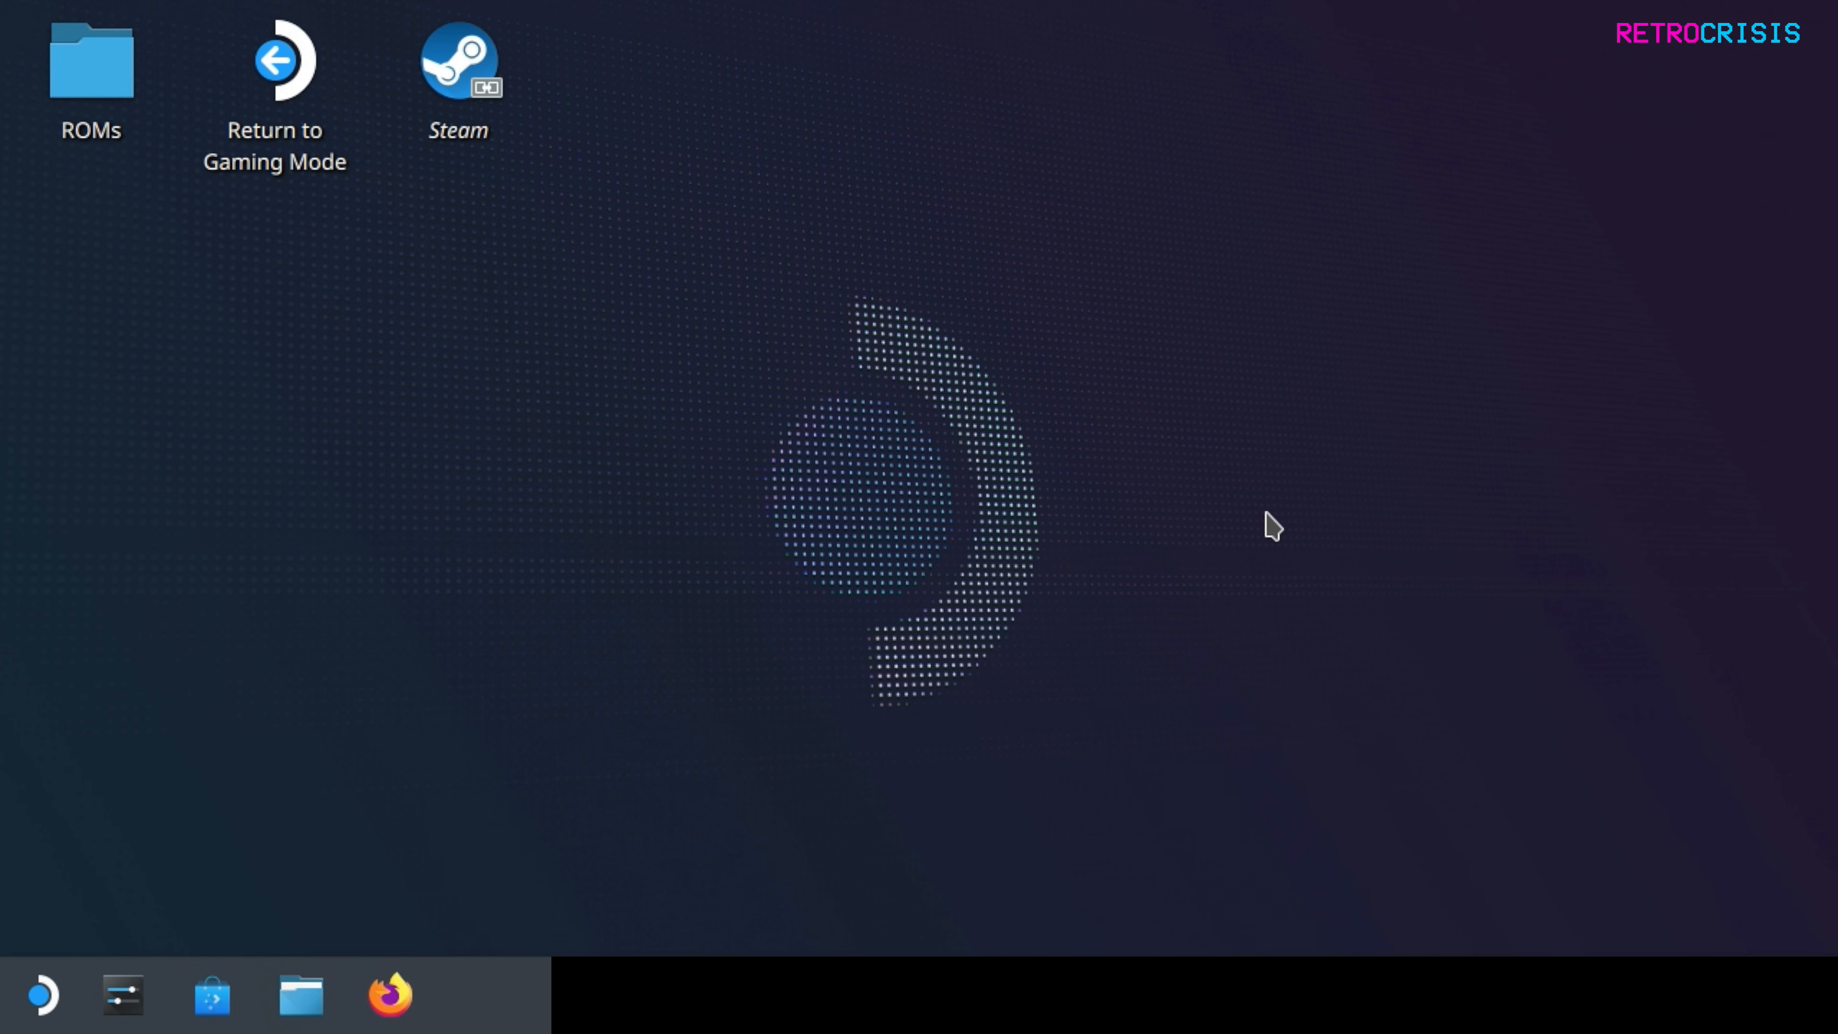
{"action": "mouse_move", "coordinate": [398, 940]}
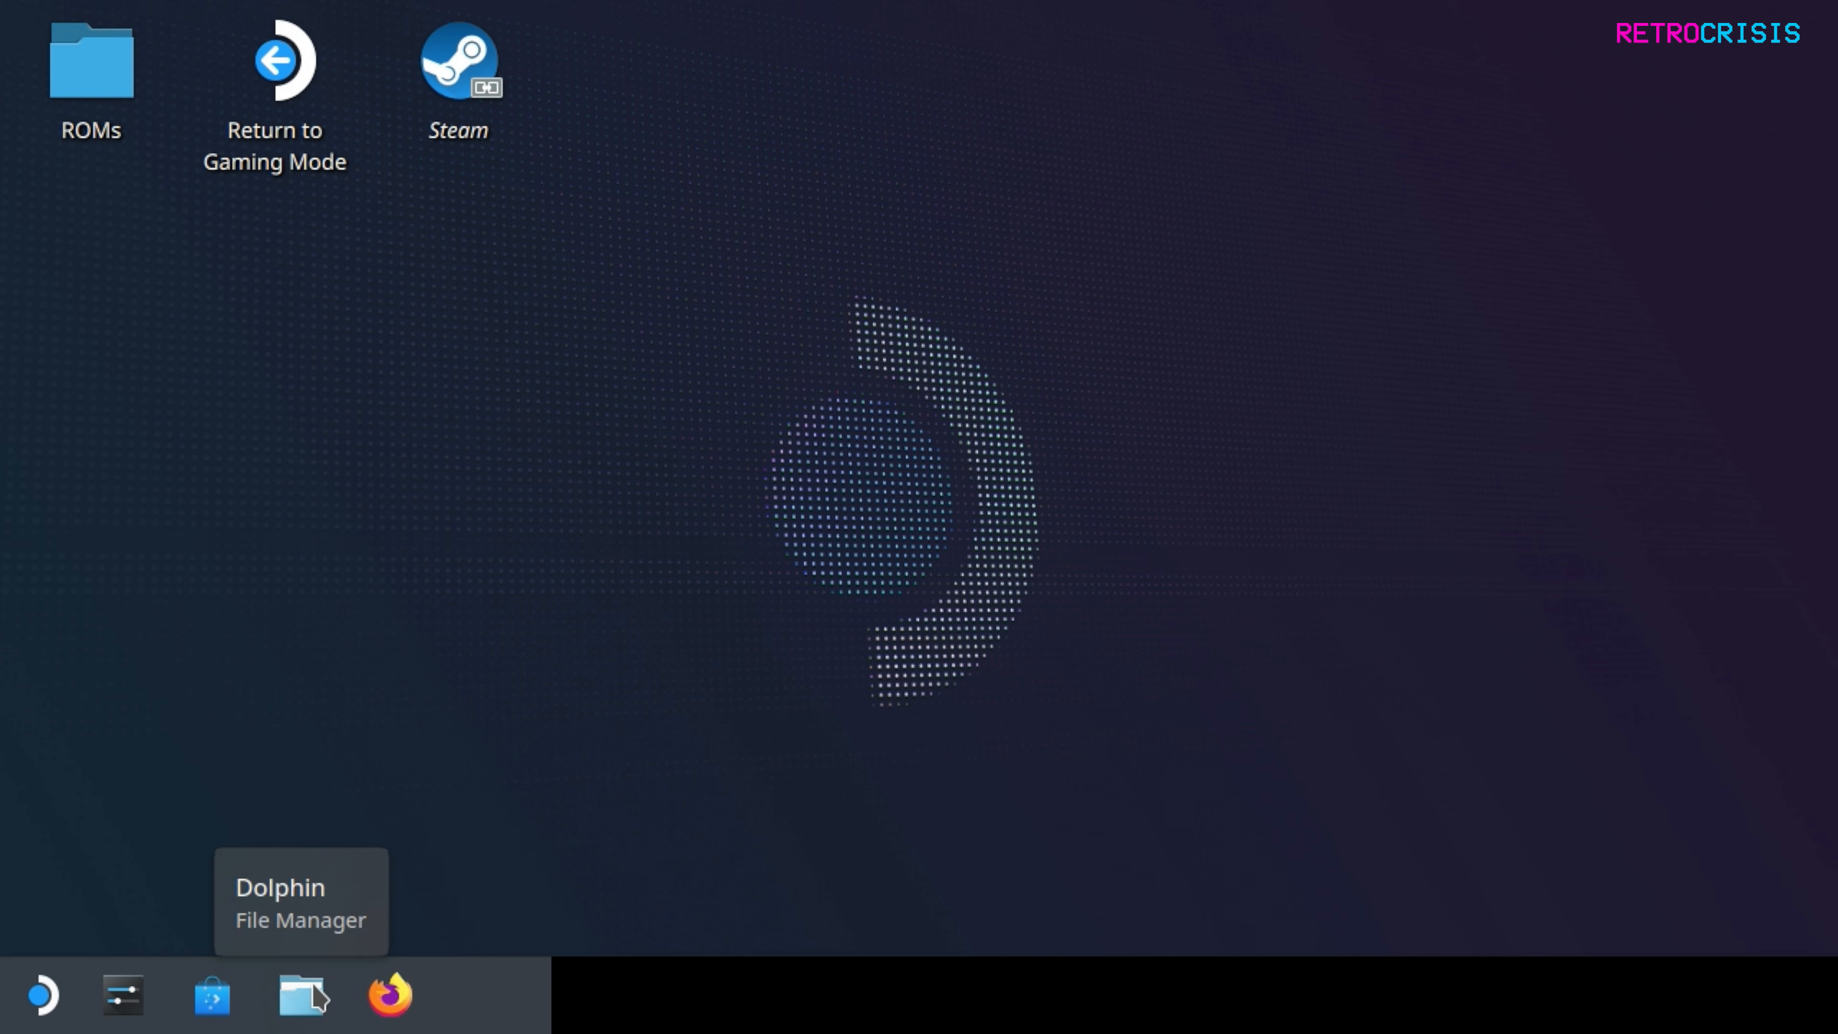
Navigate Dolphin through .var > app > org.libretro.RetroArch > config > retroarch to reach retroarch.cfg.
{"action": "left_click", "coordinate": [300, 996]}
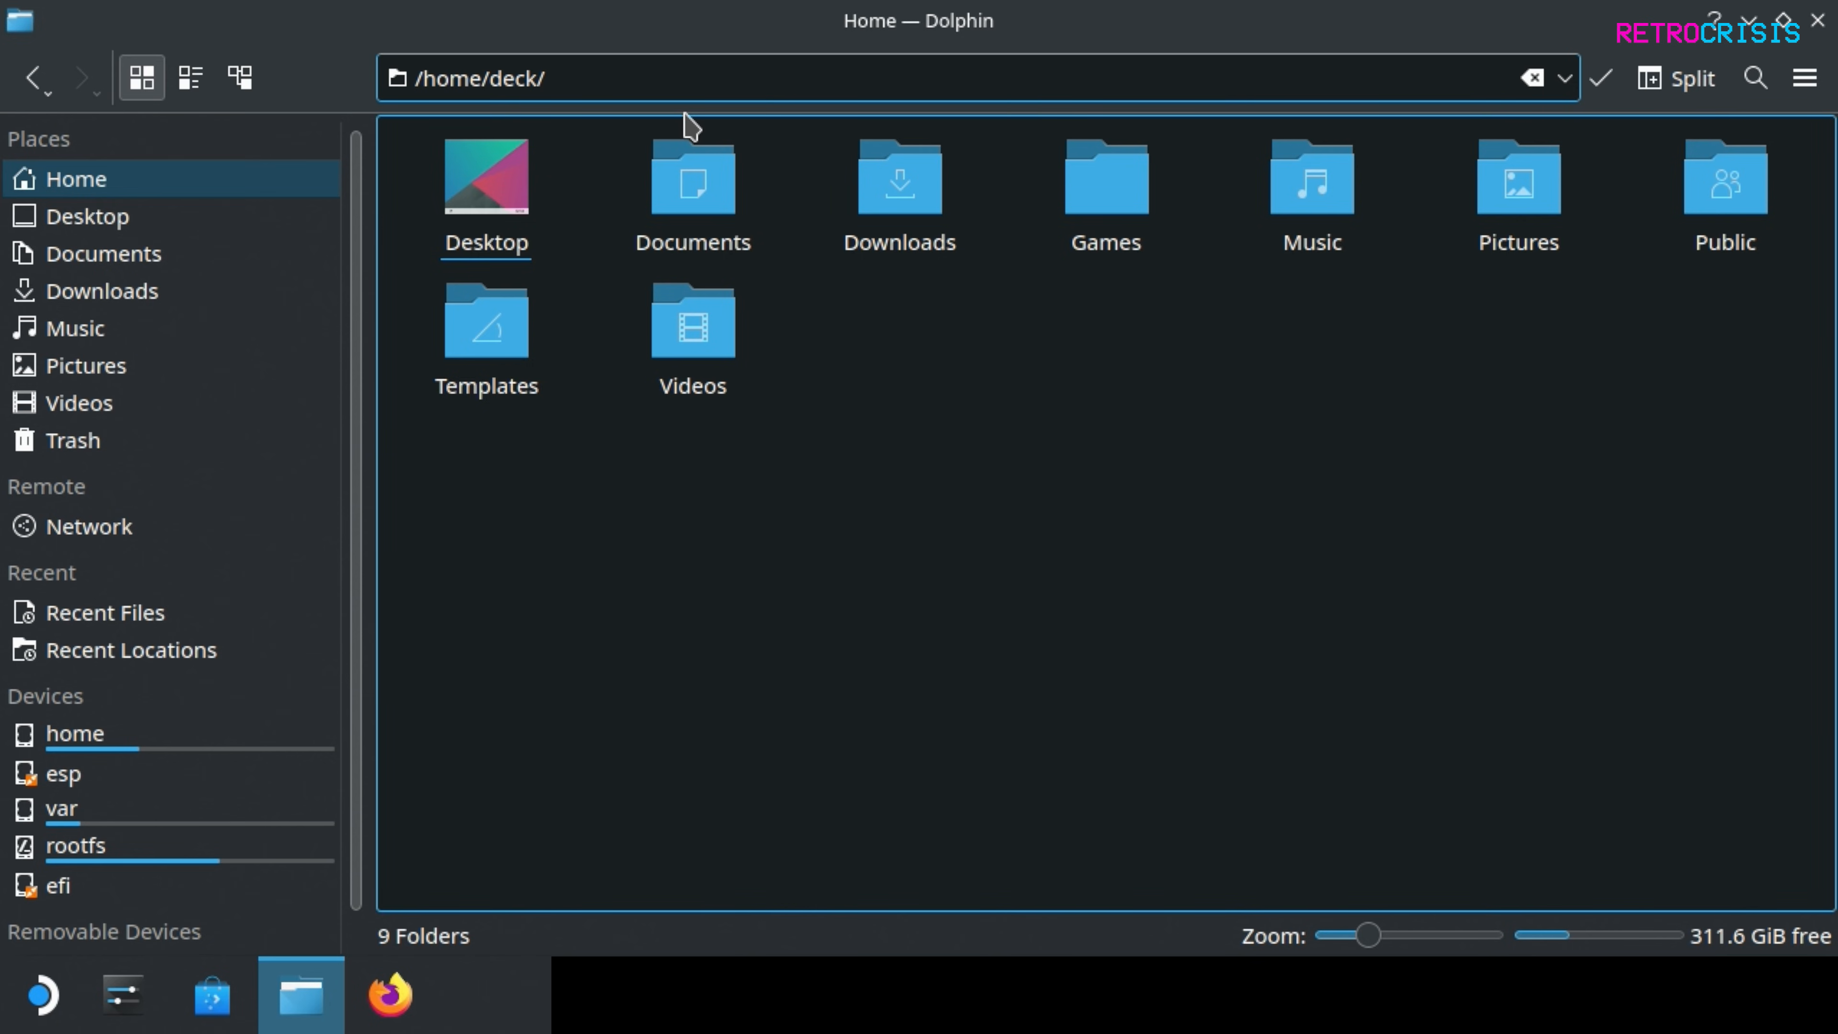
{"action": "type", "text": ".var"}
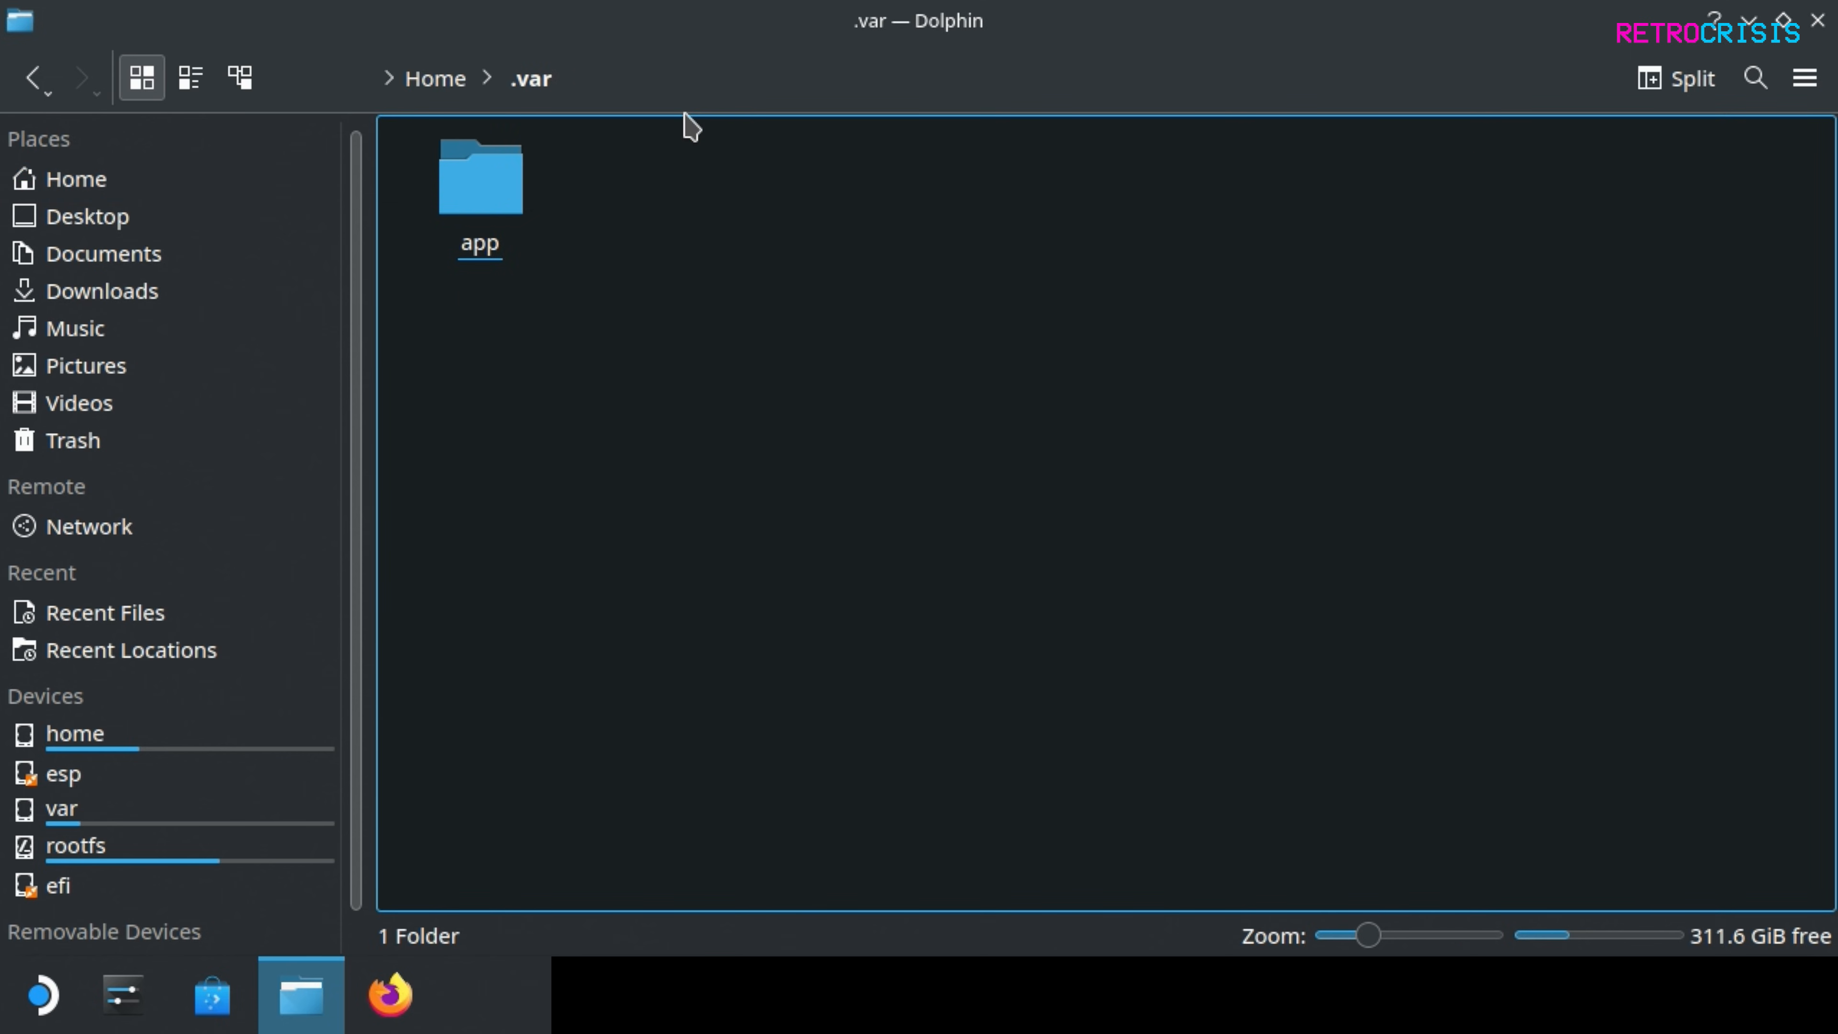
{"action": "double_click", "coordinate": [479, 178]}
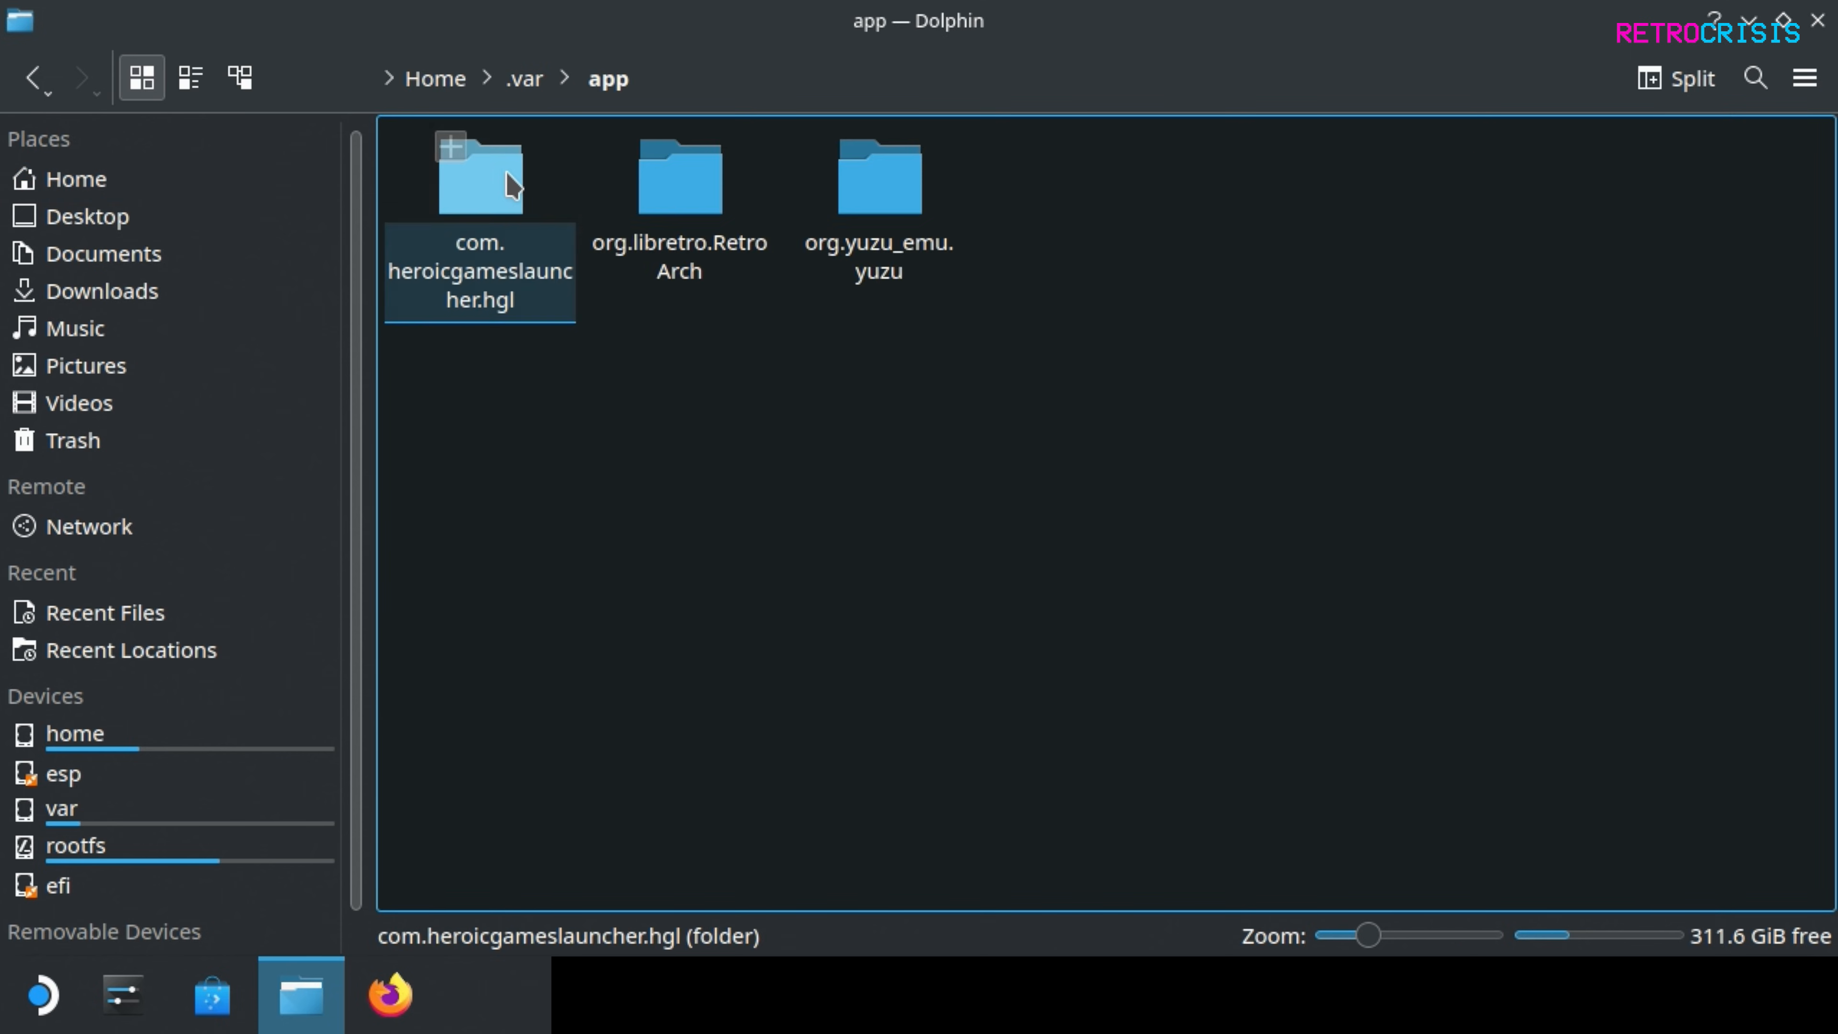
{"action": "double_click", "coordinate": [677, 176]}
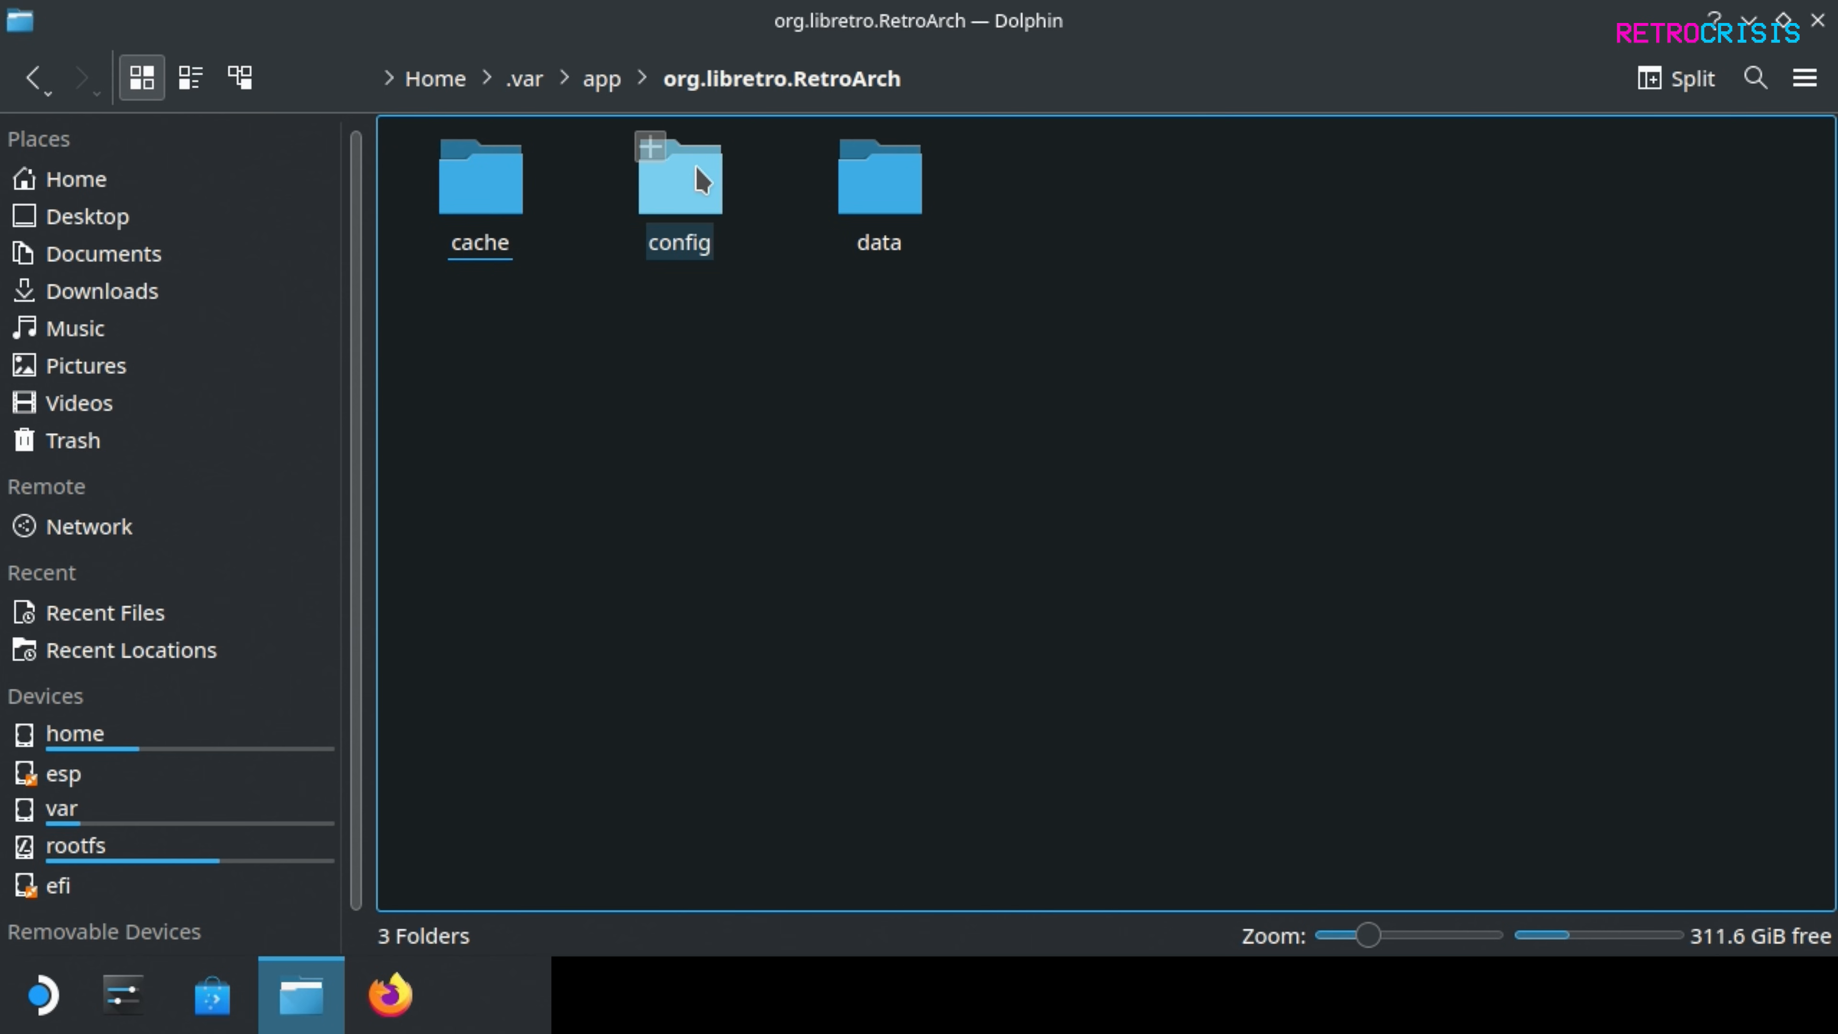
{"action": "double_click", "coordinate": [677, 178]}
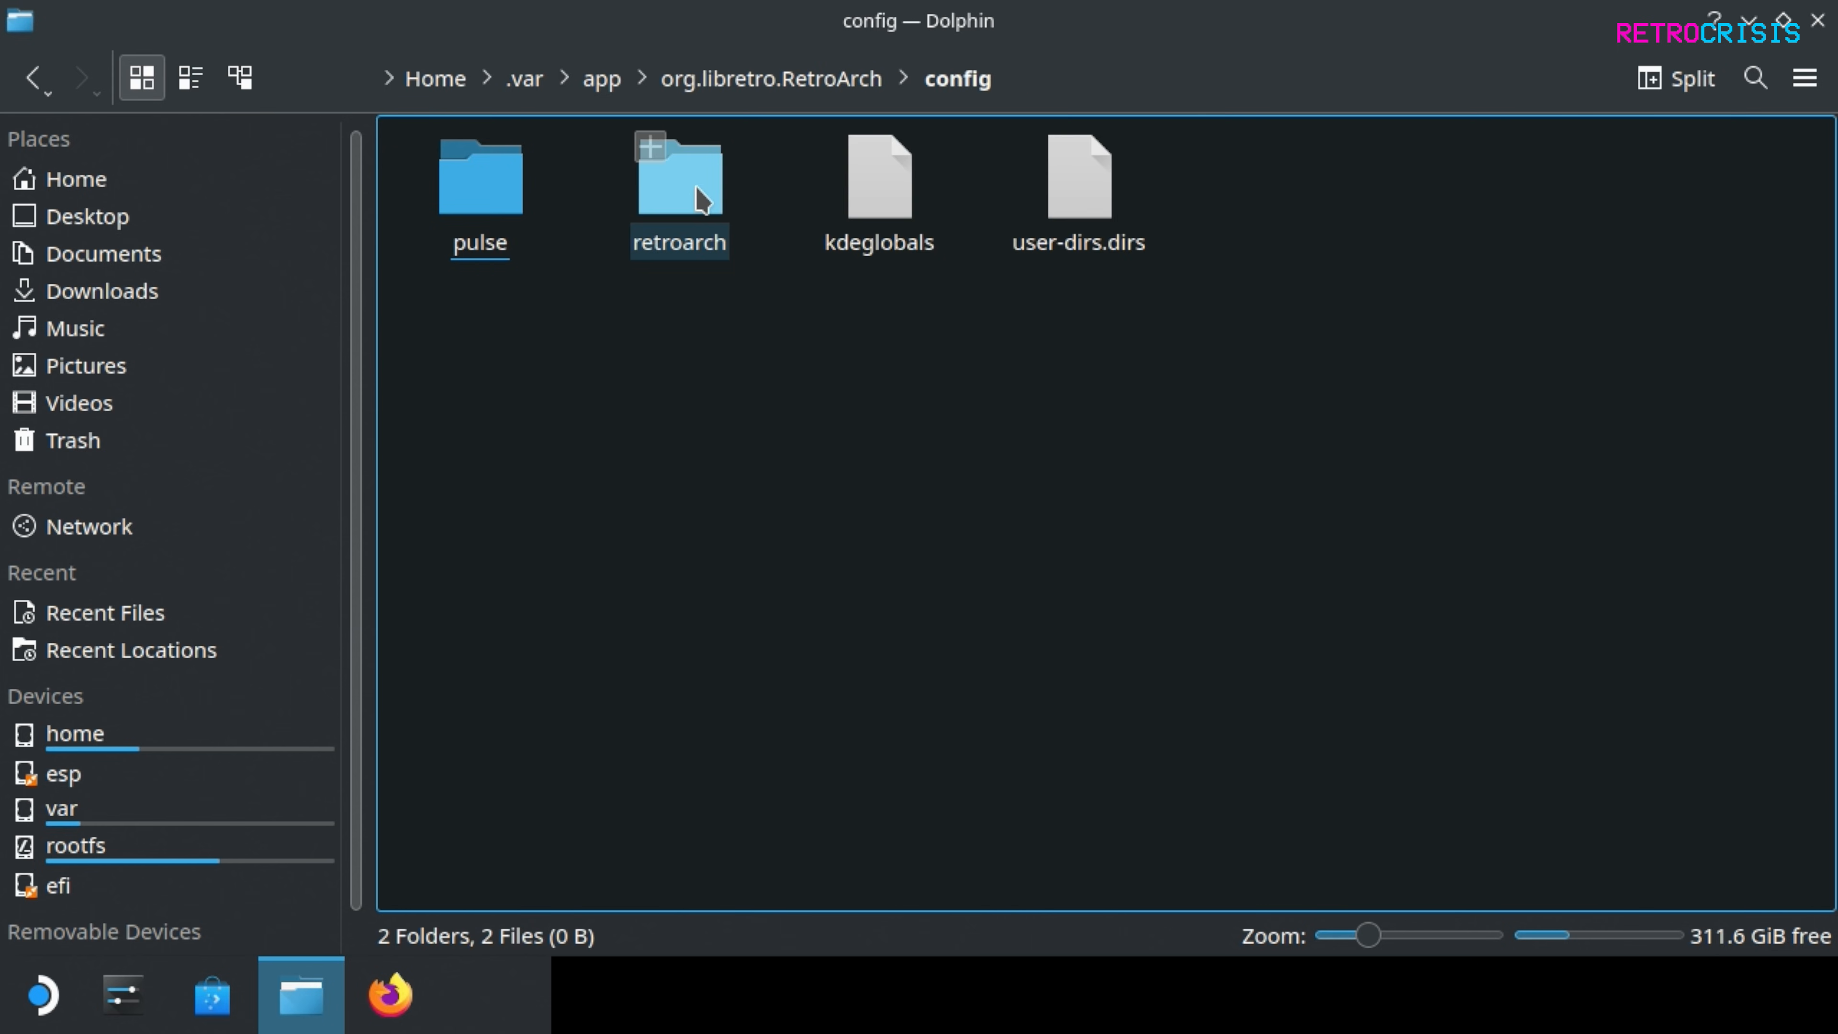
{"action": "double_click", "coordinate": [678, 176]}
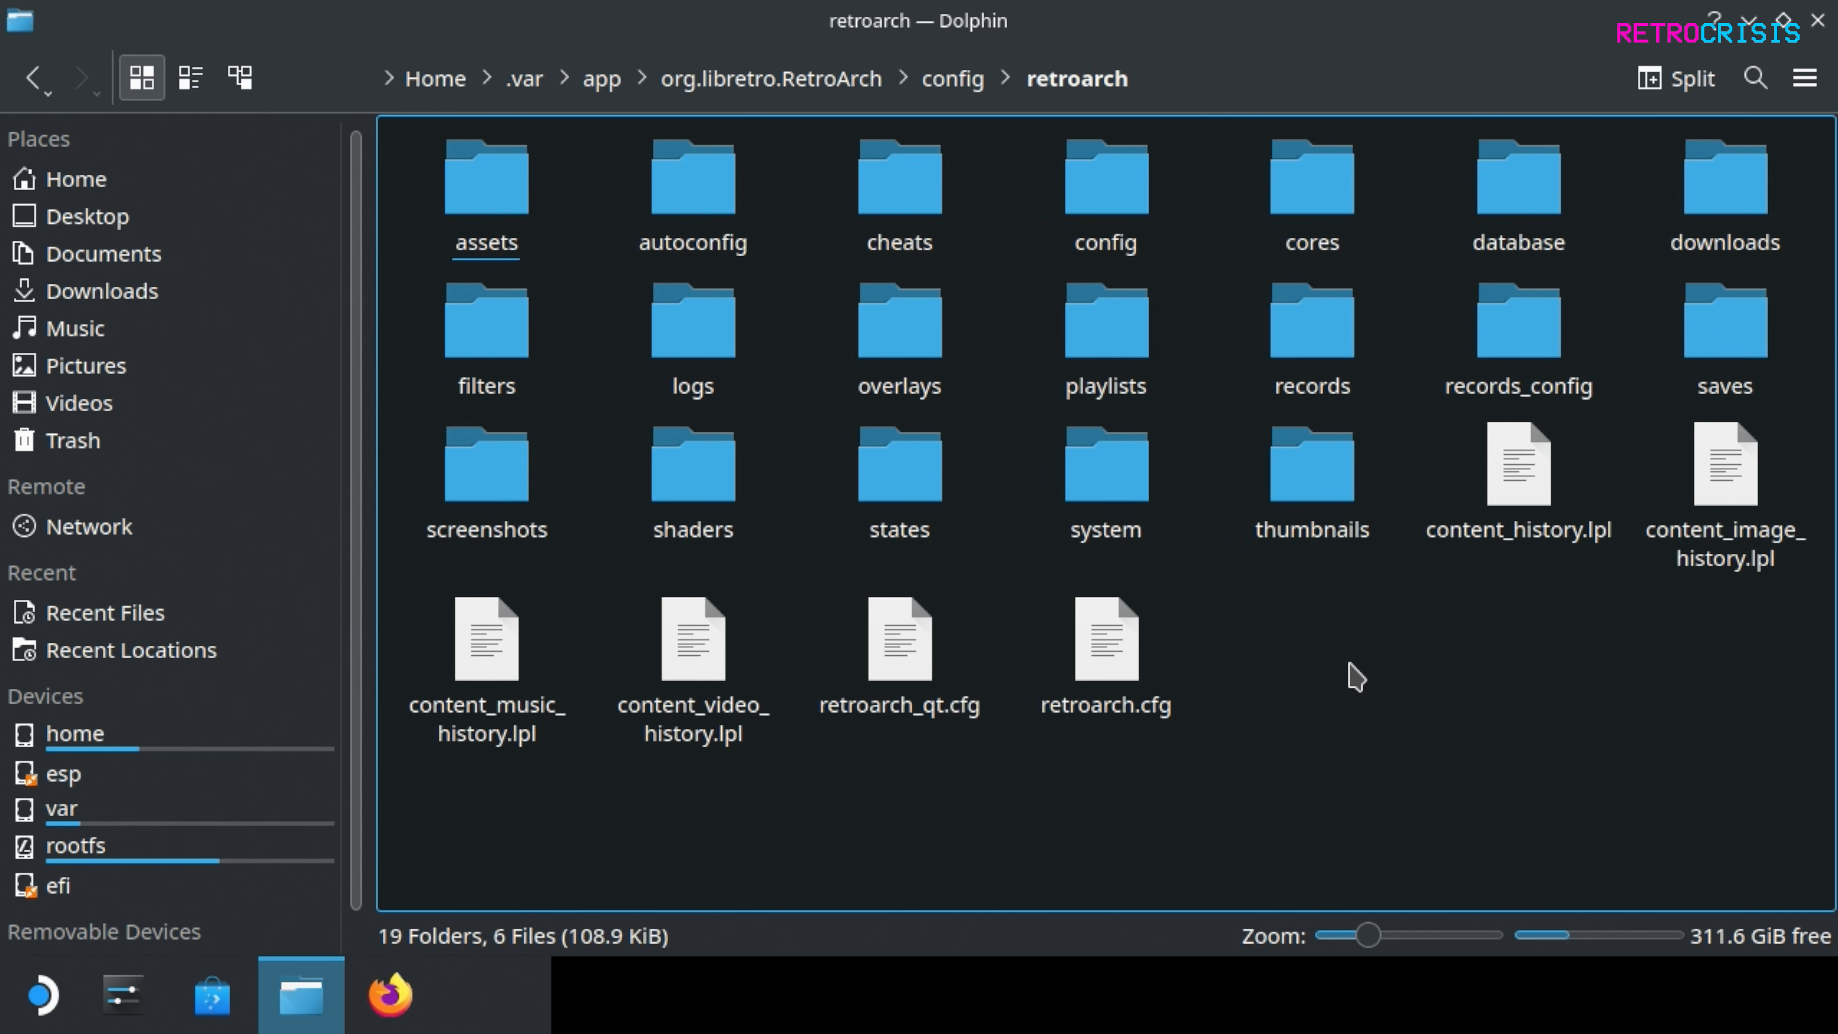
{"action": "mouse_move", "coordinate": [1322, 750]}
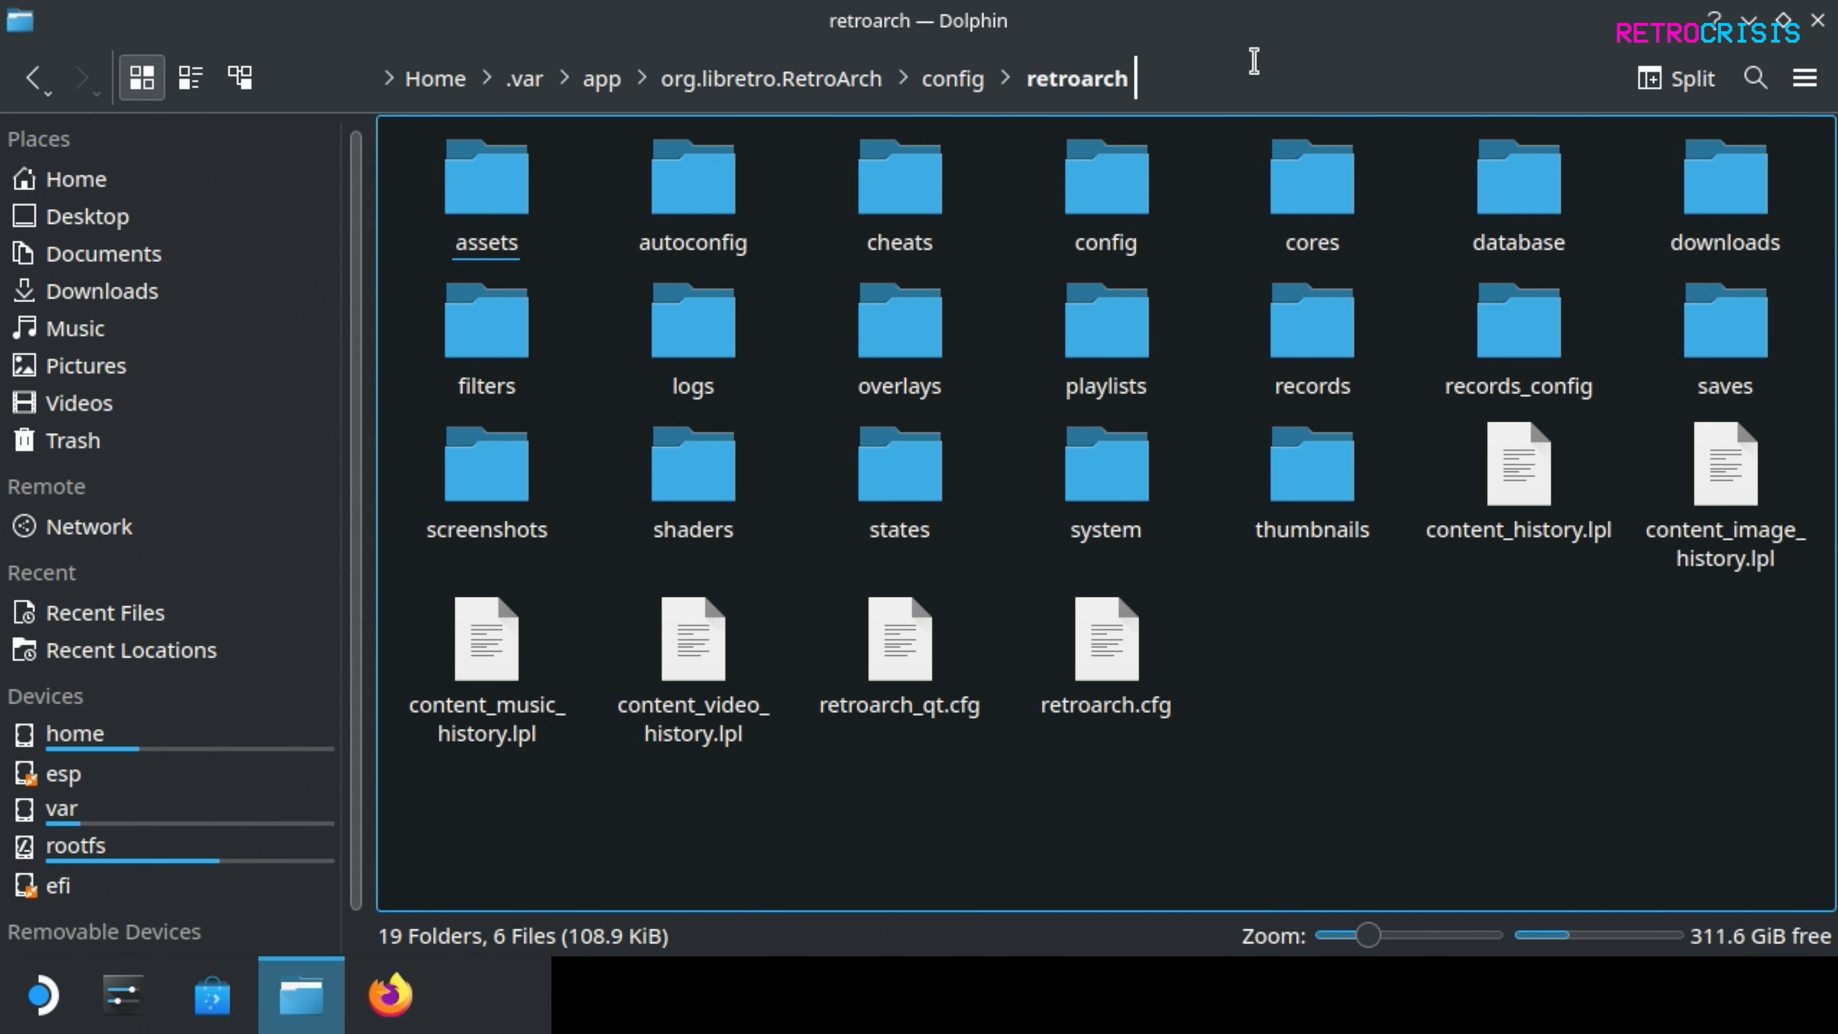
{"action": "mouse_move", "coordinate": [1252, 60]}
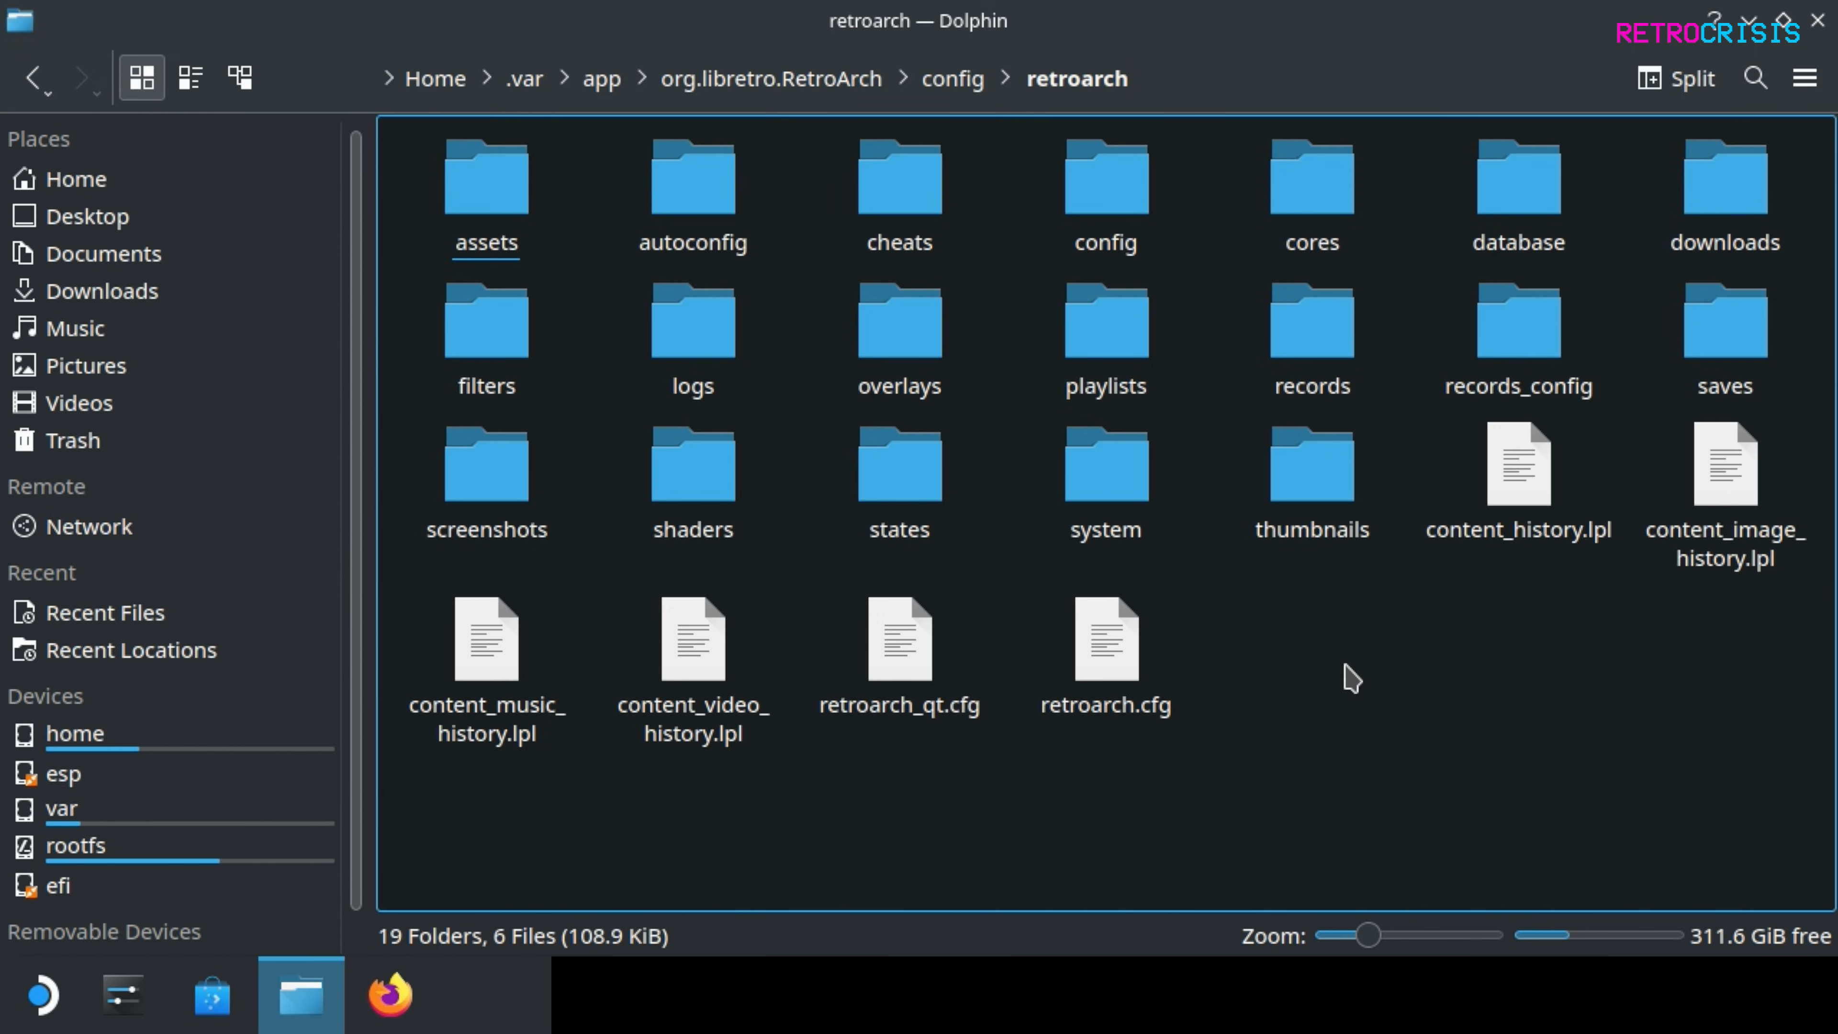
{"action": "mouse_move", "coordinate": [1380, 675]}
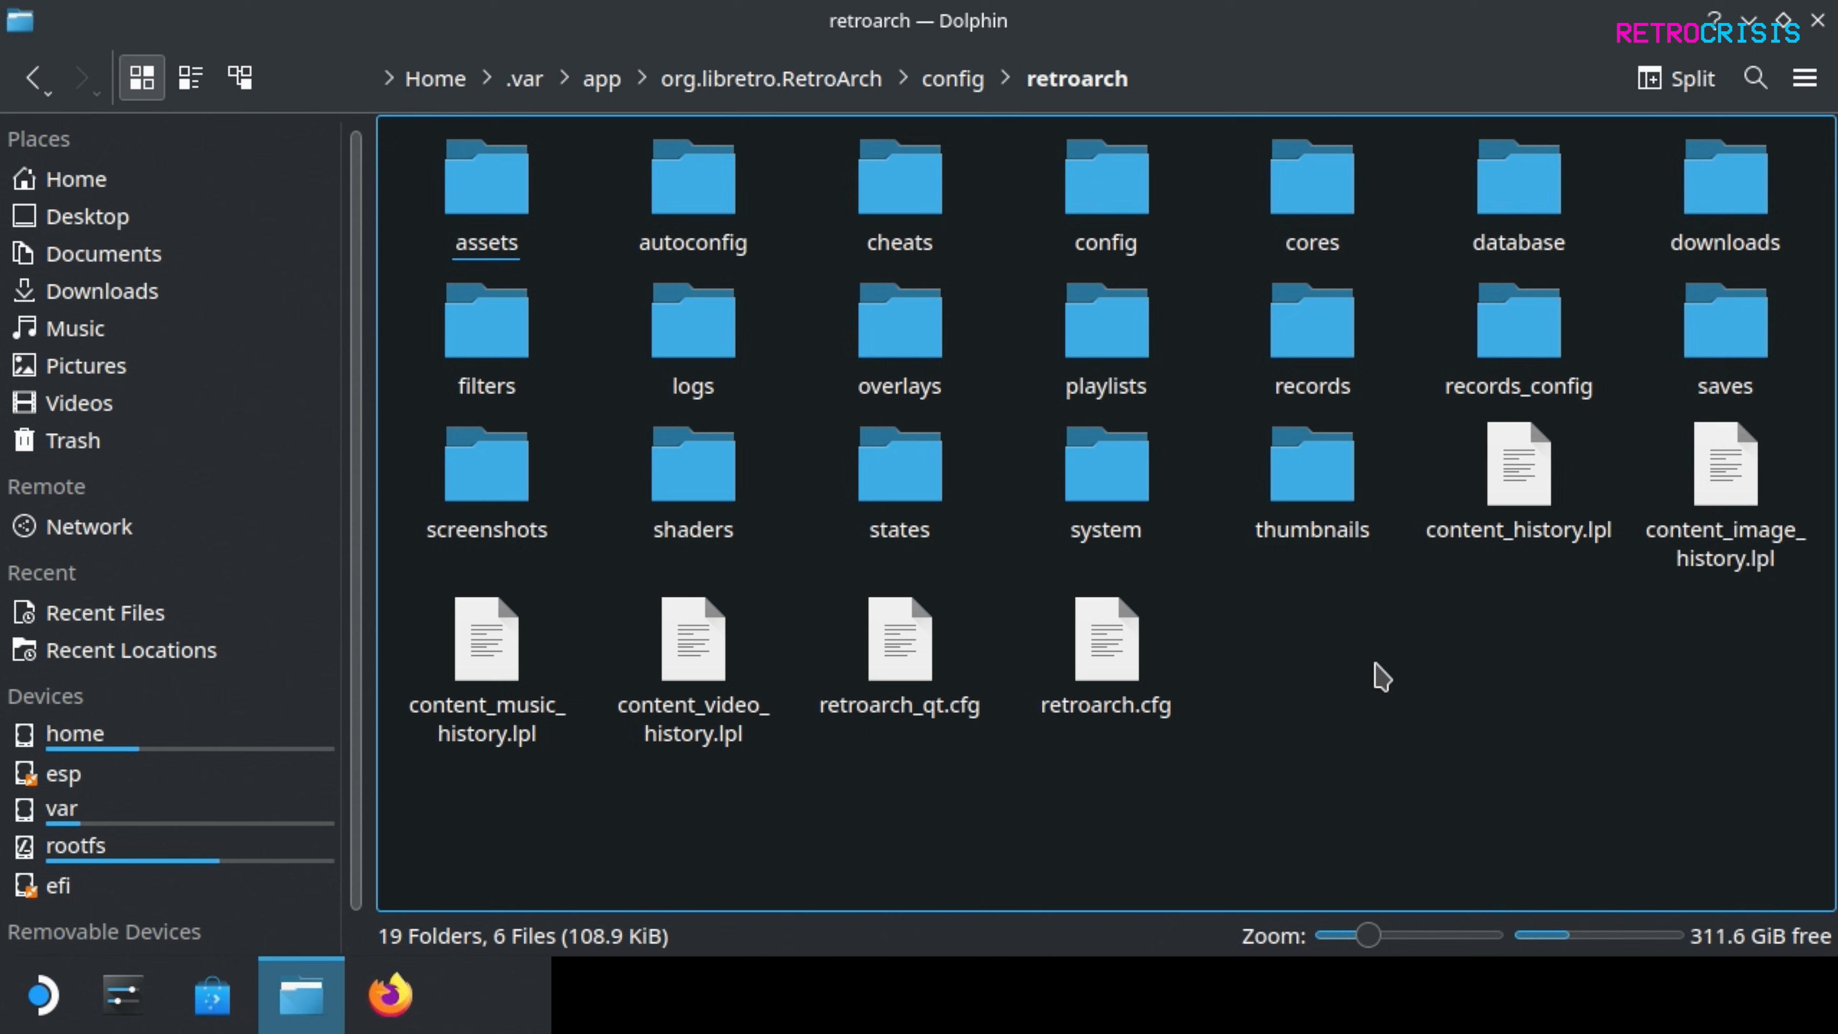
{"action": "right_click", "coordinate": [1380, 675]}
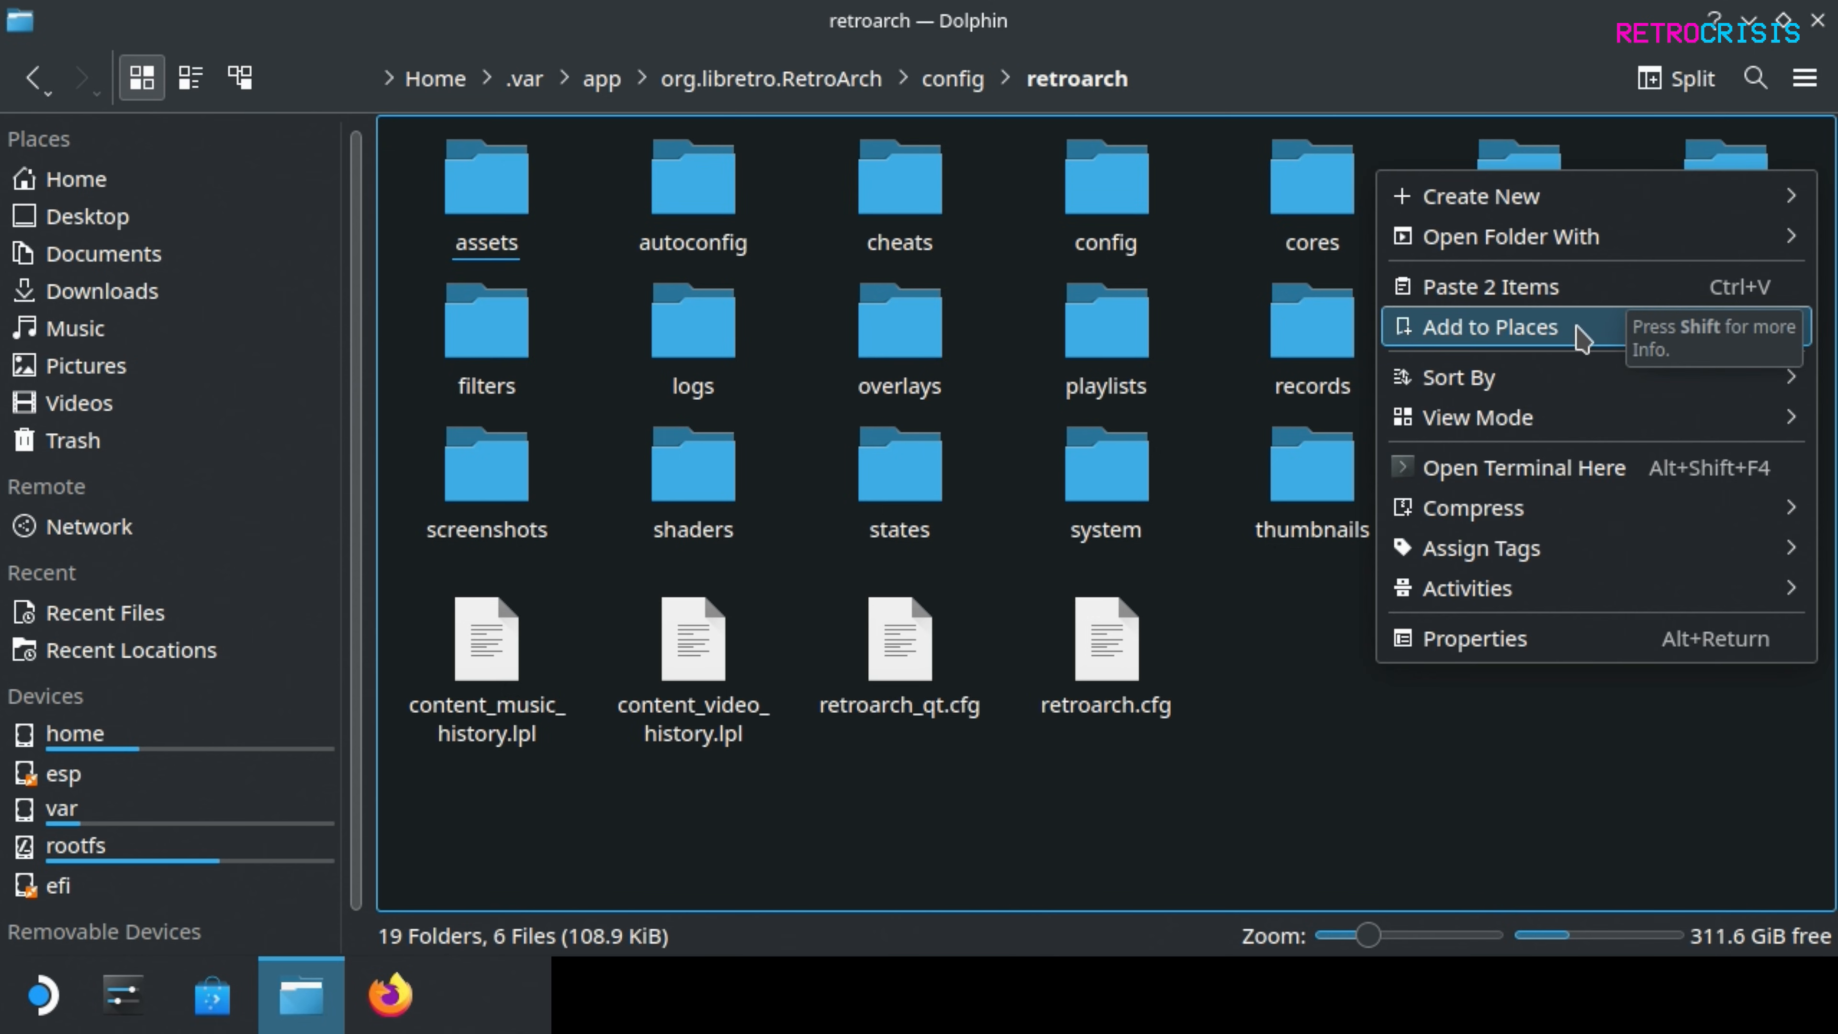
{"action": "left_click", "coordinate": [1488, 326]}
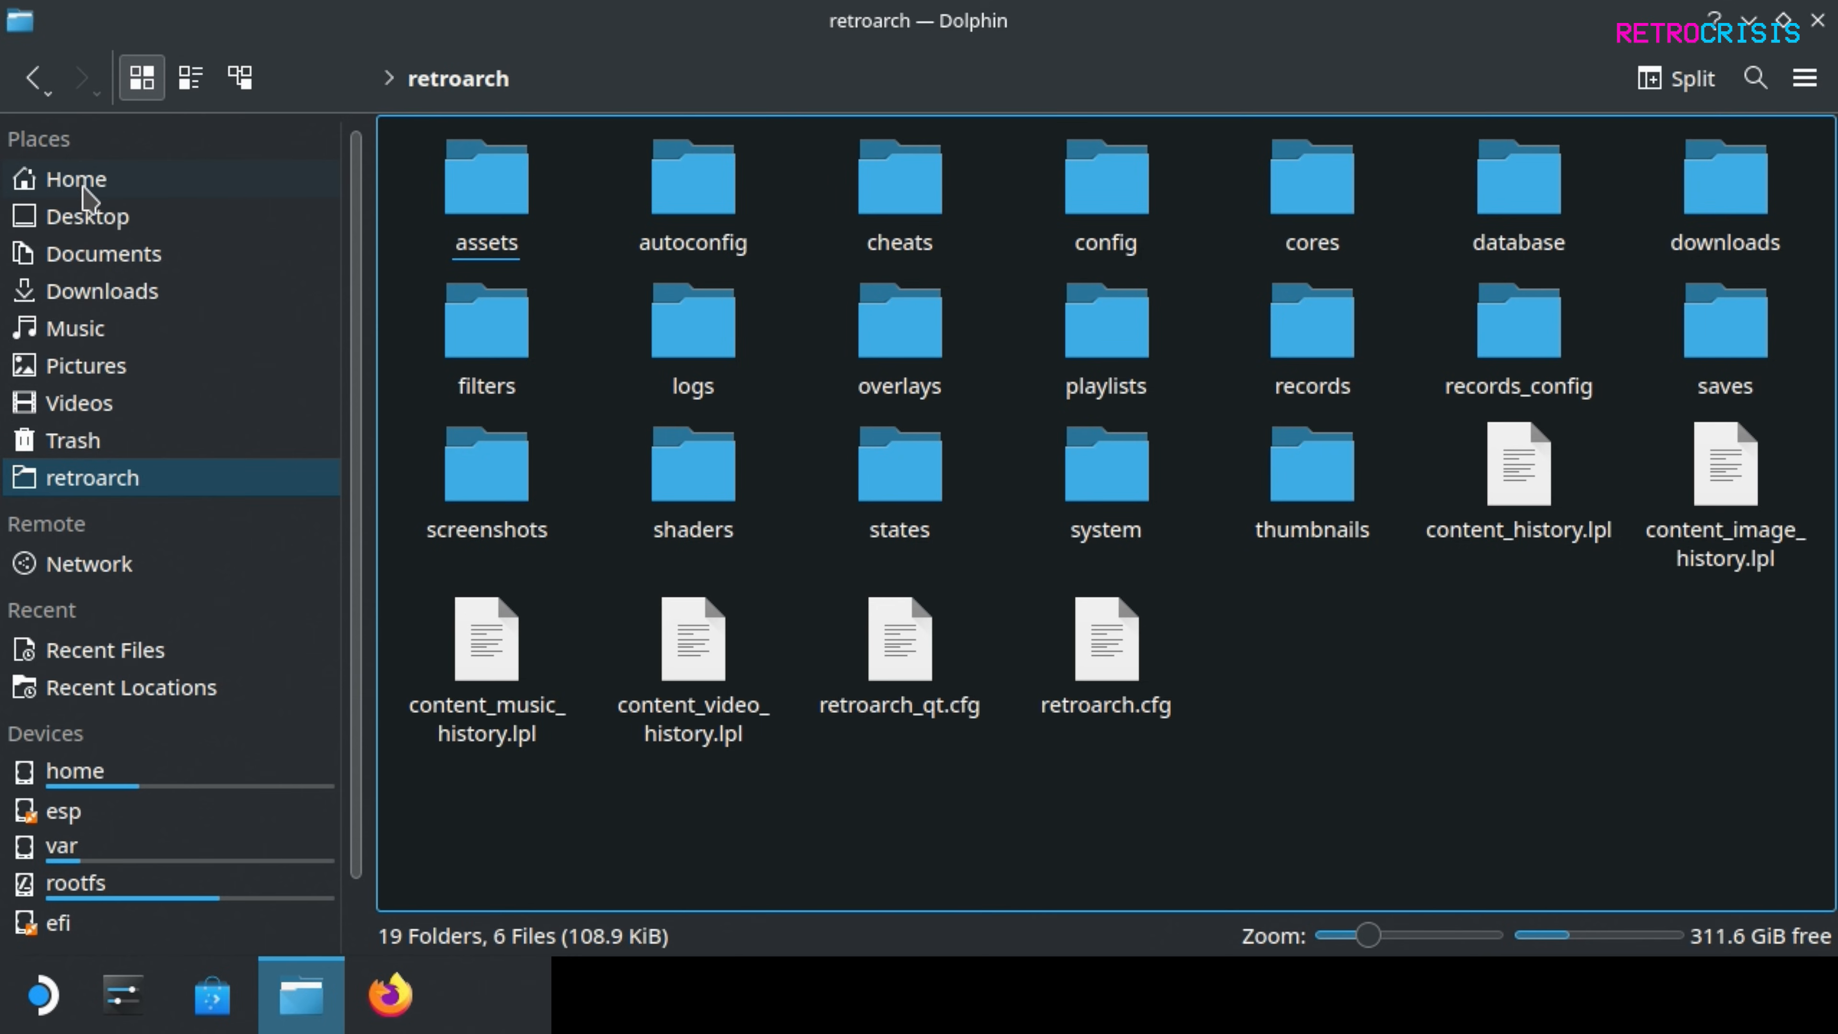
{"action": "left_click", "coordinate": [73, 178]}
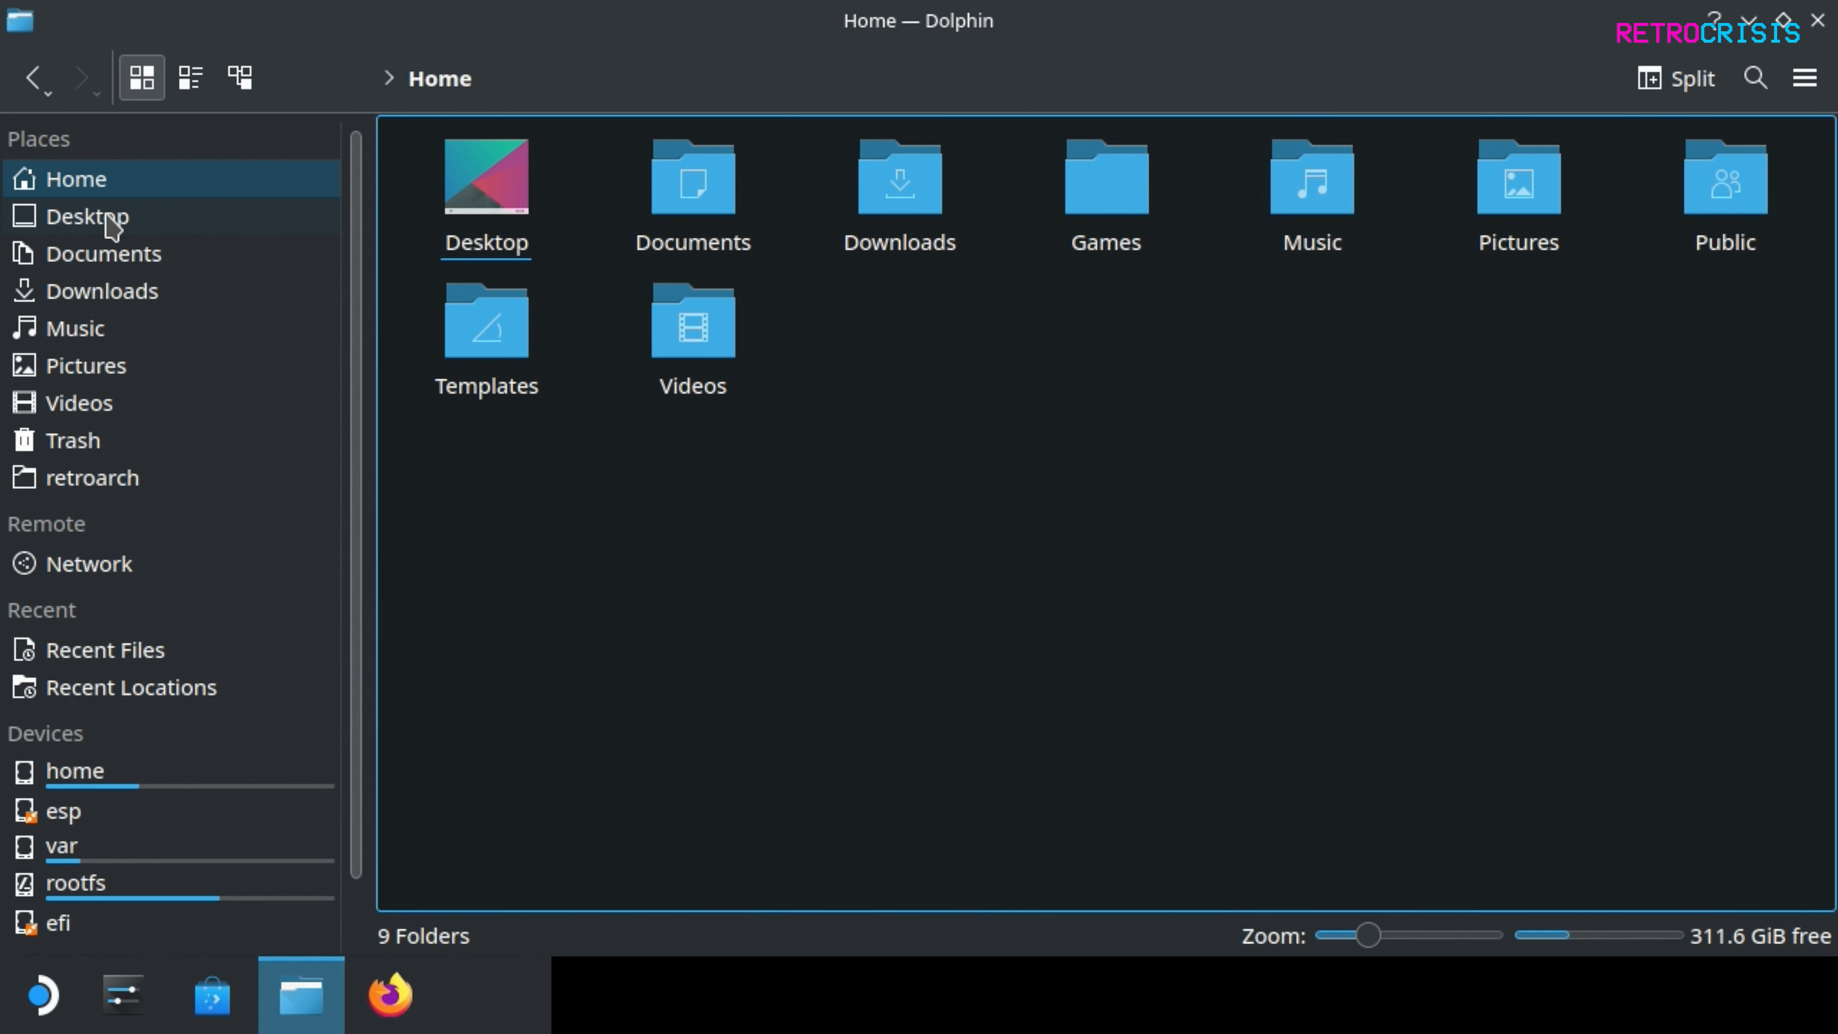
{"action": "left_click", "coordinate": [89, 477]}
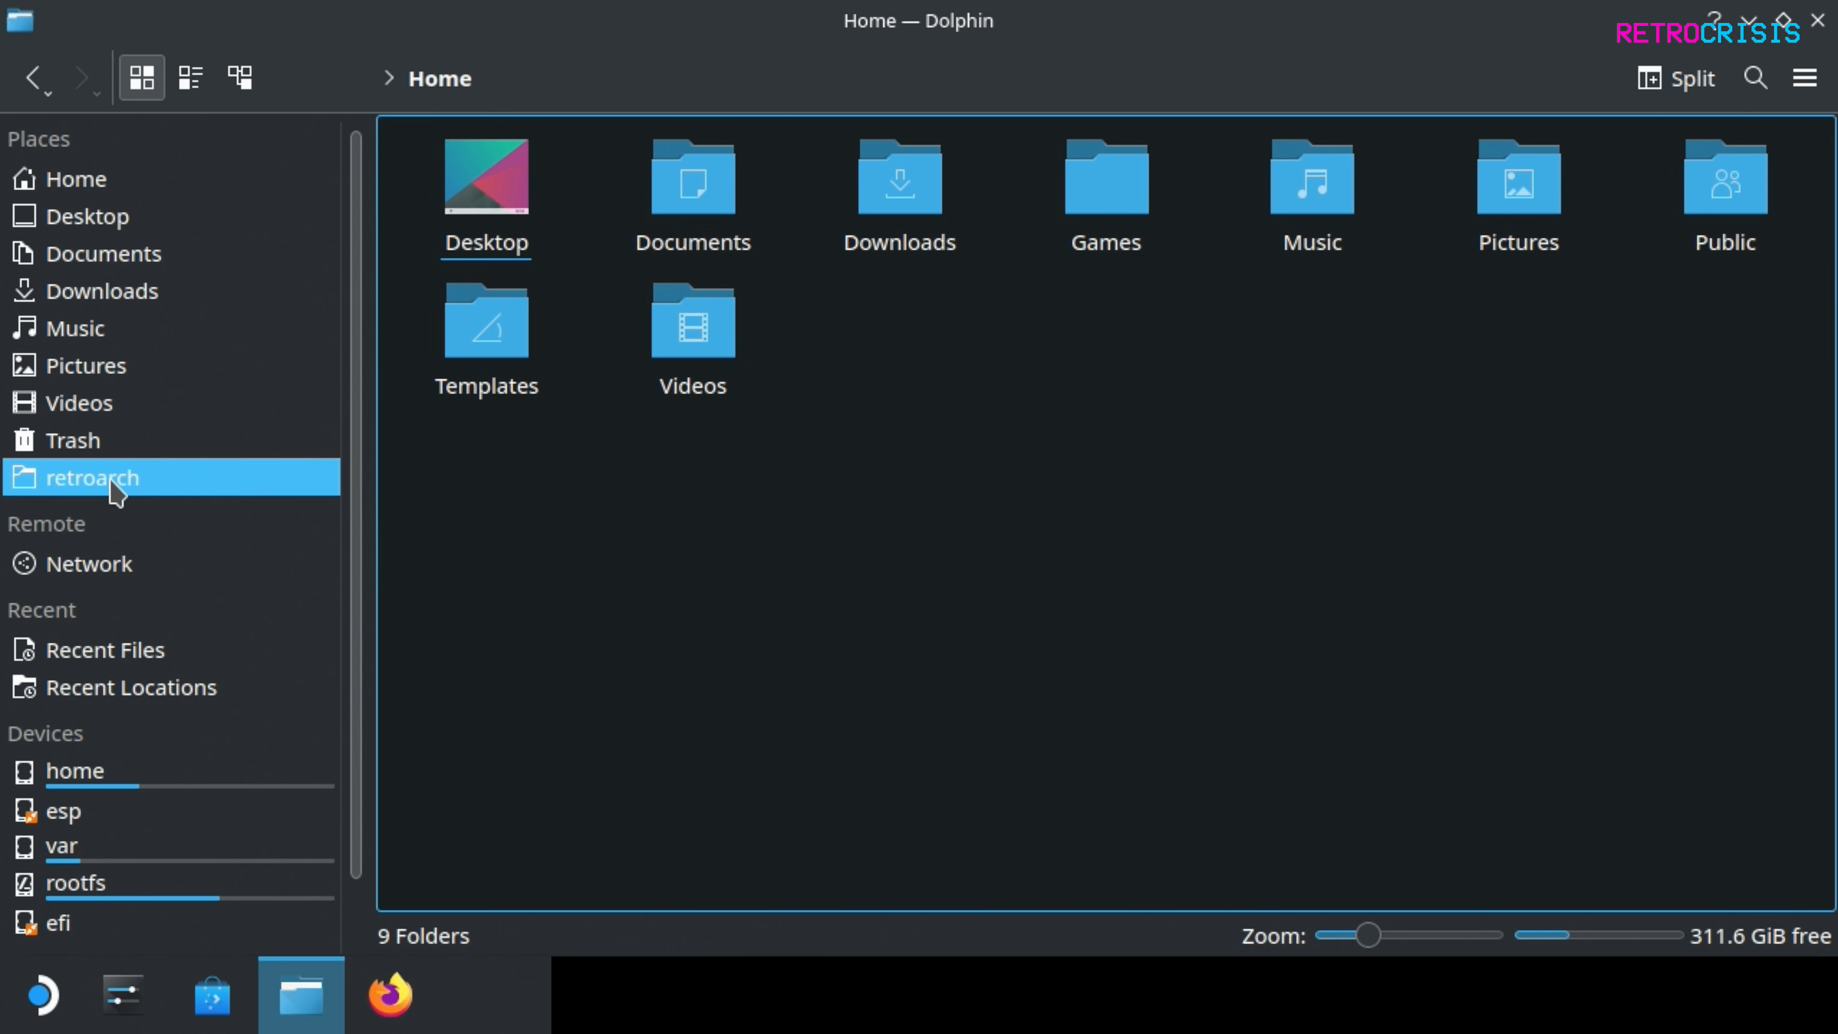
{"action": "left_click", "coordinate": [90, 477]}
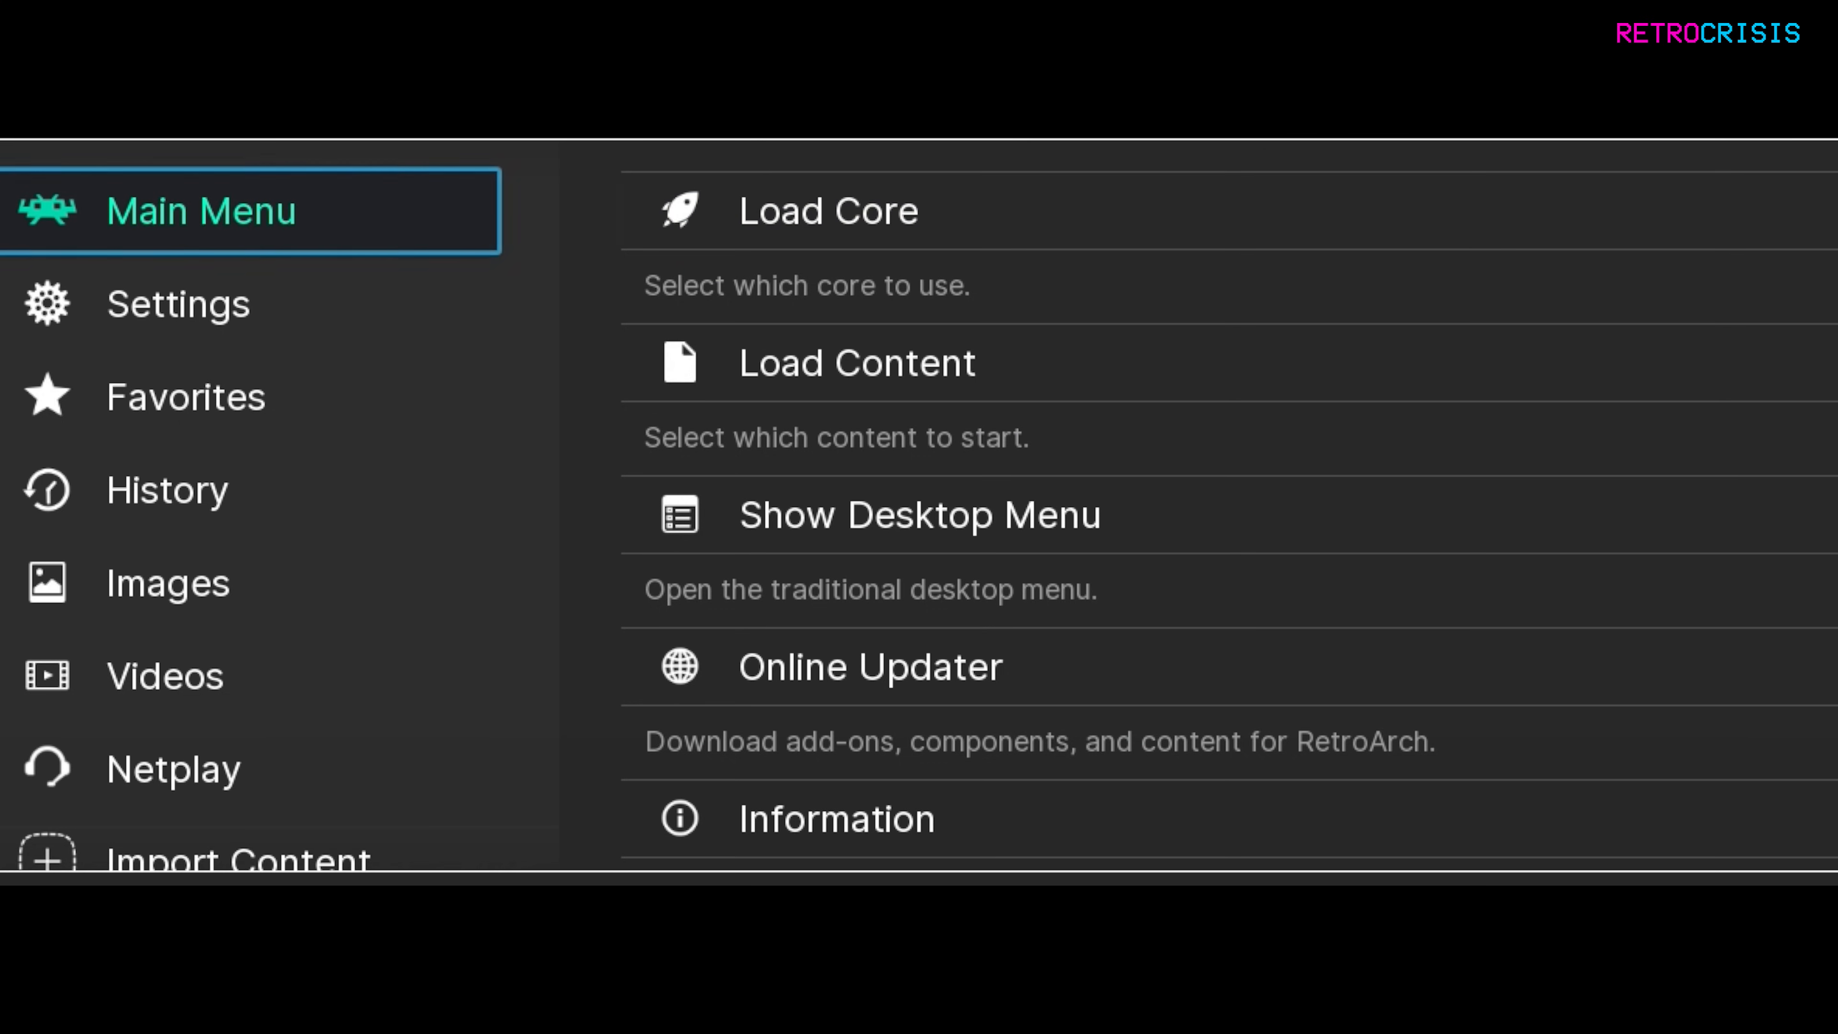
Reach the Input hotkey settings and give Menu Toggle its new button binding.
{"action": "left_click", "coordinate": [178, 303]}
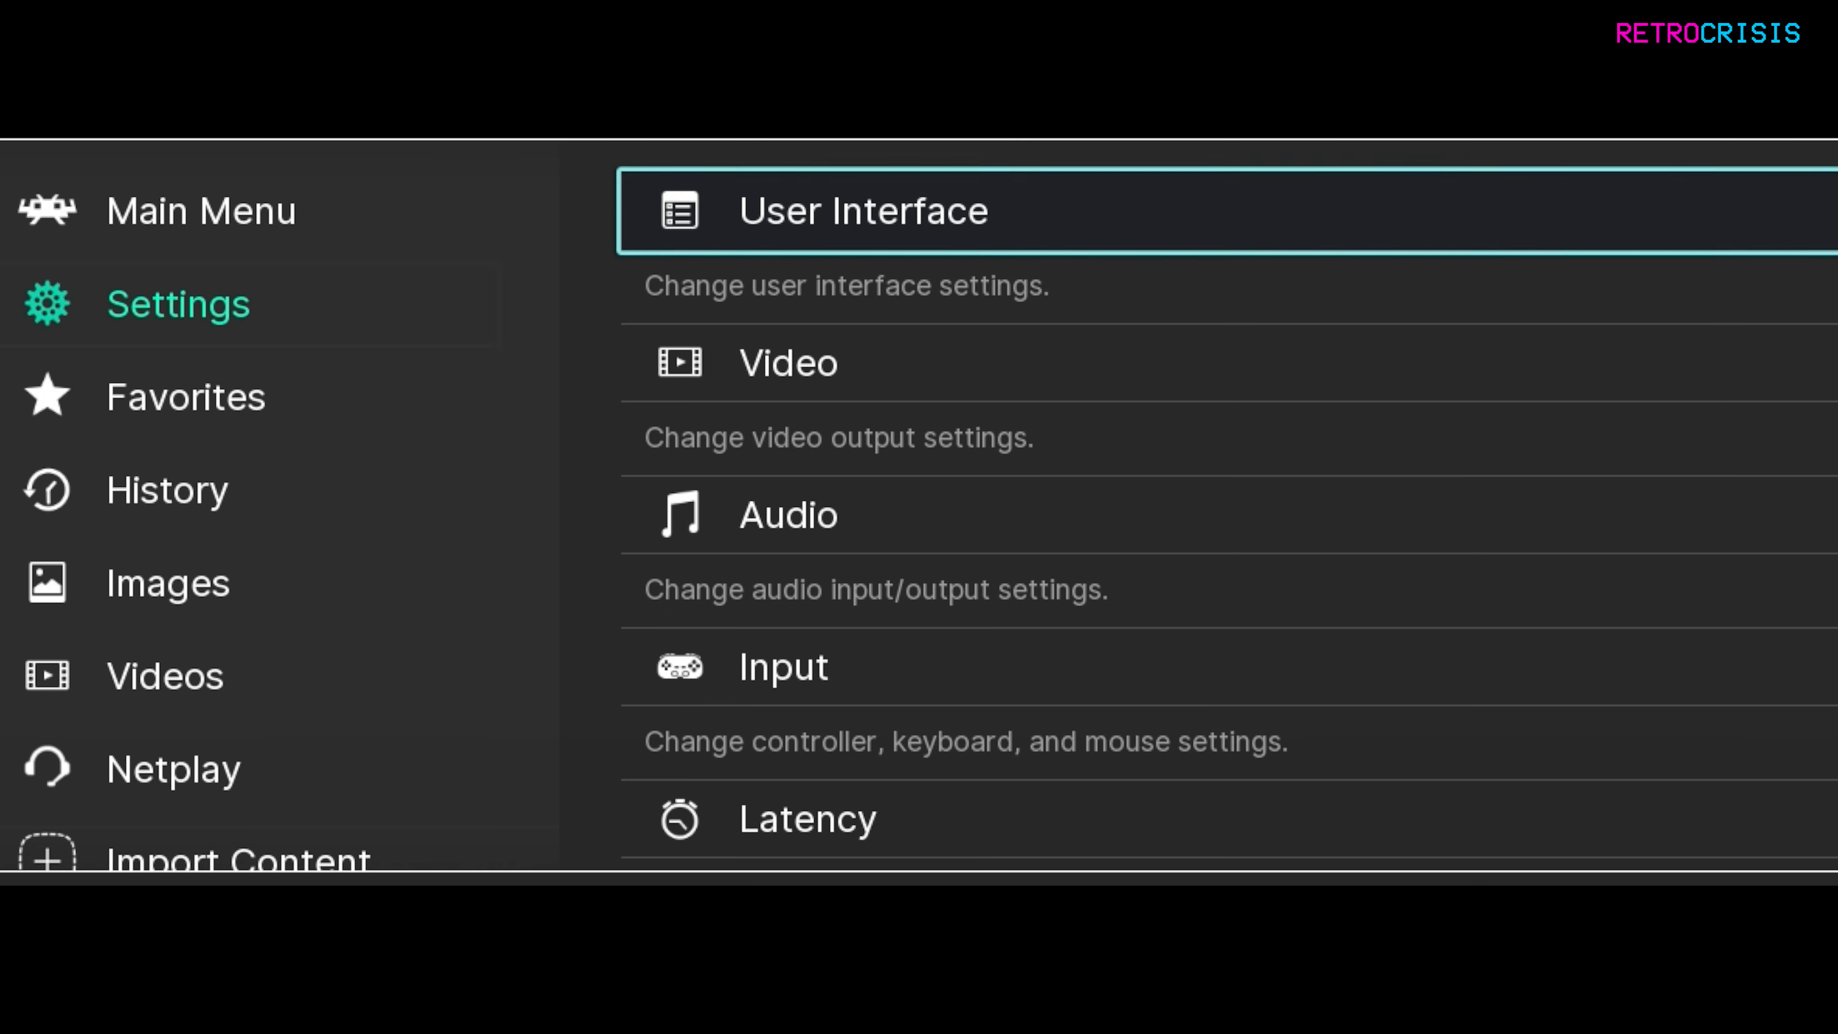
{"action": "left_click", "coordinate": [782, 667]}
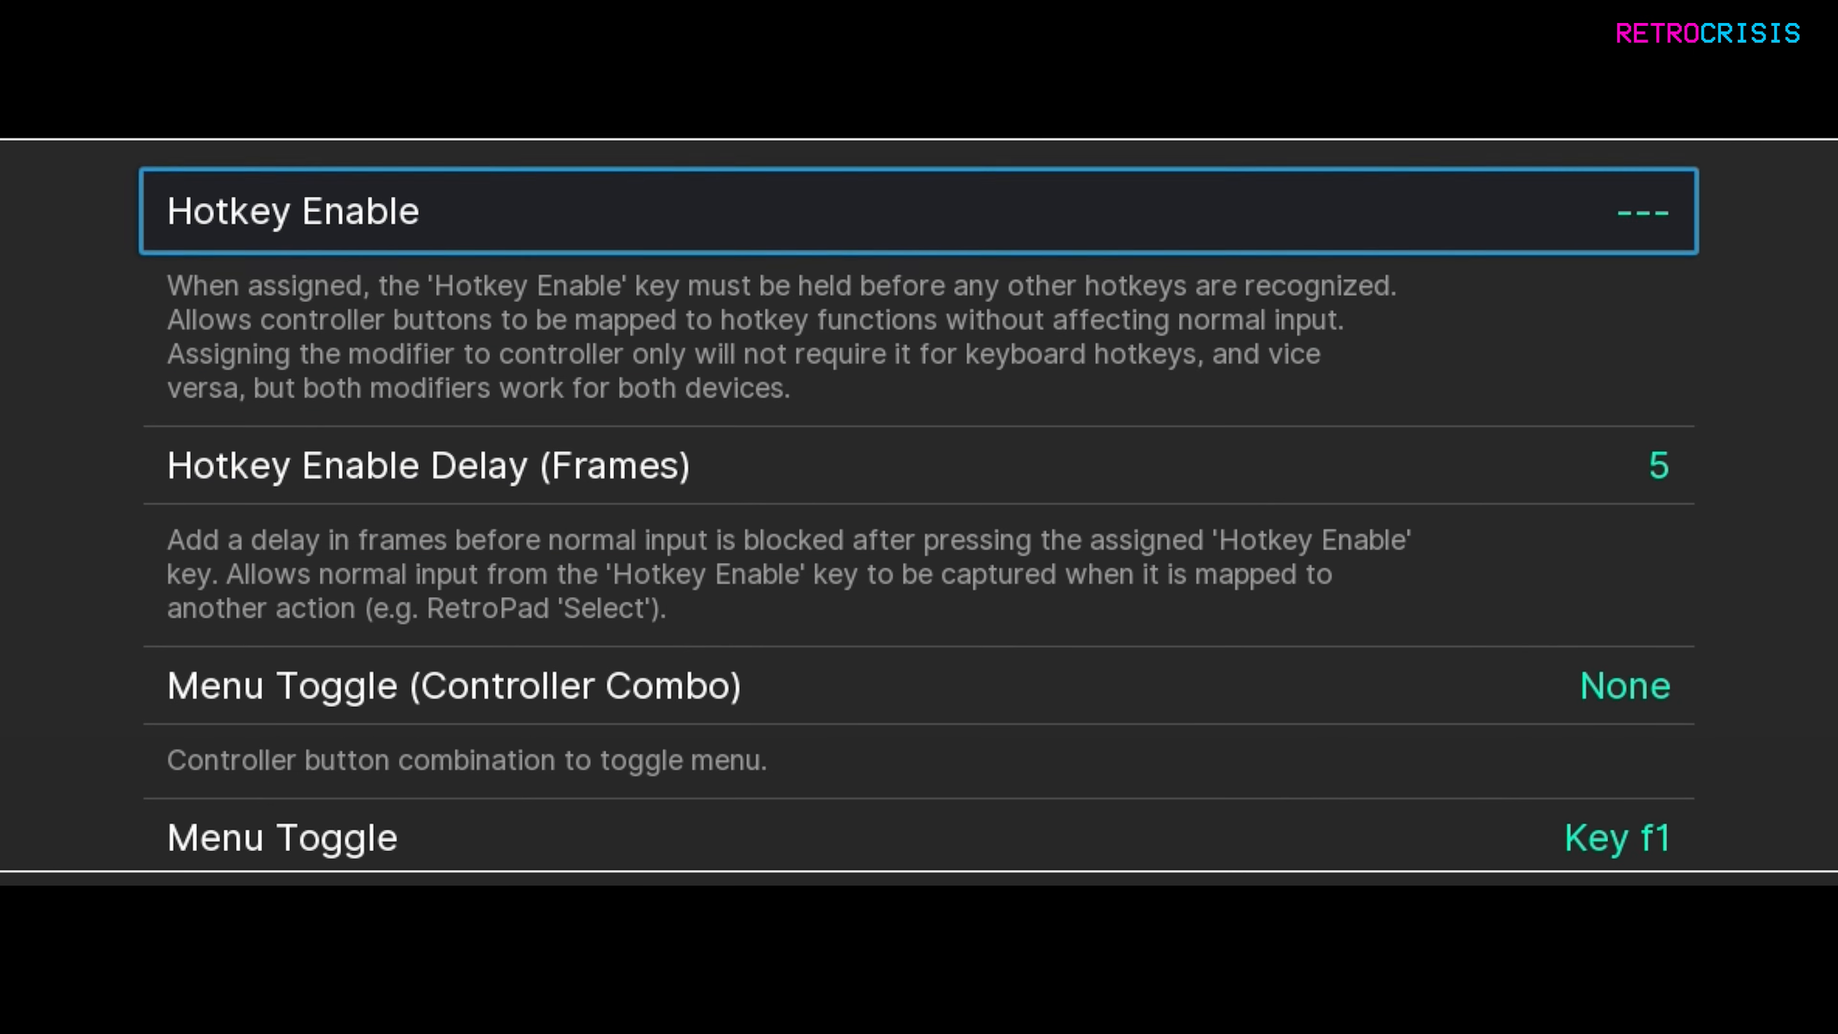
{"action": "scroll", "scroll_direction": "down", "scroll_amount": 3}
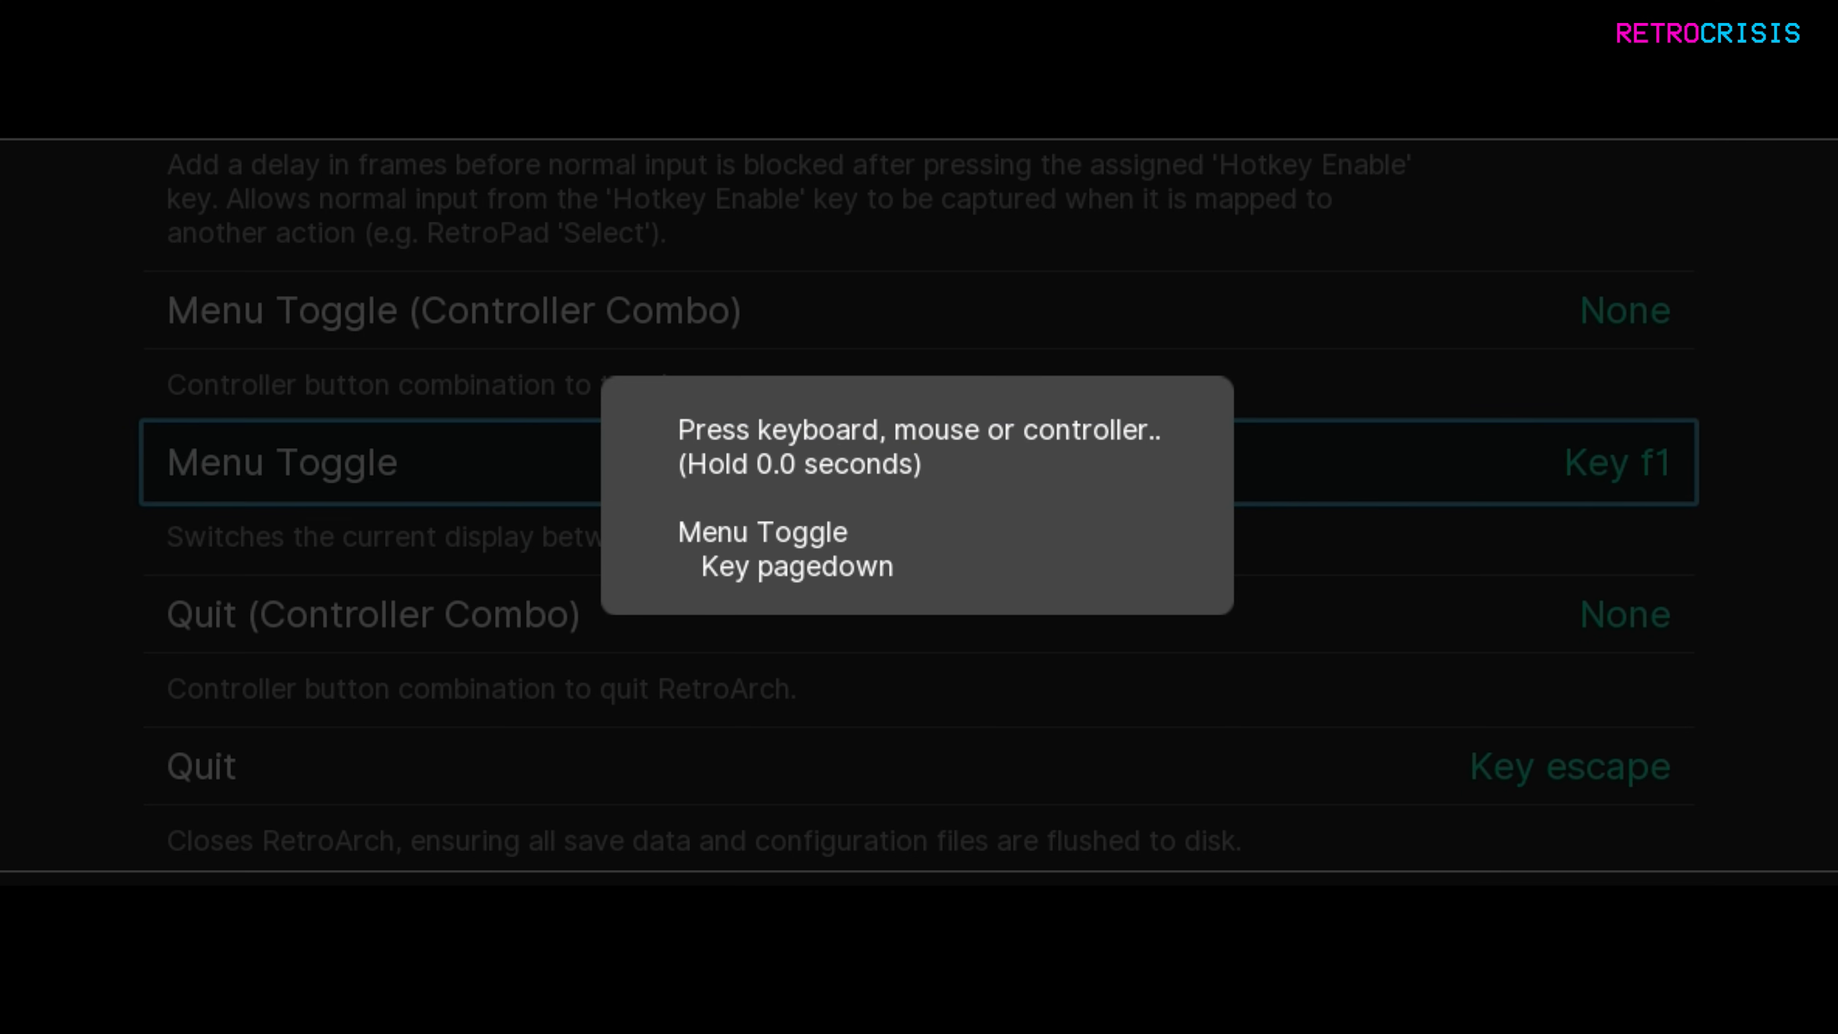
{"action": "key", "text": "pagedown"}
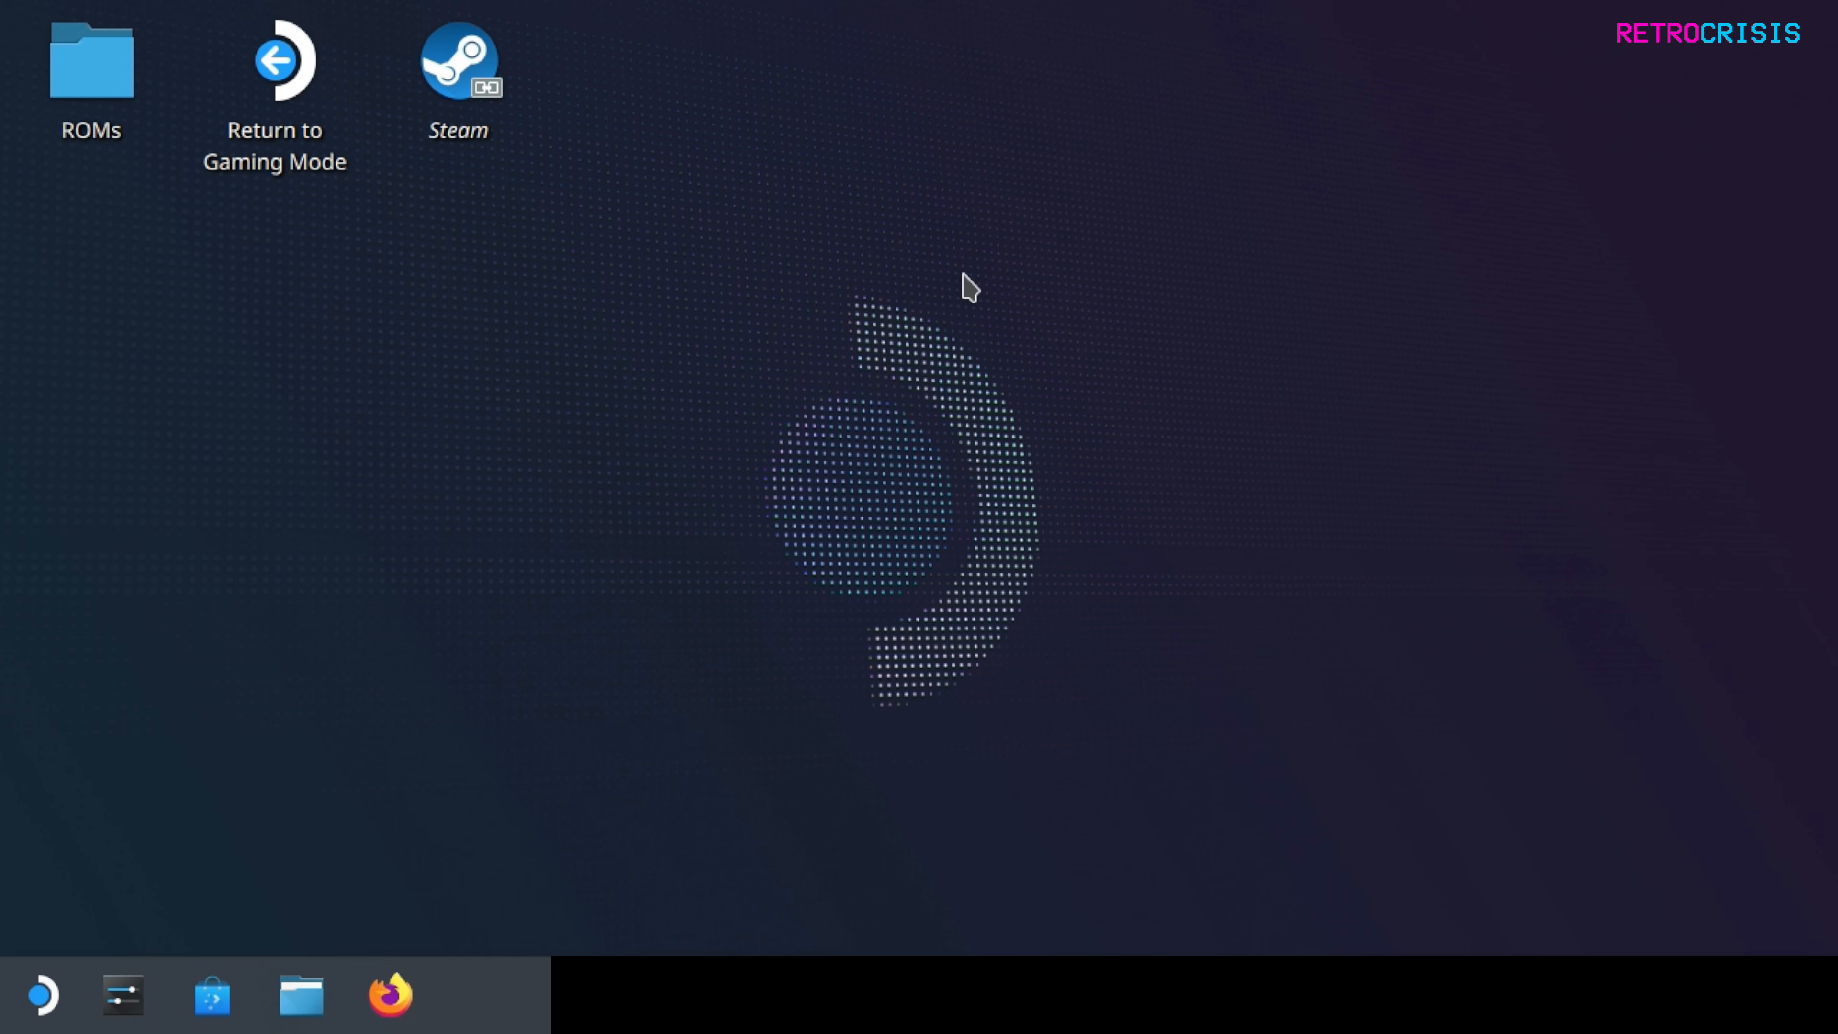
{"action": "mouse_move", "coordinate": [949, 266]}
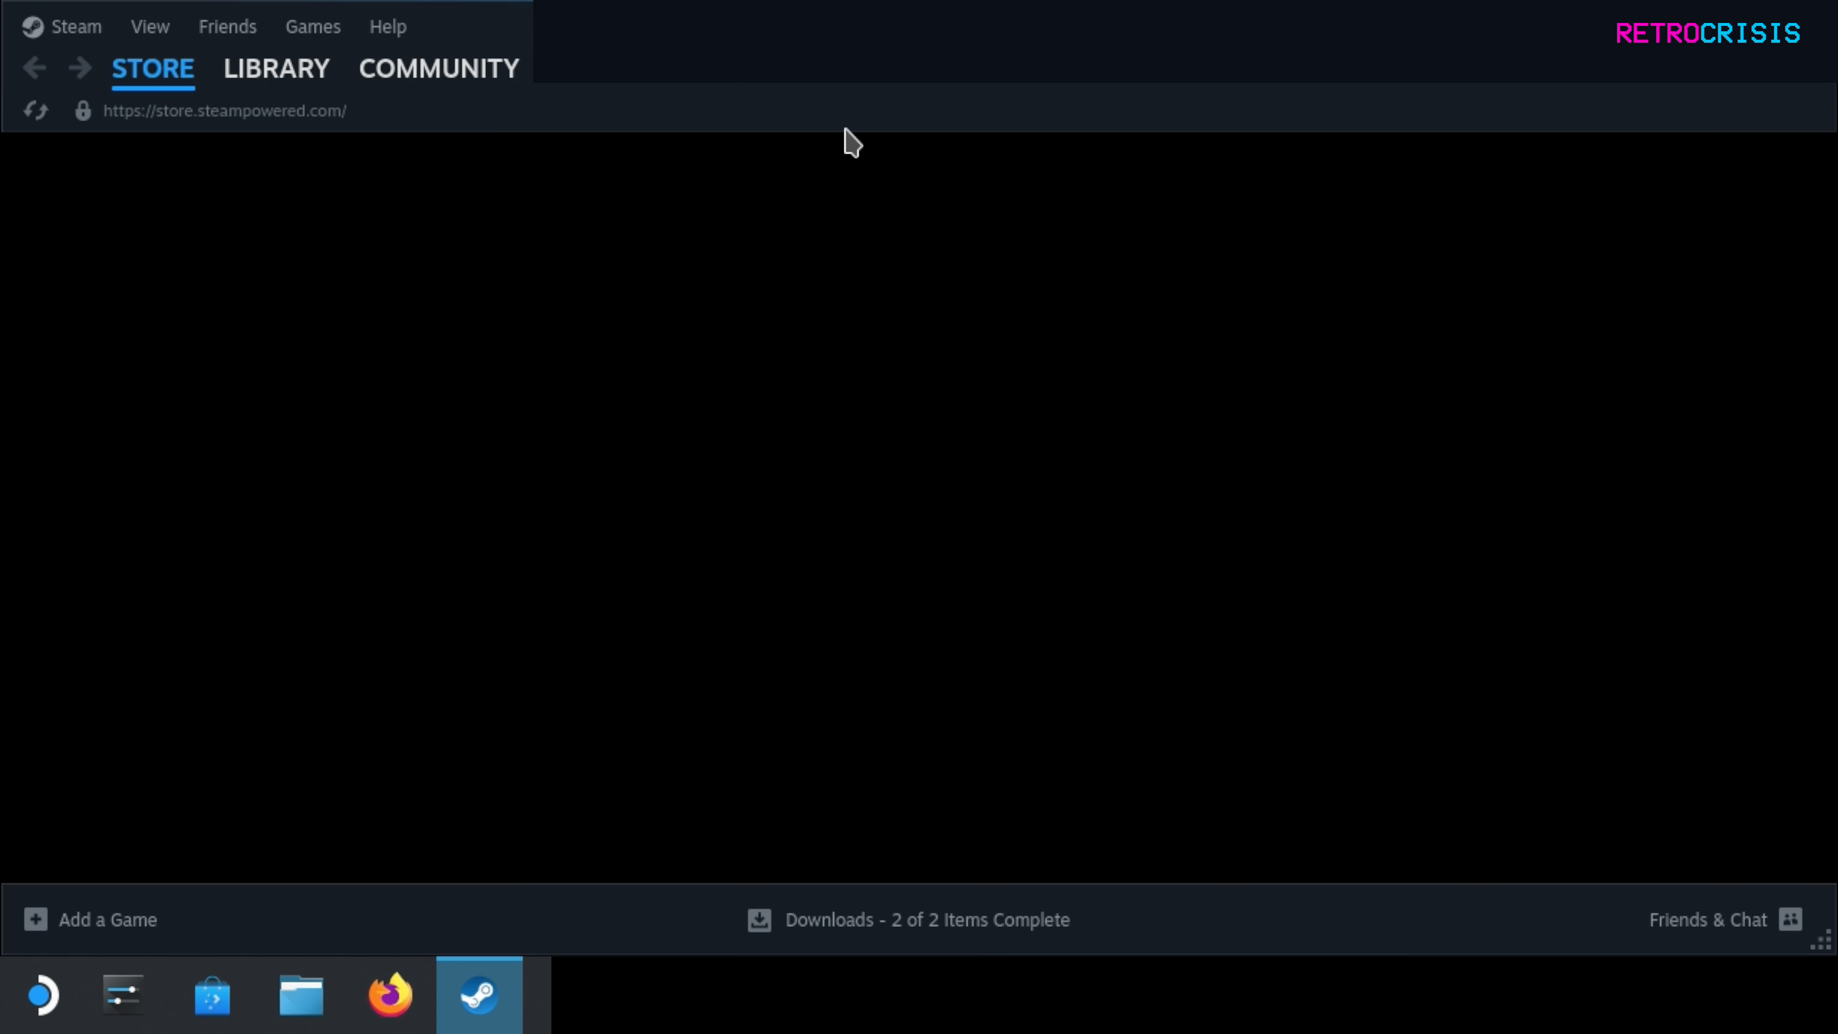
Add RetroArch as a non-Steam game via Games > Add a Non-Steam Game, ticking it and adding the selection.
{"action": "left_click", "coordinate": [312, 26]}
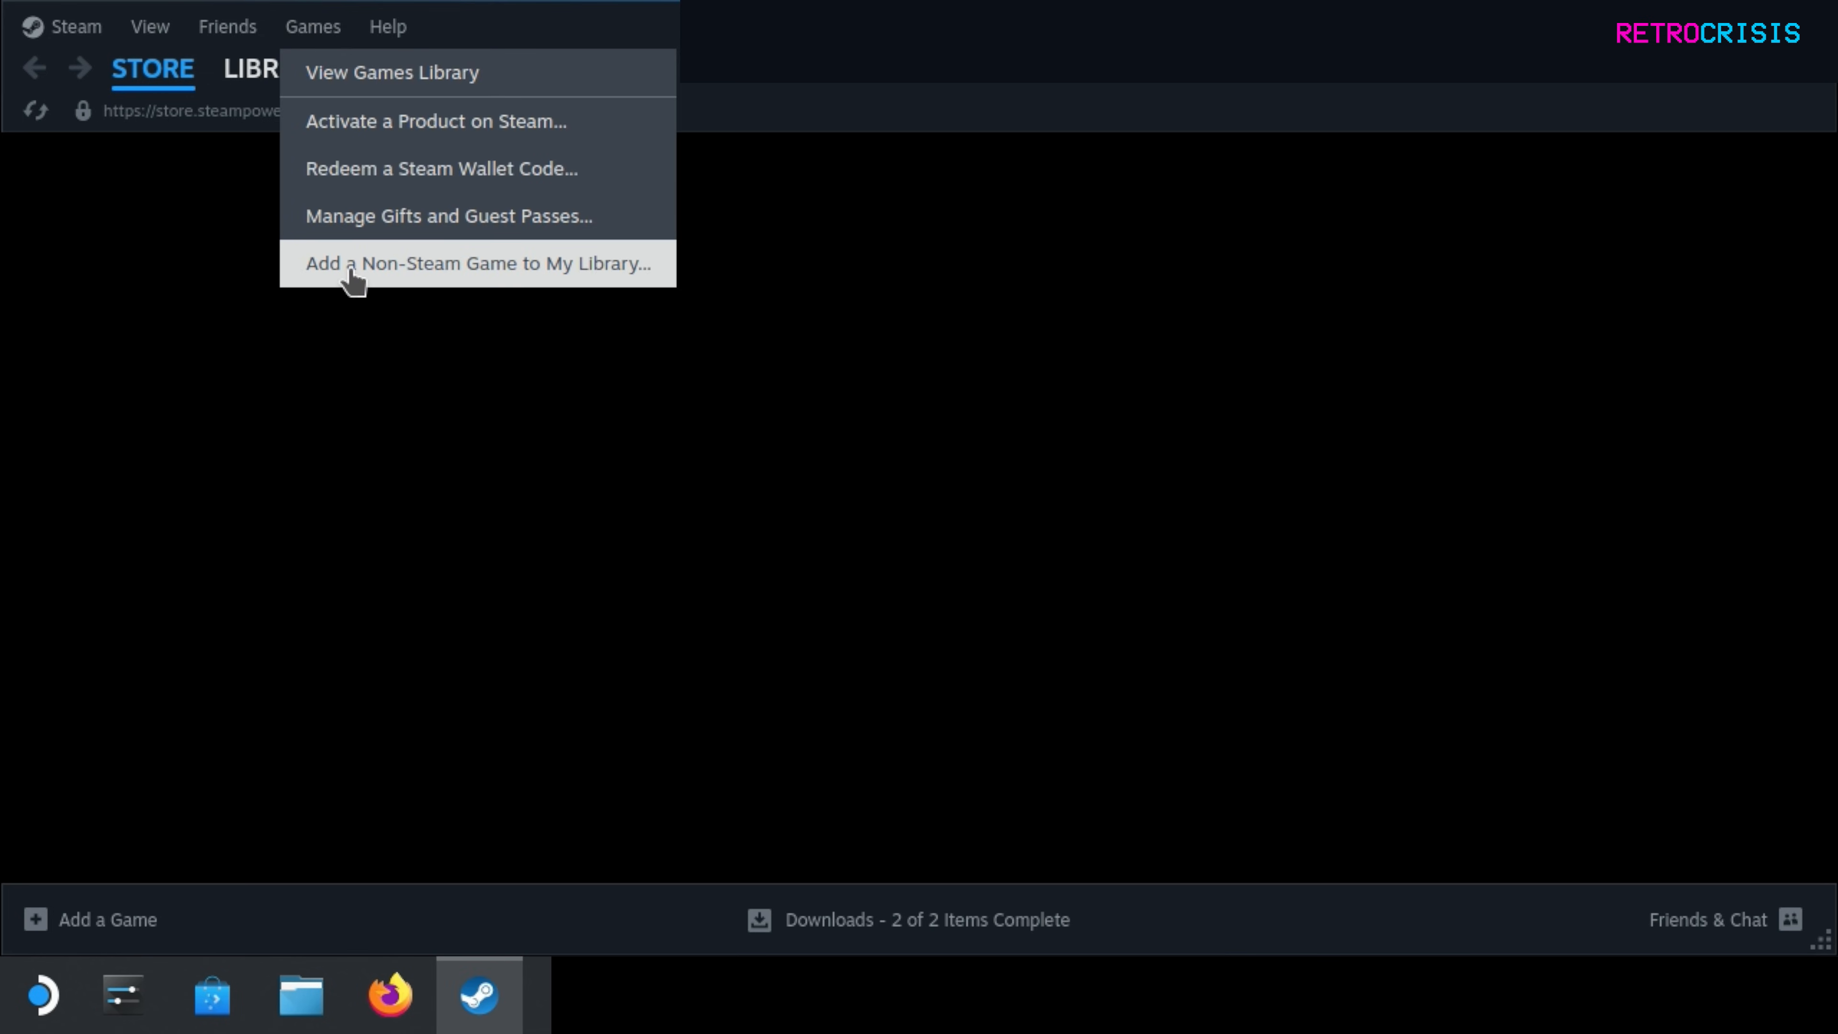
{"action": "left_click", "coordinate": [475, 263]}
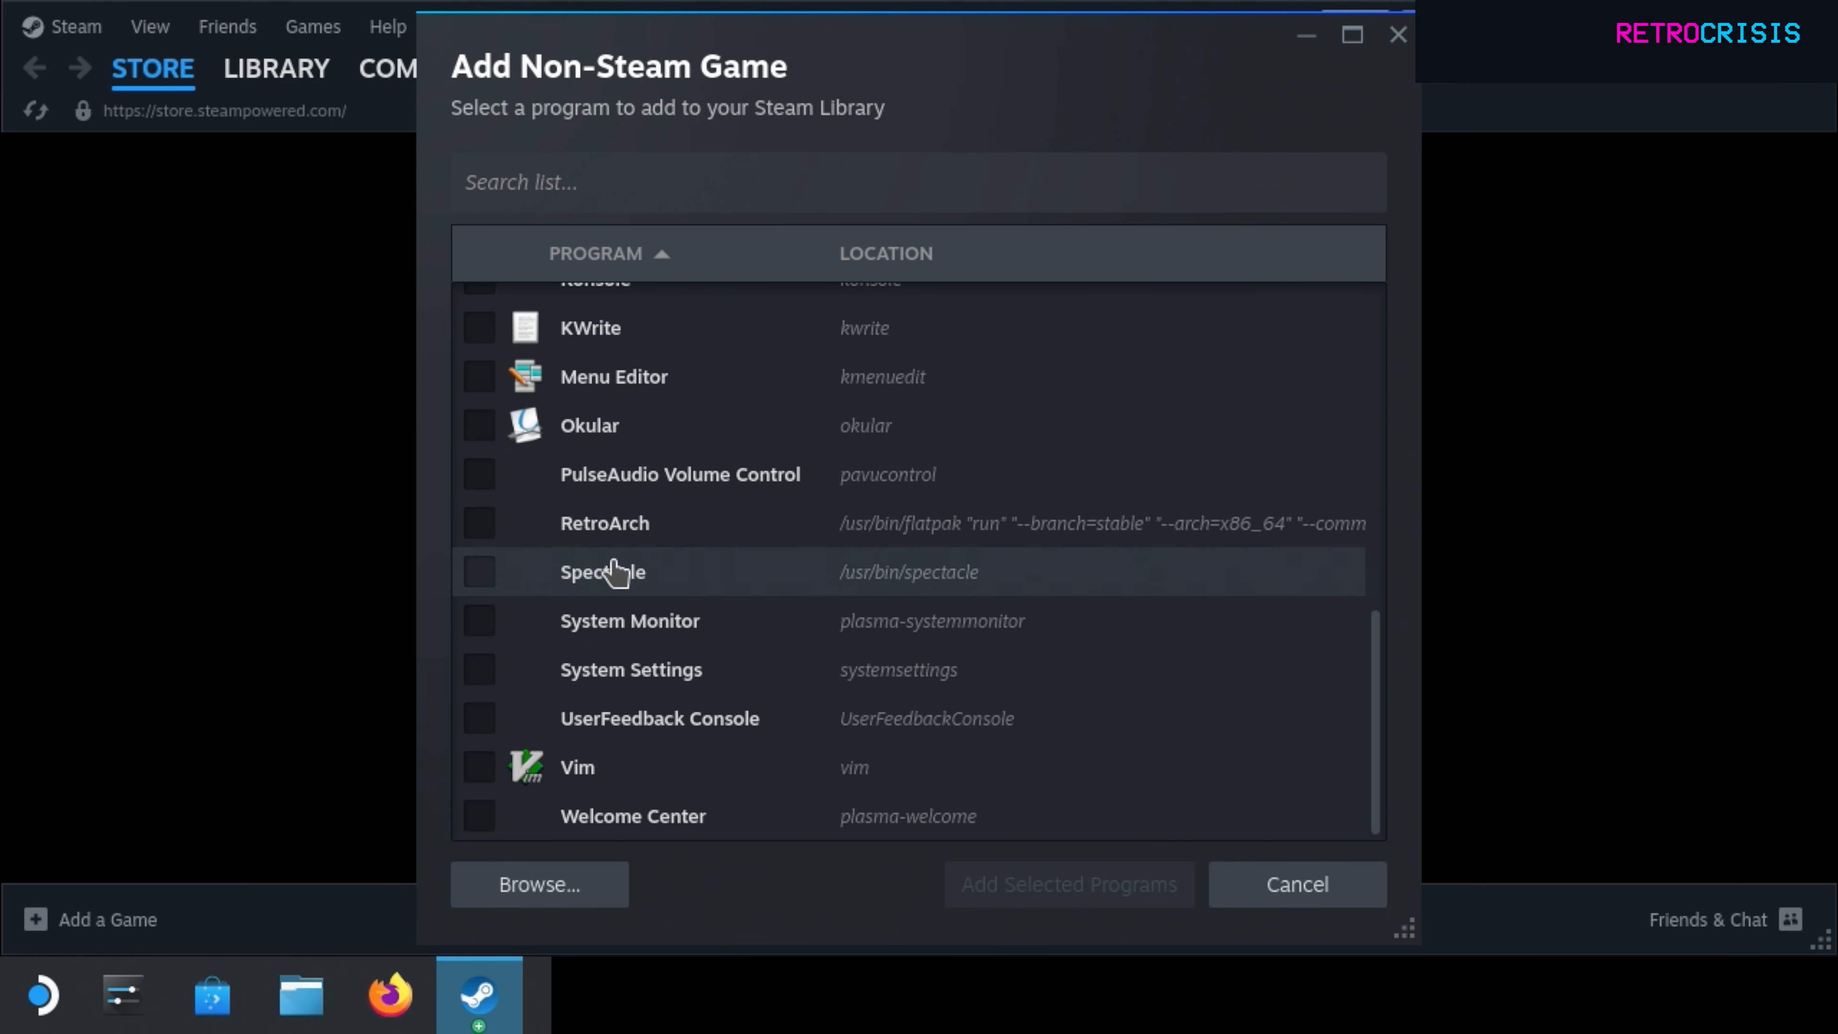
{"action": "left_click", "coordinate": [480, 522]}
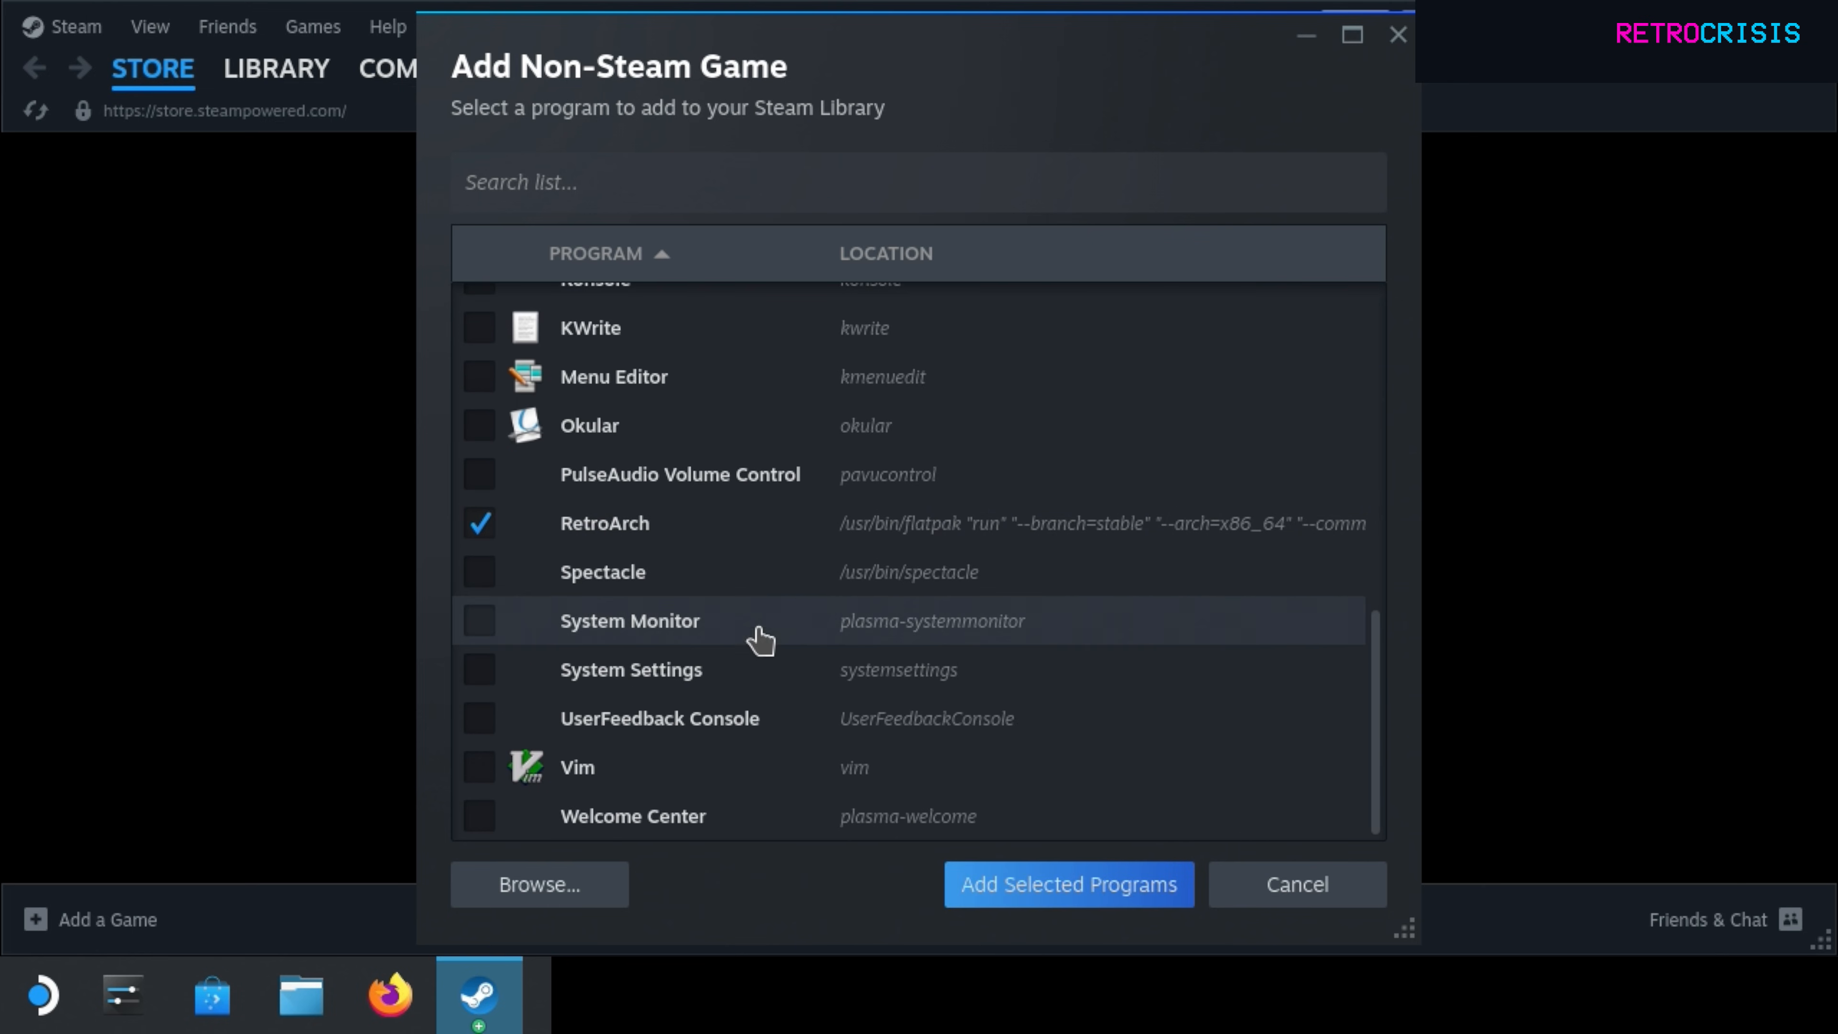
{"action": "mouse_move", "coordinate": [1029, 909]}
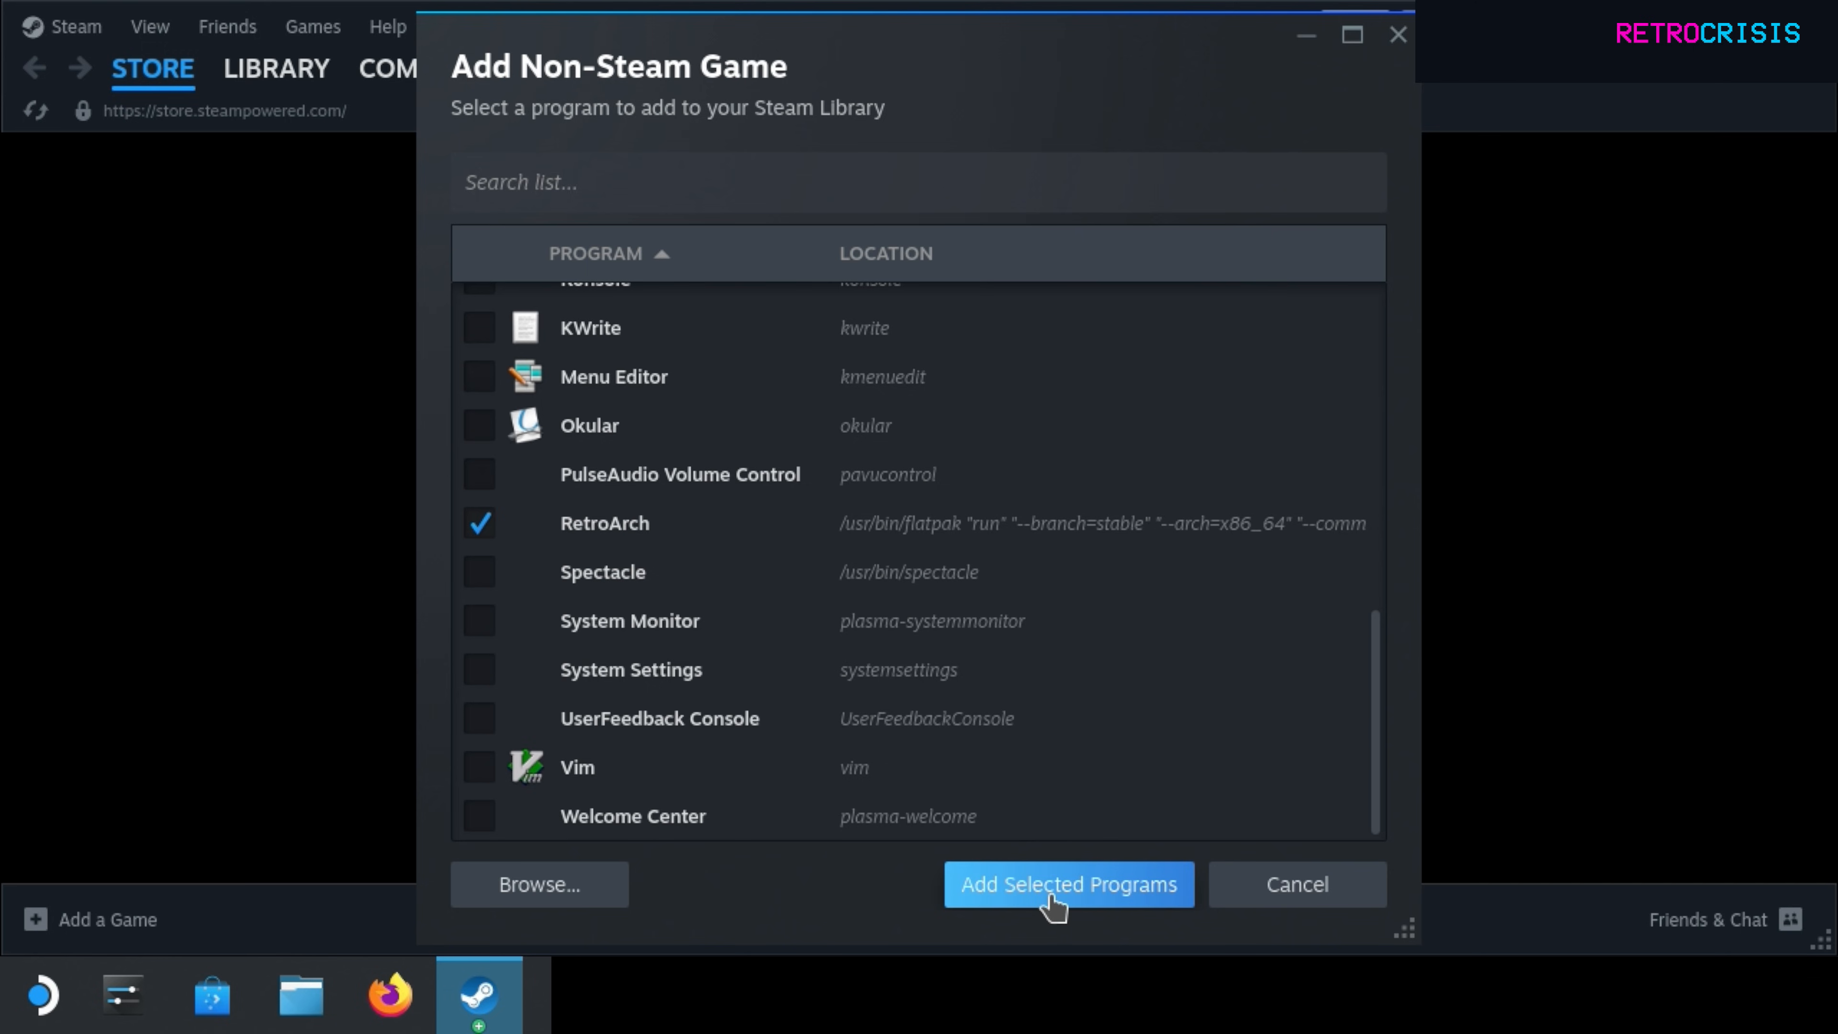
{"action": "left_click", "coordinate": [1067, 884]}
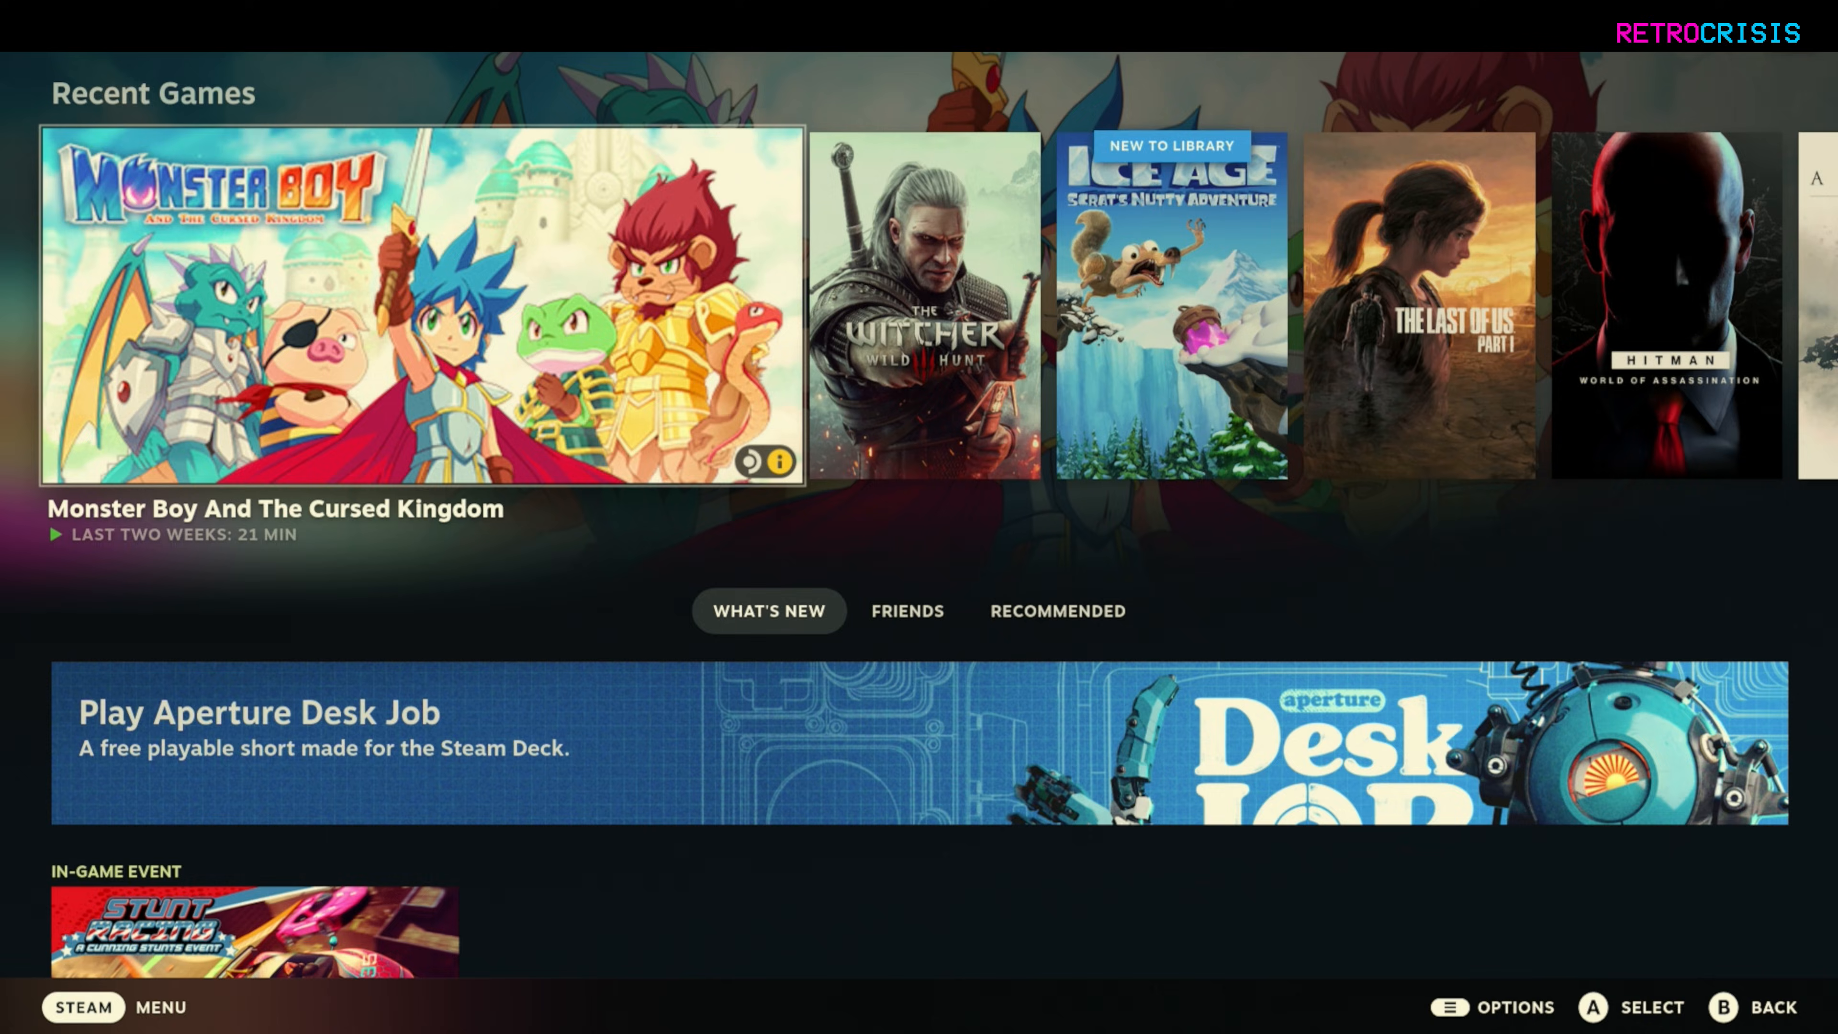
Launch RetroArch from the Non-Steam tab of the Gaming Mode library.
{"action": "left_click", "coordinate": [83, 1007]}
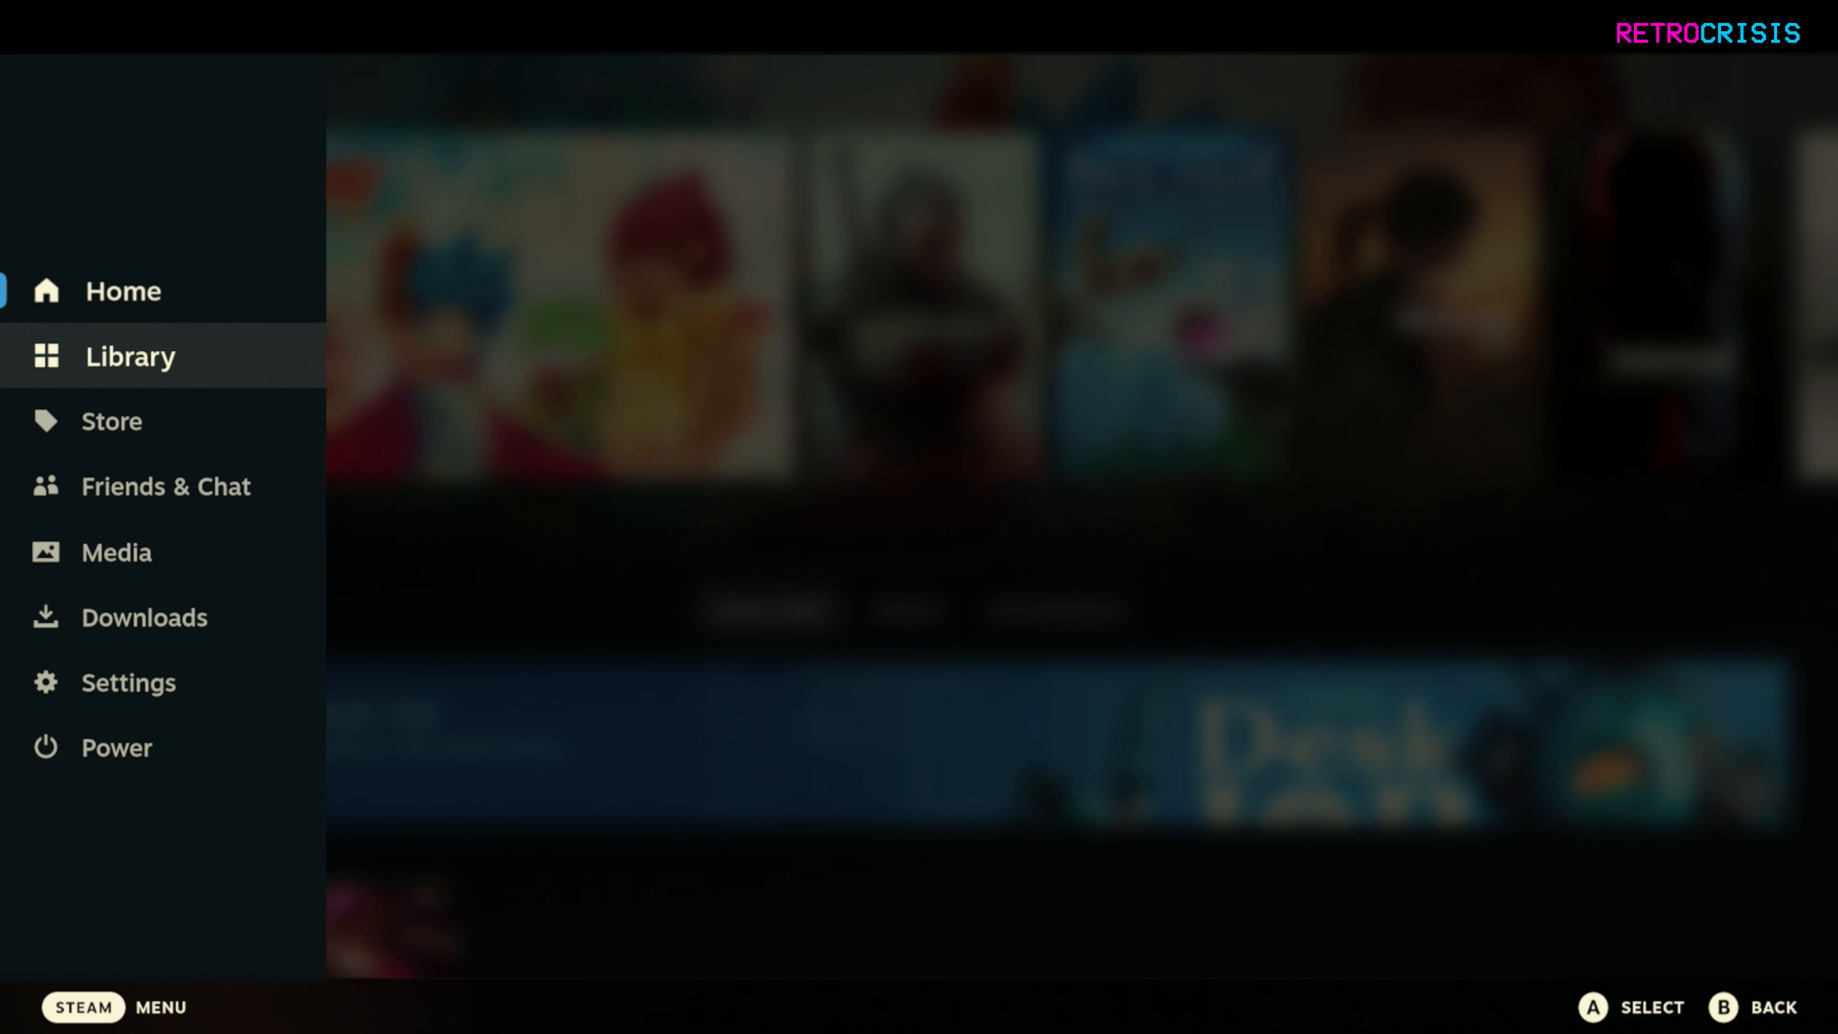
{"action": "left_click", "coordinate": [129, 356]}
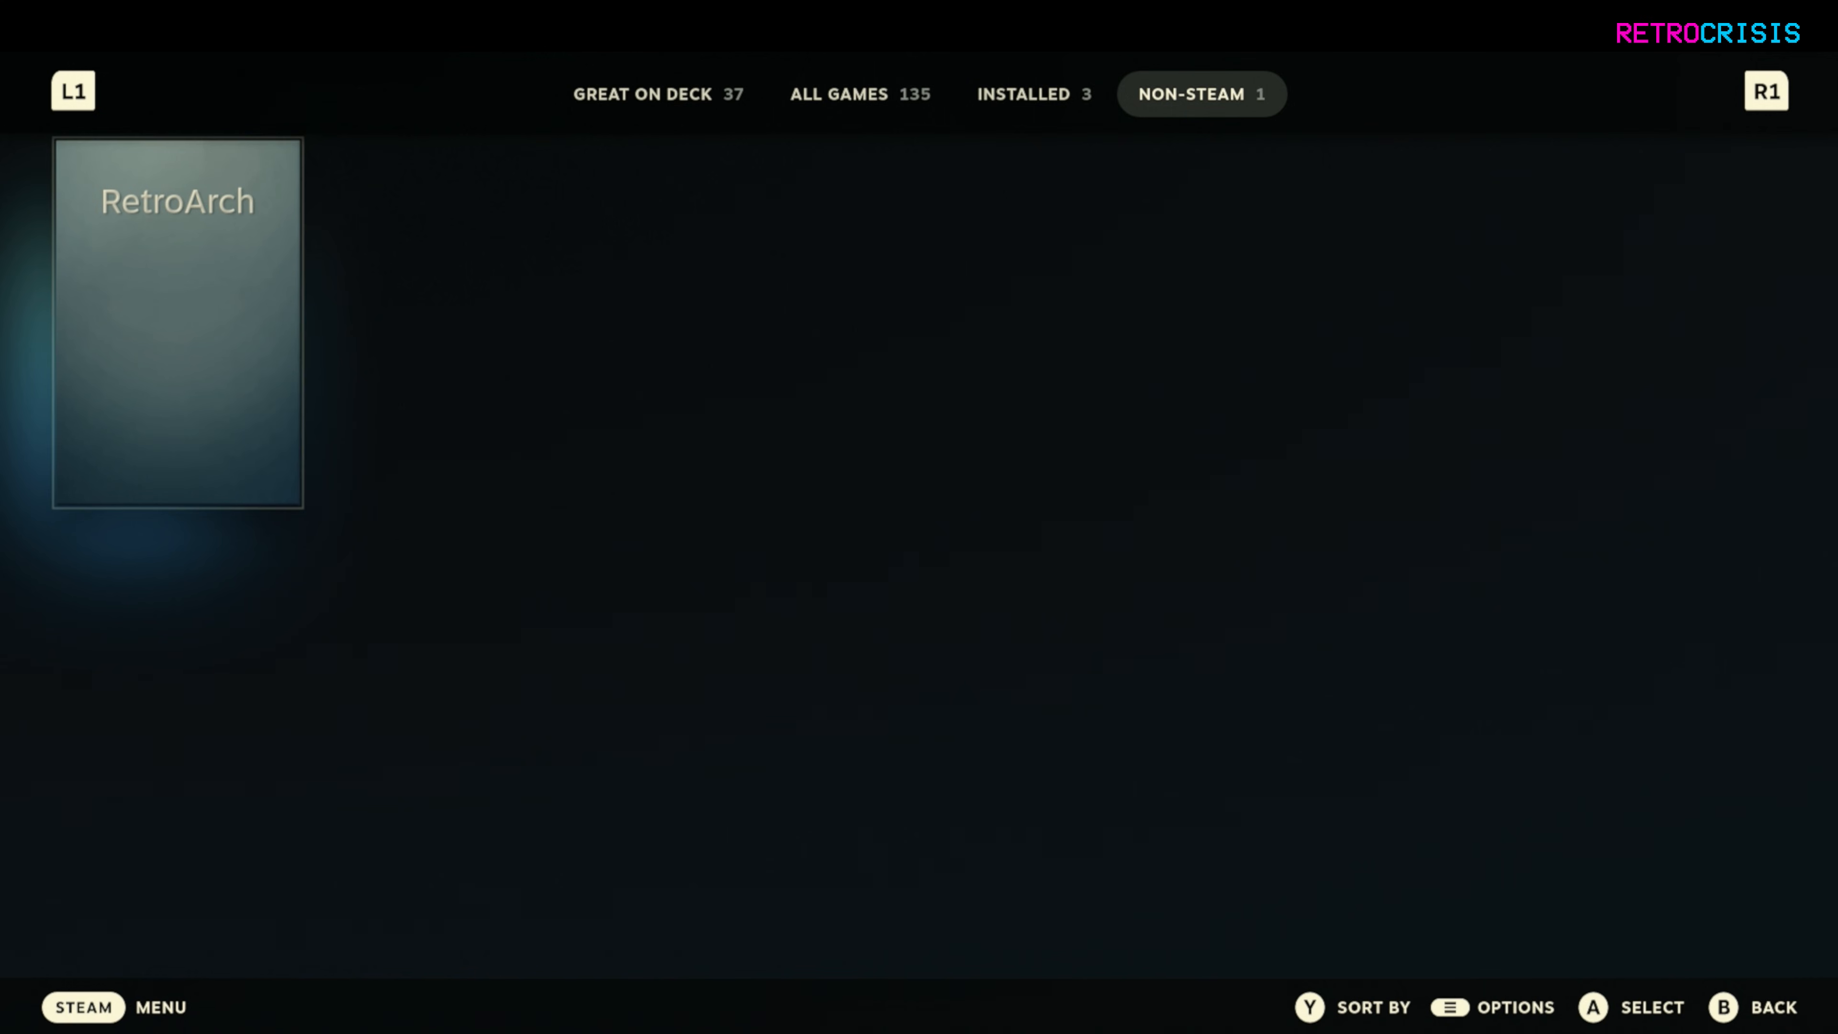
{"action": "left_click", "coordinate": [177, 322]}
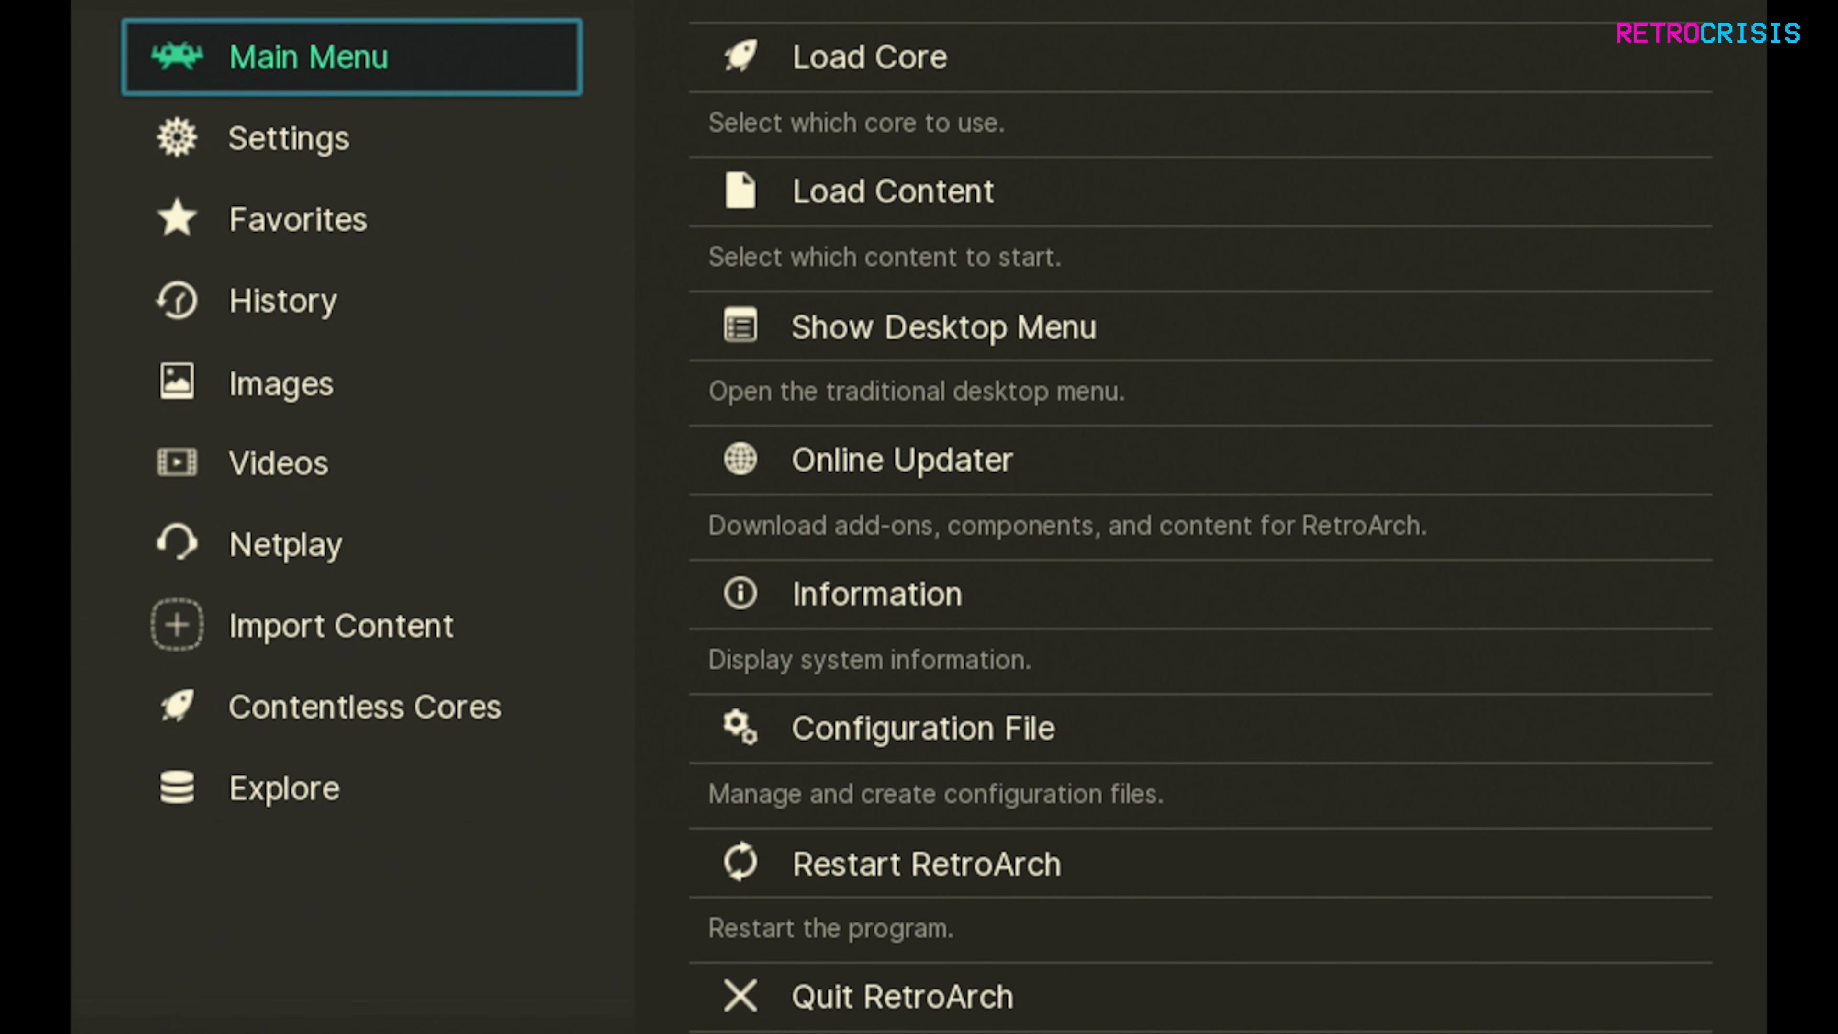
Review the Port 1 Controls bindings under Settings > Input > RetroPad Binds.
{"action": "left_click", "coordinate": [287, 138]}
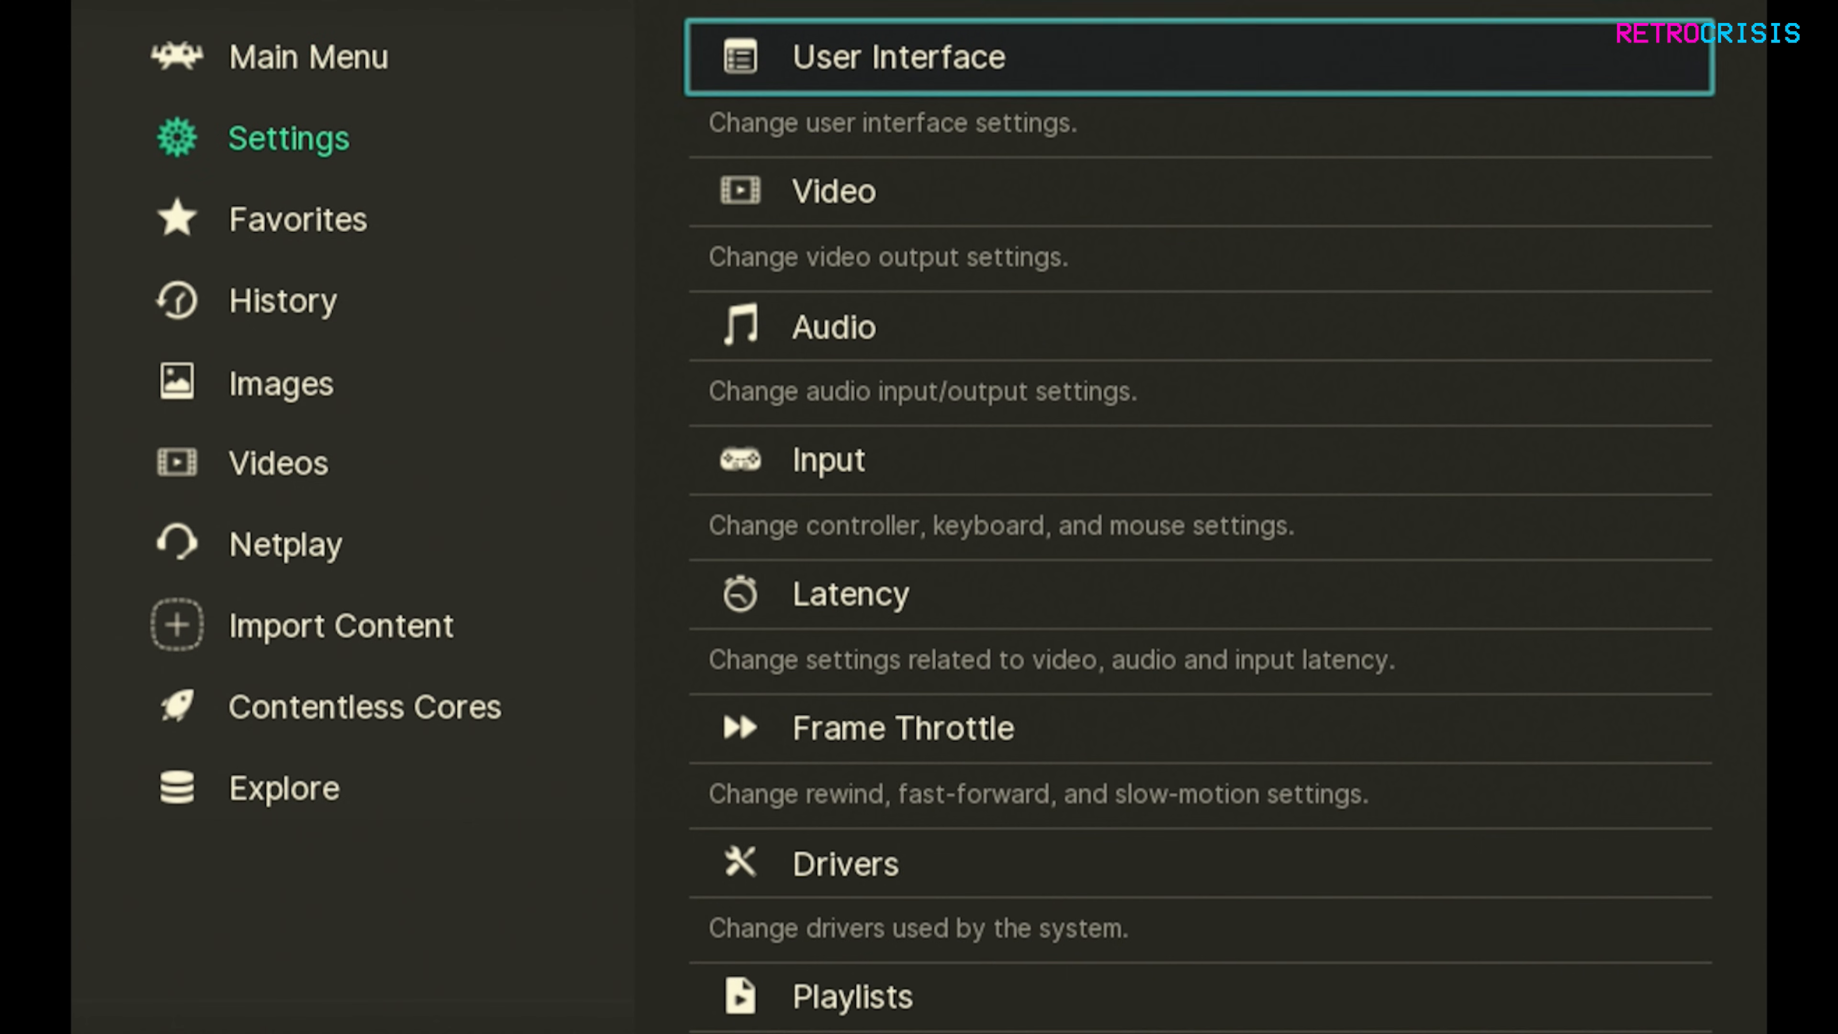
{"action": "left_click", "coordinate": [827, 458]}
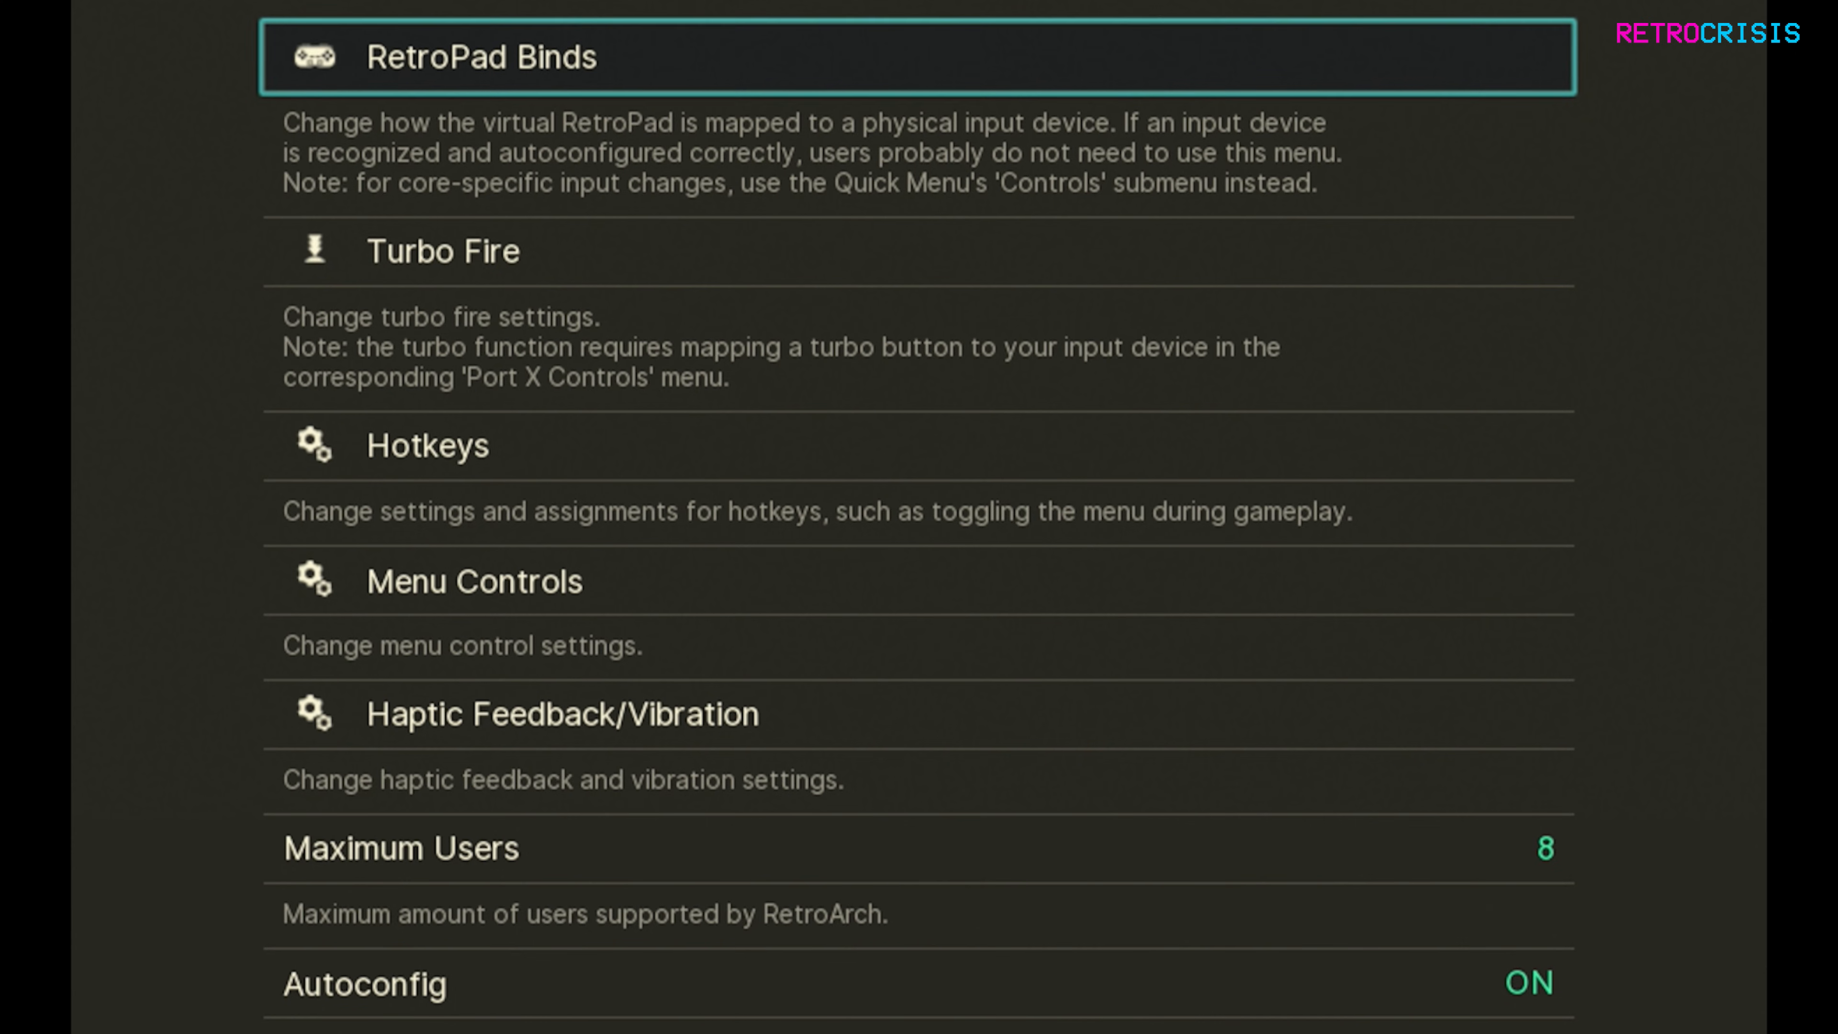
{"action": "left_click", "coordinate": [481, 56]}
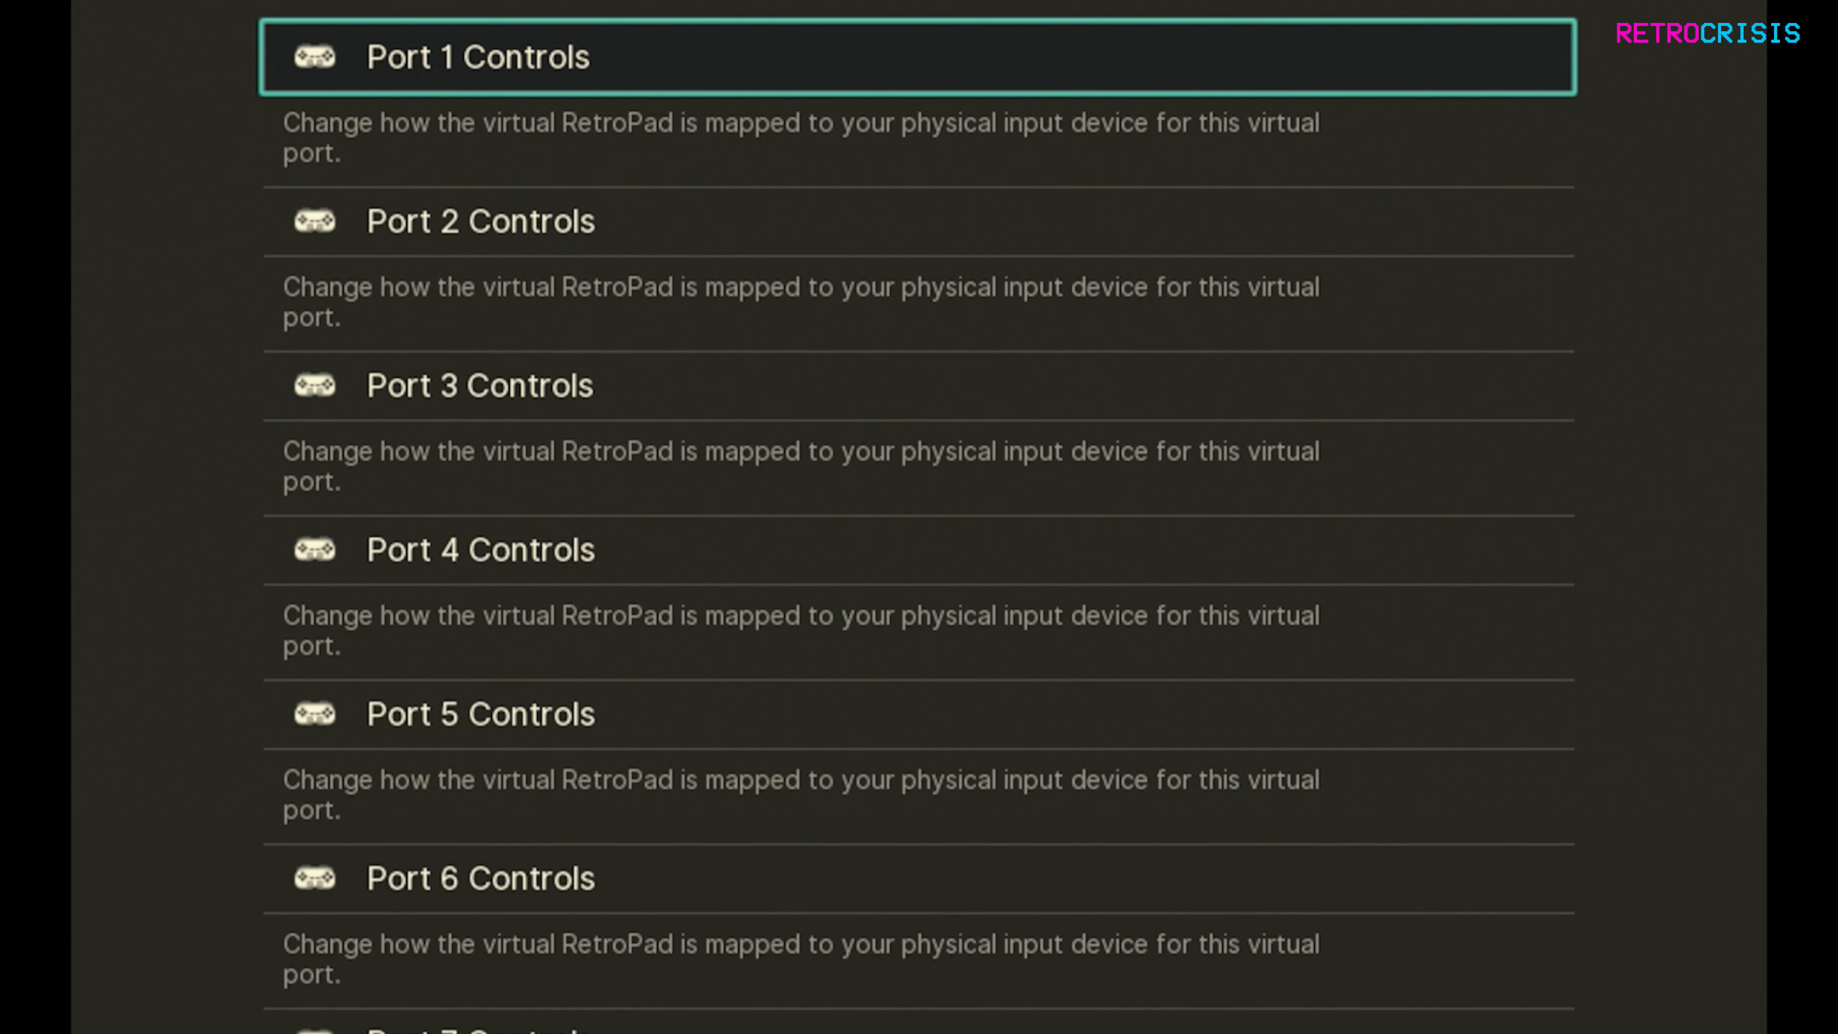
{"action": "left_click", "coordinate": [475, 56]}
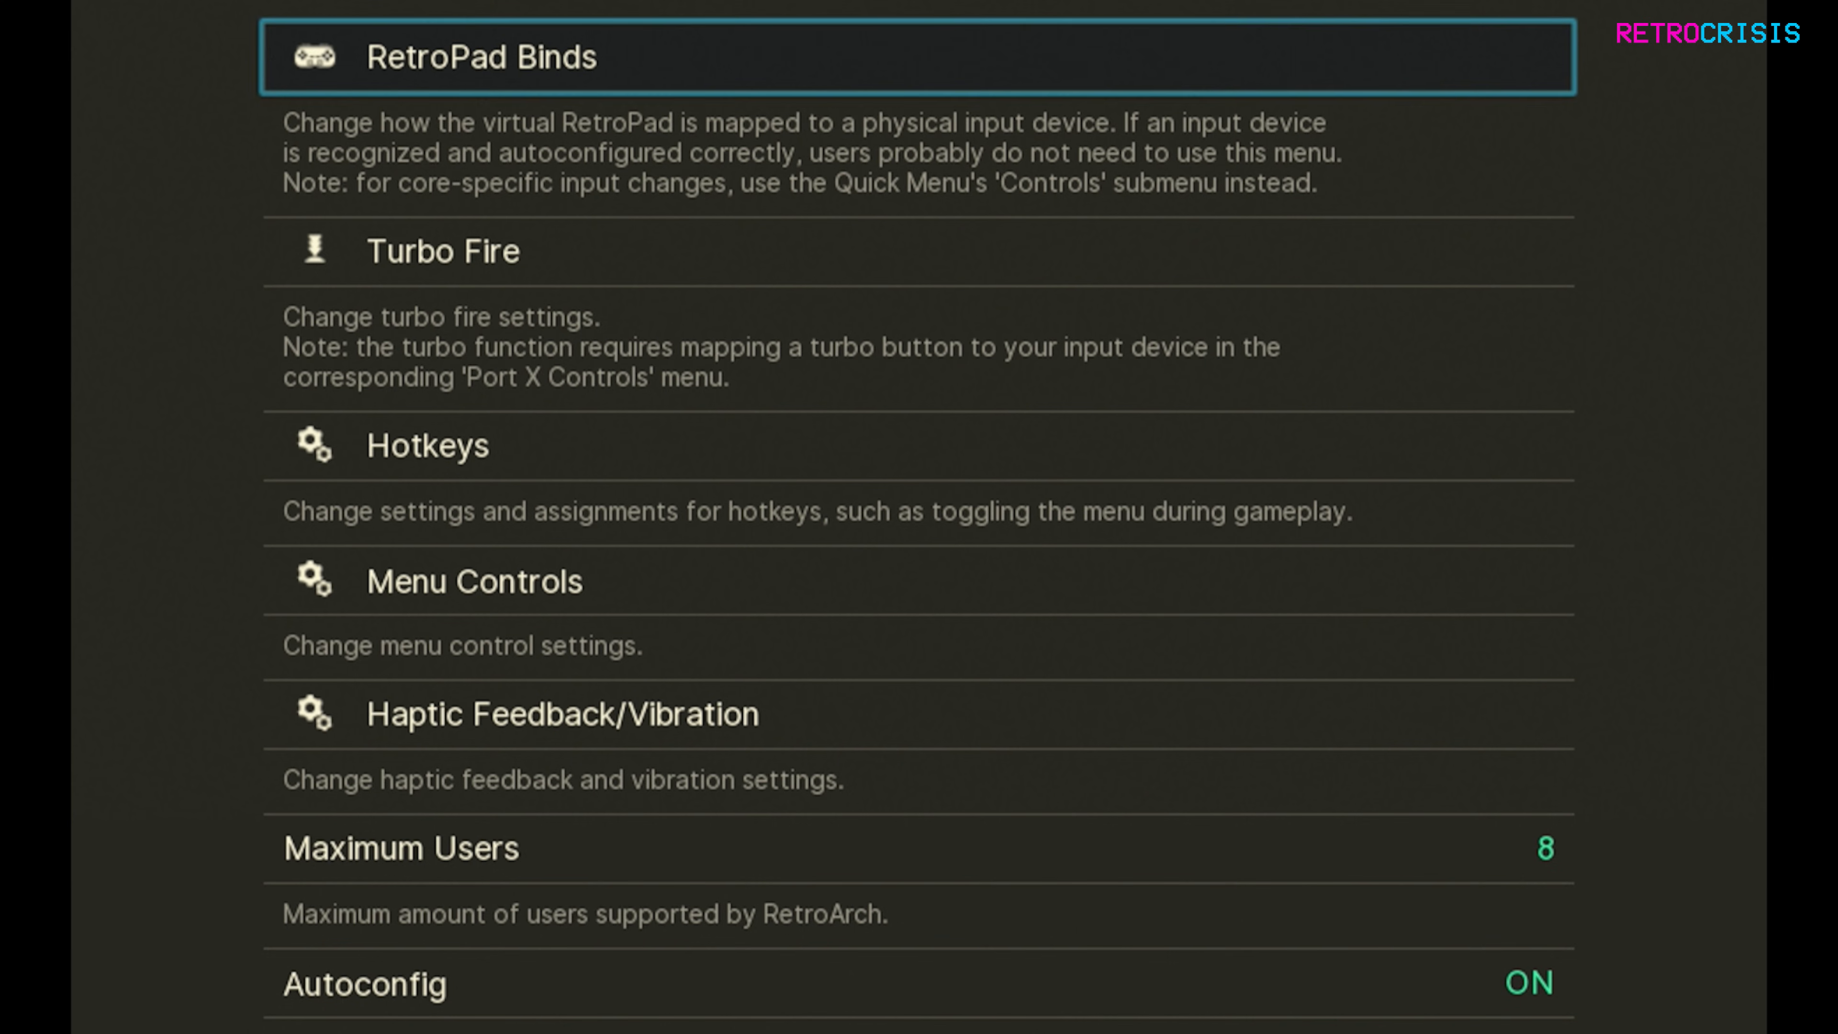
{"action": "scroll", "scroll_direction": "down", "scroll_amount": 3}
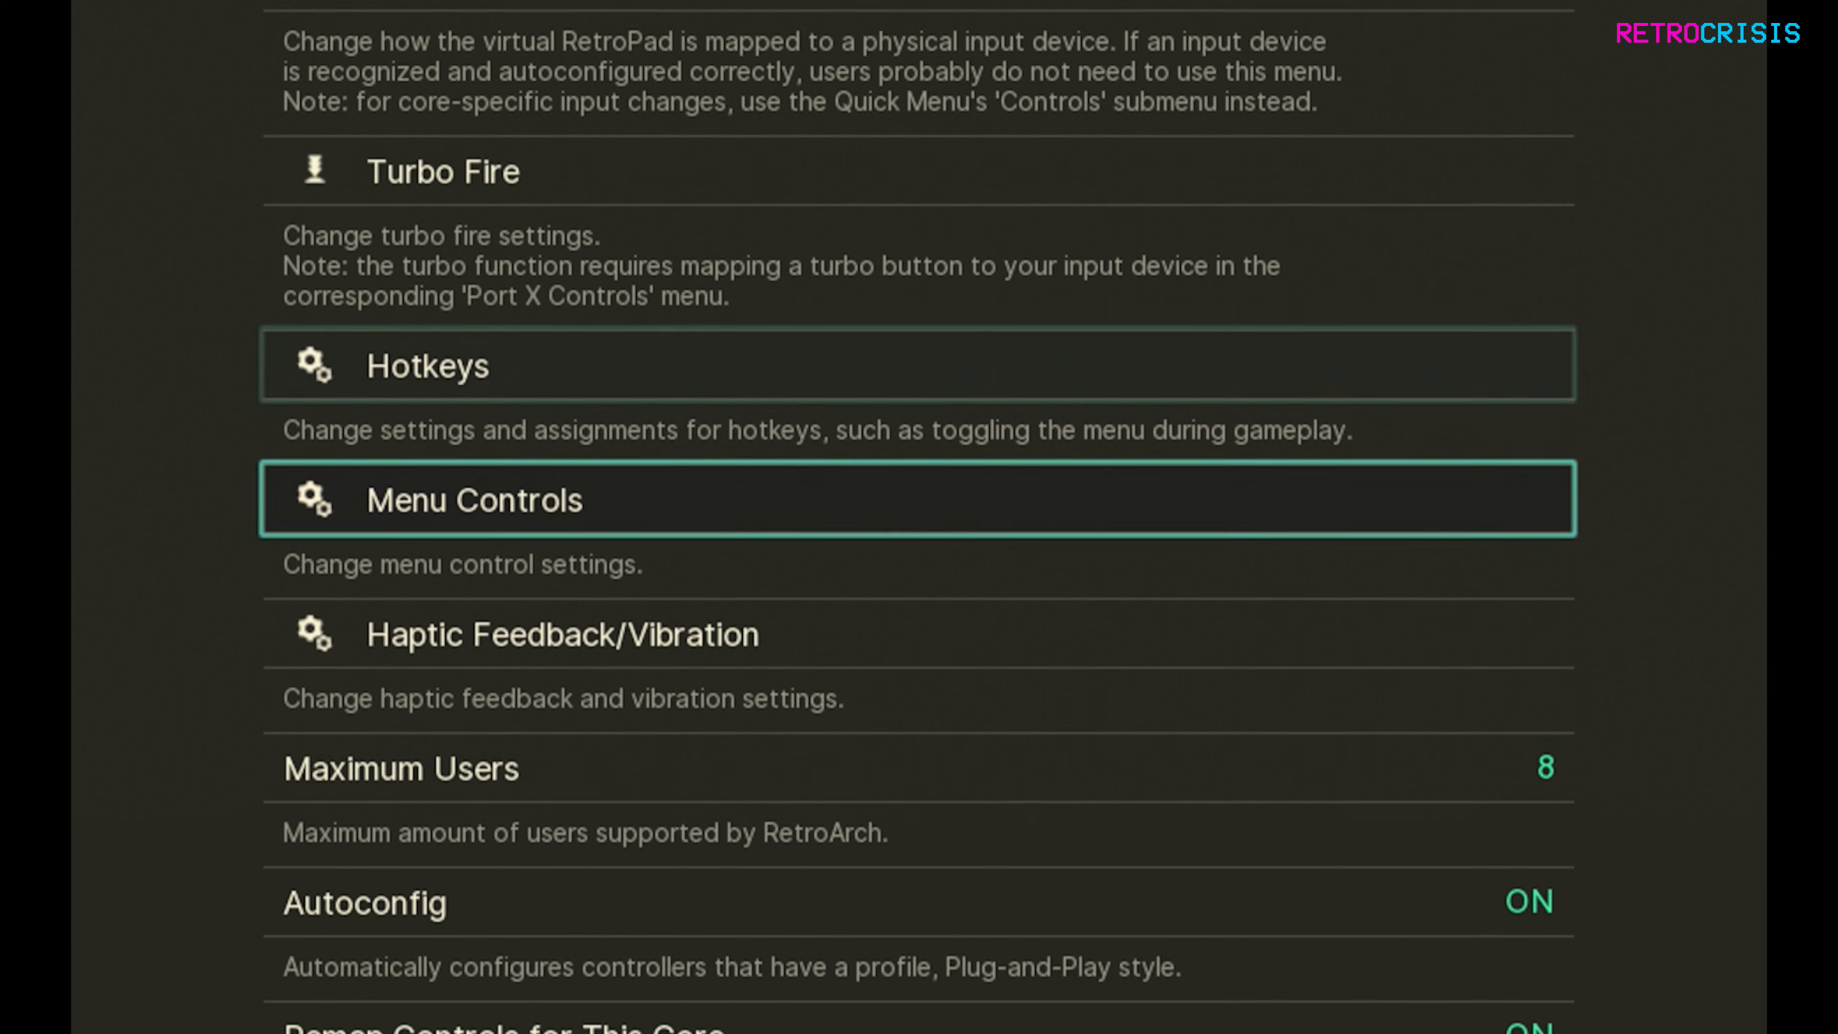